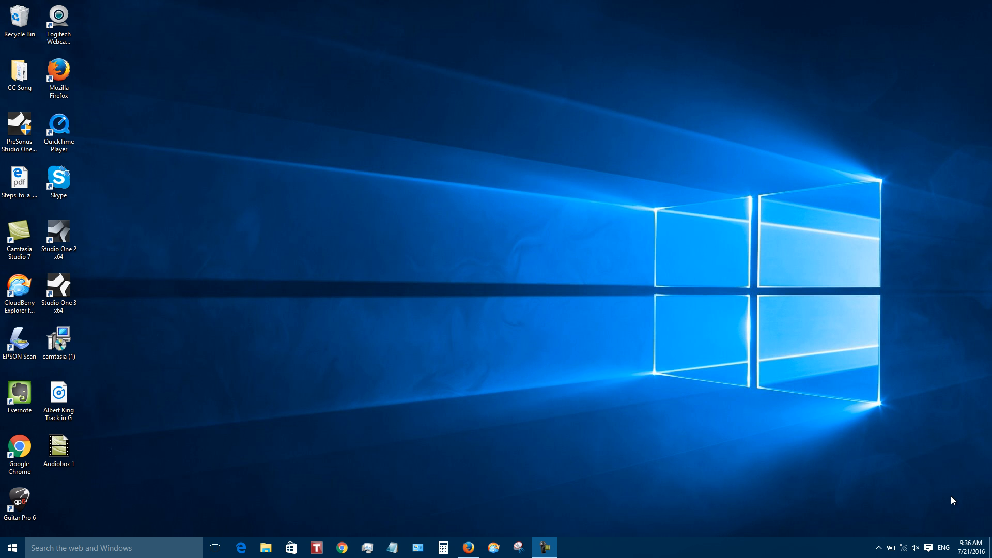
{"action": "mouse_move", "coordinate": [922, 489]}
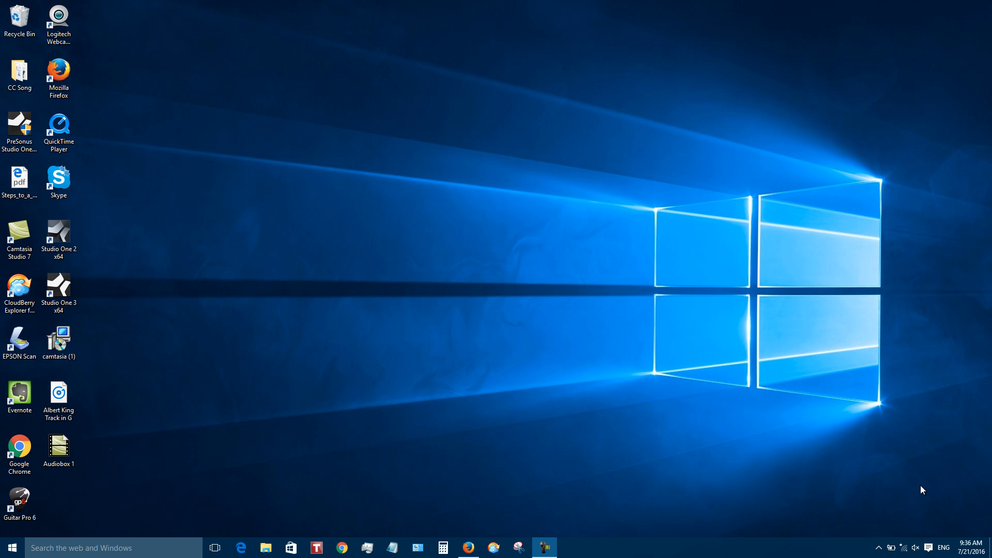
{"action": "mouse_move", "coordinate": [877, 472]}
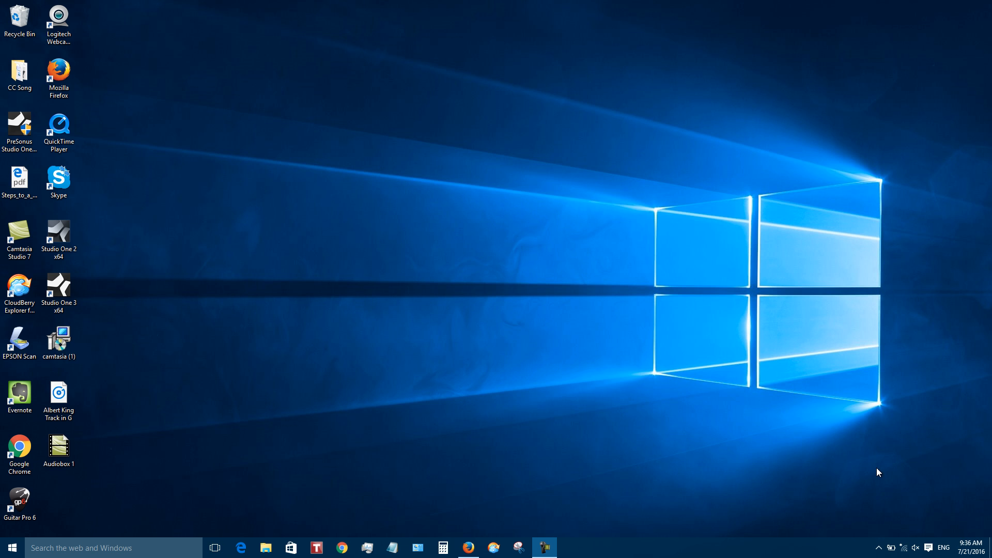
{"action": "mouse_move", "coordinate": [93, 303]}
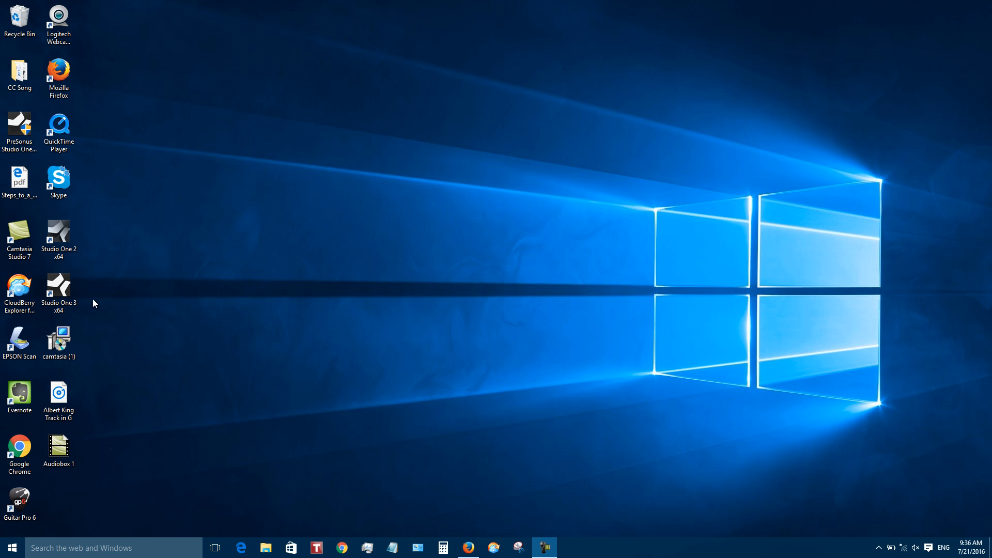
Step: Launch Studio One 3 x64 from its desktop shortcut
{"action": "left_click", "coordinate": [58, 287]}
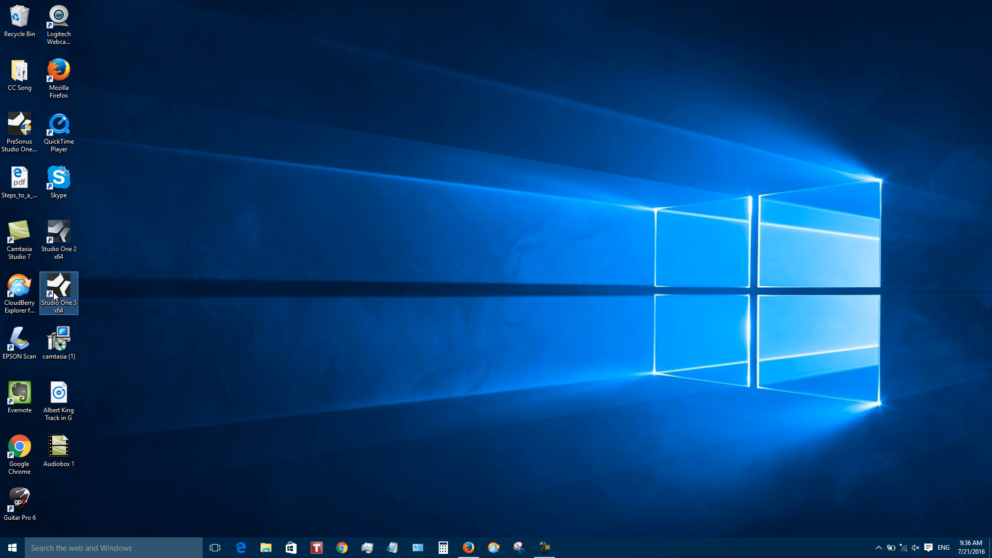
{"action": "double_click", "coordinate": [58, 288]}
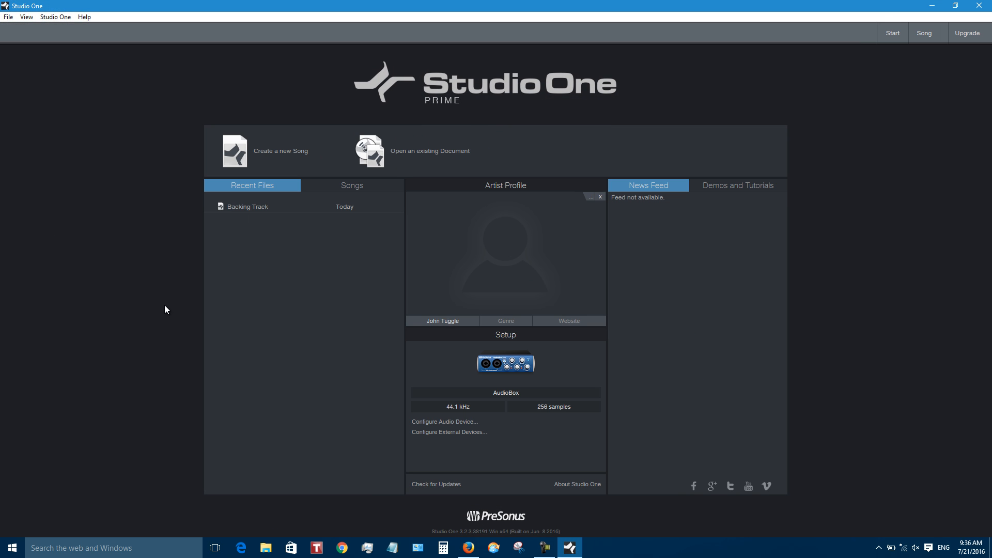
{"action": "mouse_move", "coordinate": [417, 116]}
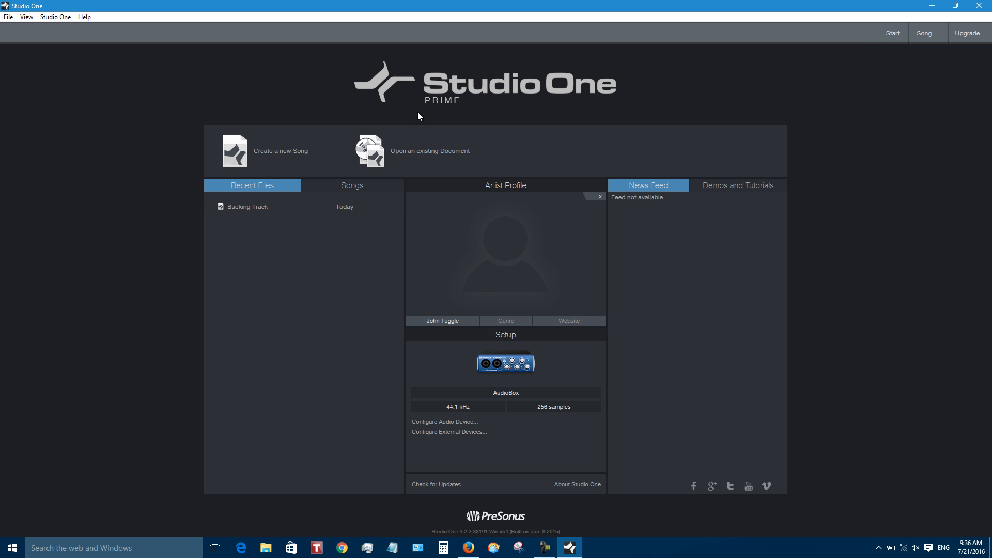
{"action": "mouse_move", "coordinate": [191, 255]}
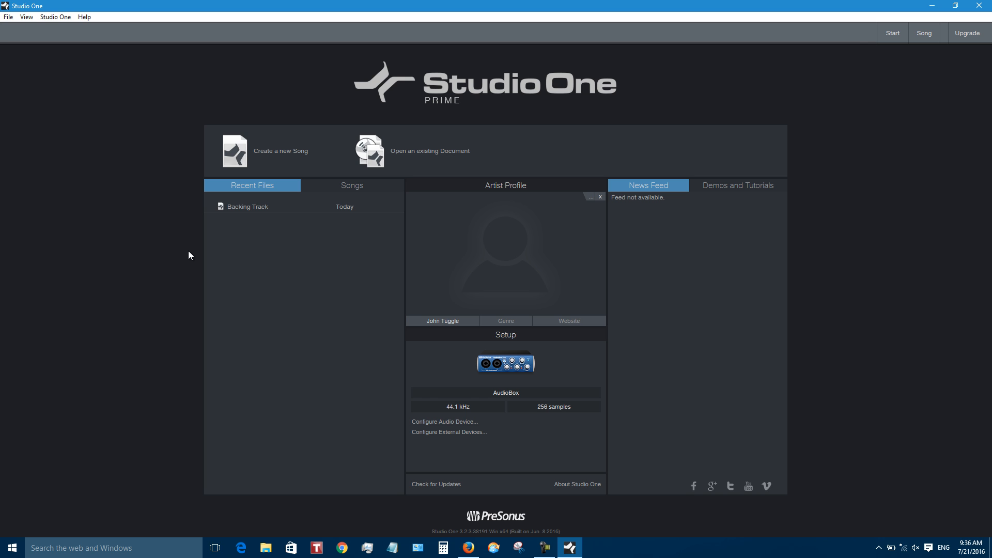
{"action": "mouse_move", "coordinate": [241, 292]}
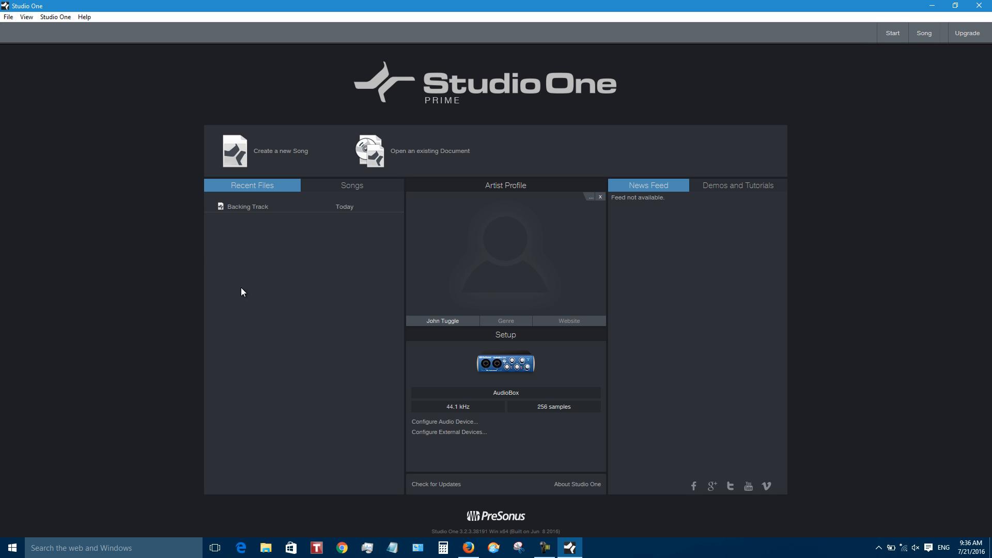
{"action": "mouse_move", "coordinate": [891, 497]}
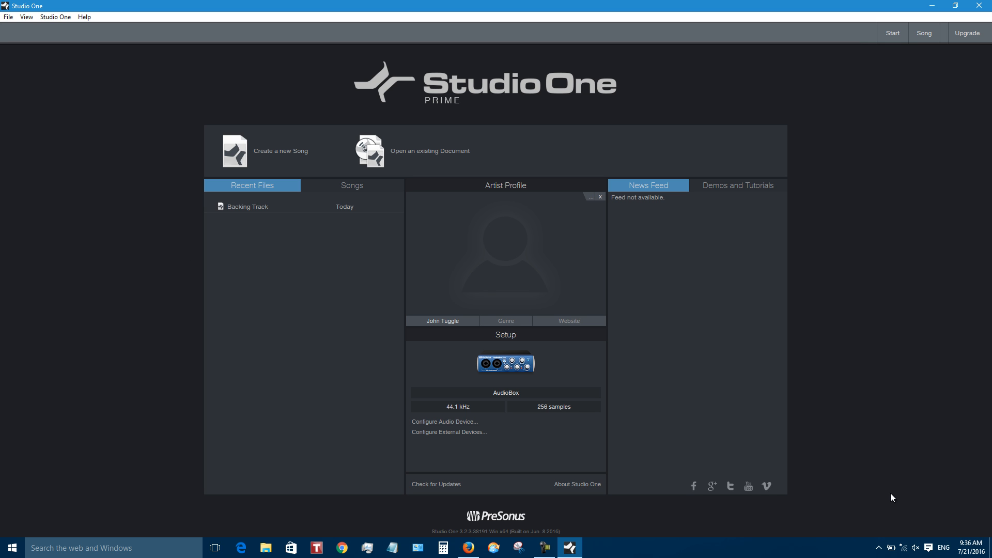
{"action": "mouse_move", "coordinate": [465, 409]}
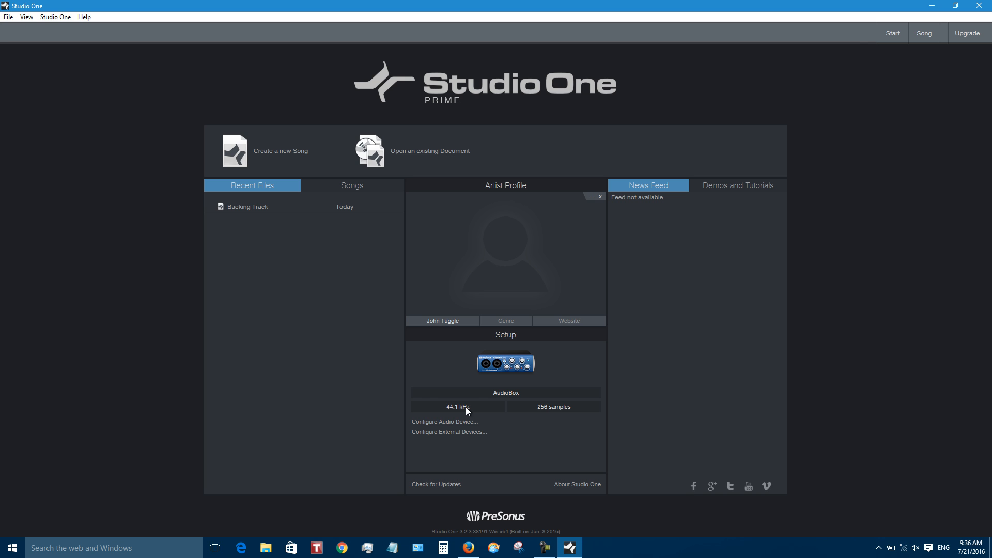
{"action": "mouse_move", "coordinate": [611, 469]}
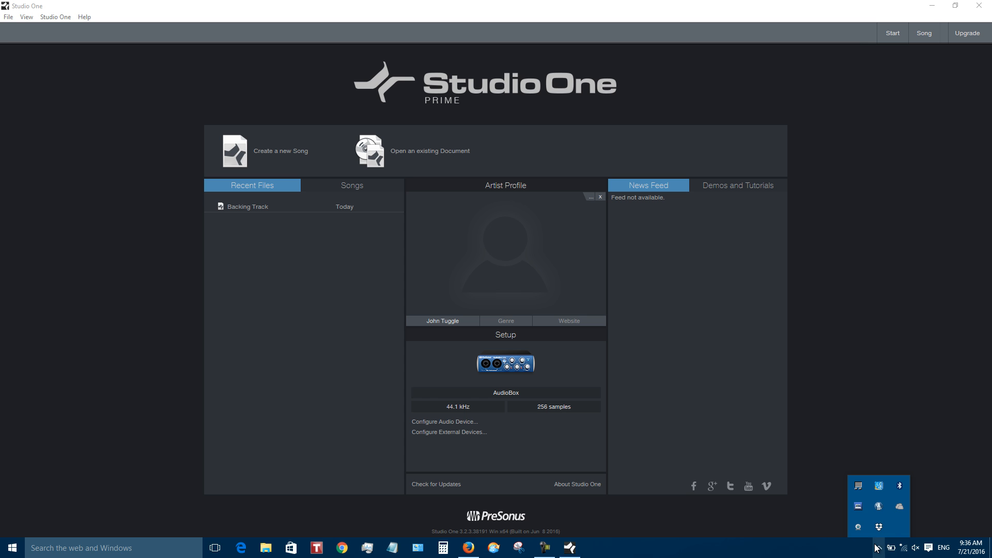
{"action": "left_click", "coordinate": [444, 422]}
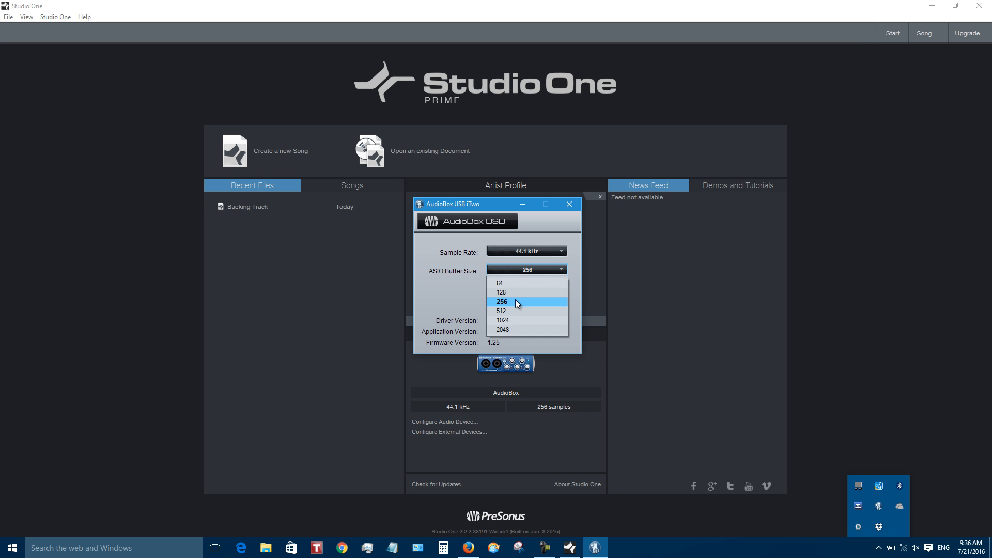
{"action": "left_click", "coordinate": [502, 301]}
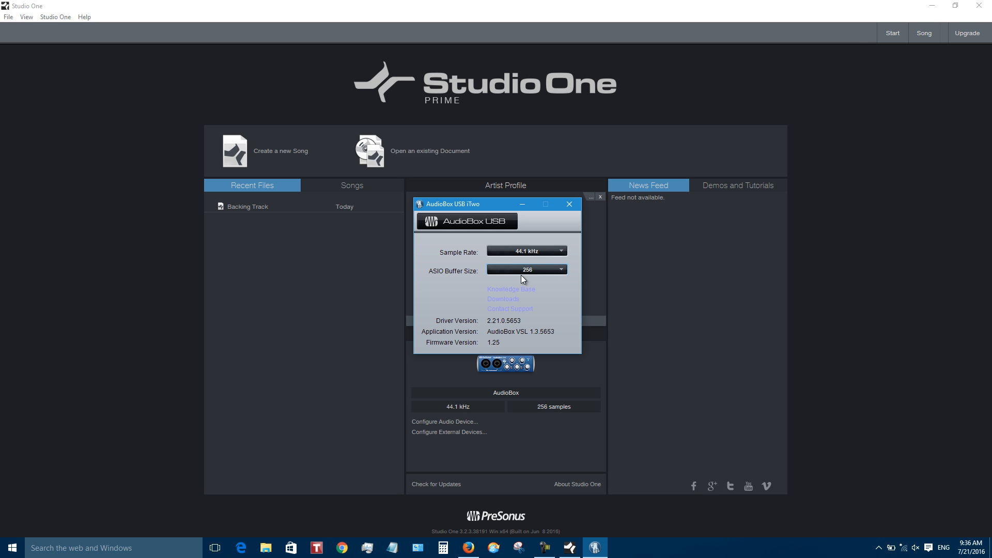
{"action": "left_click", "coordinate": [526, 270]}
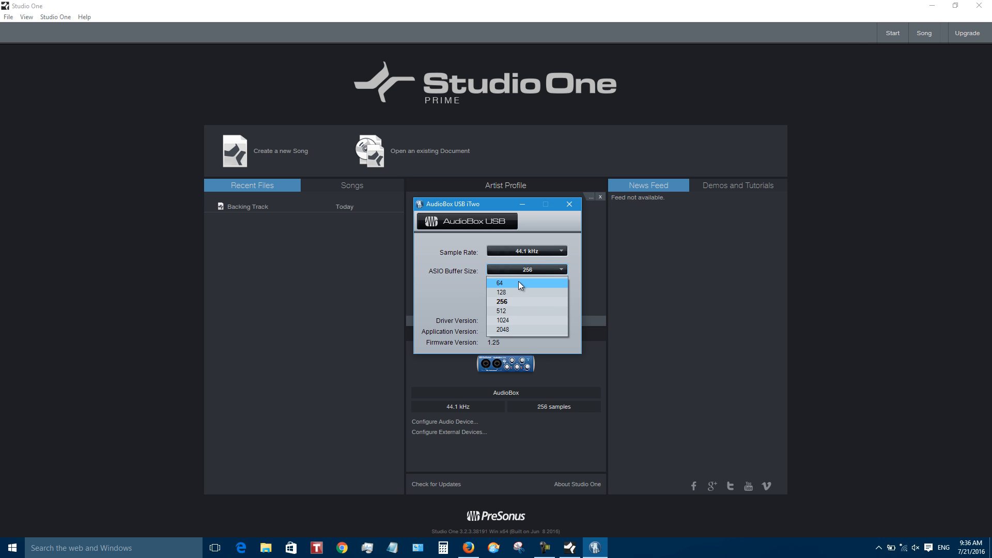
{"action": "mouse_move", "coordinate": [502, 301]}
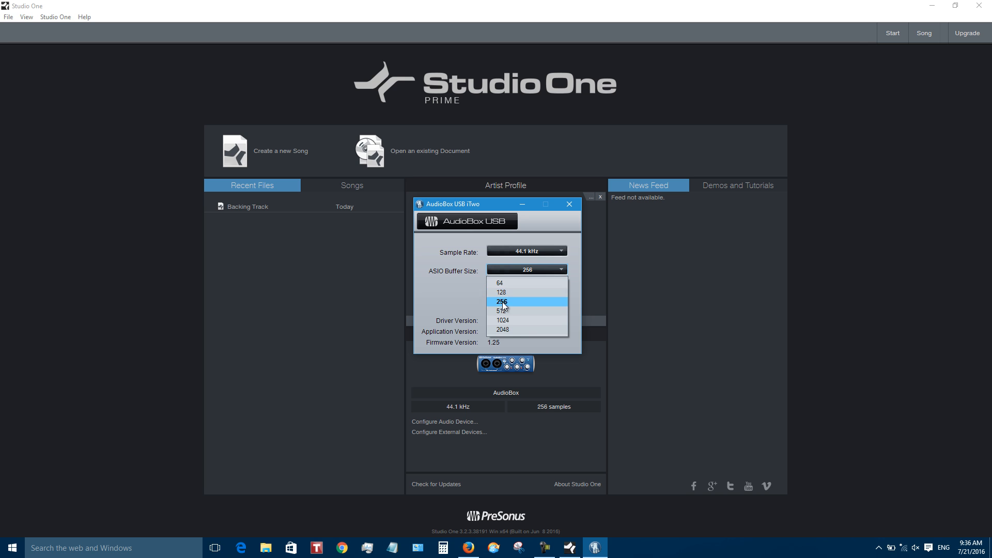
{"action": "left_click", "coordinate": [501, 301]}
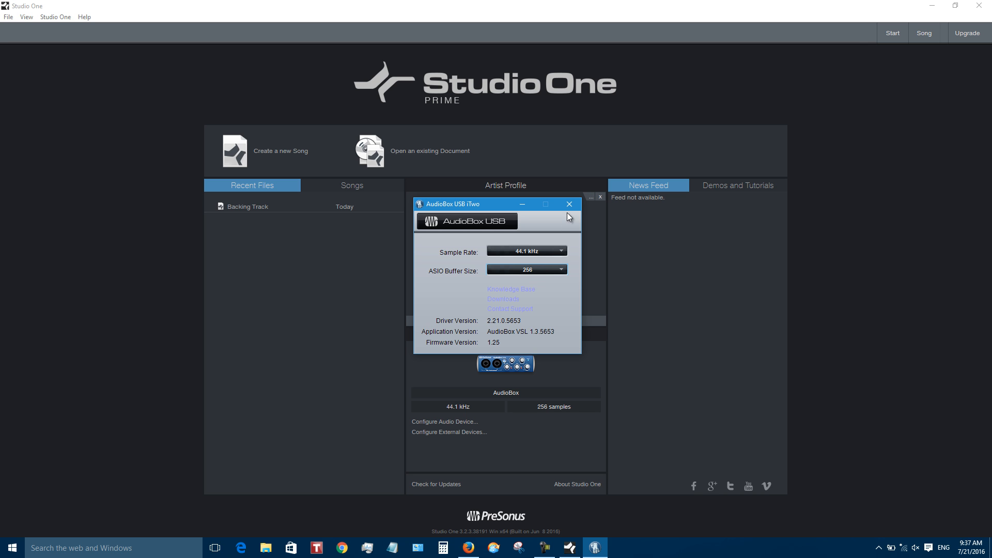
{"action": "mouse_move", "coordinate": [568, 204]}
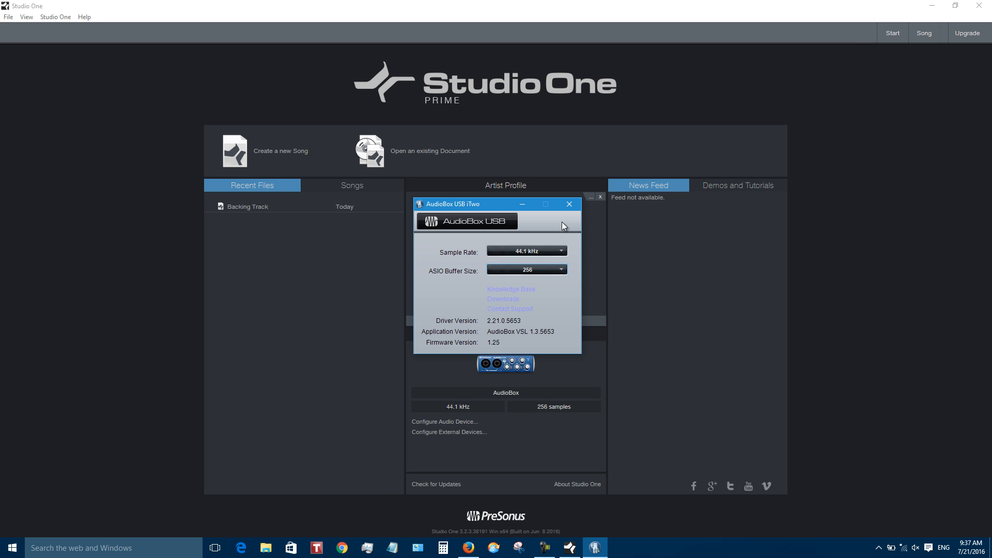
{"action": "mouse_move", "coordinate": [568, 204]}
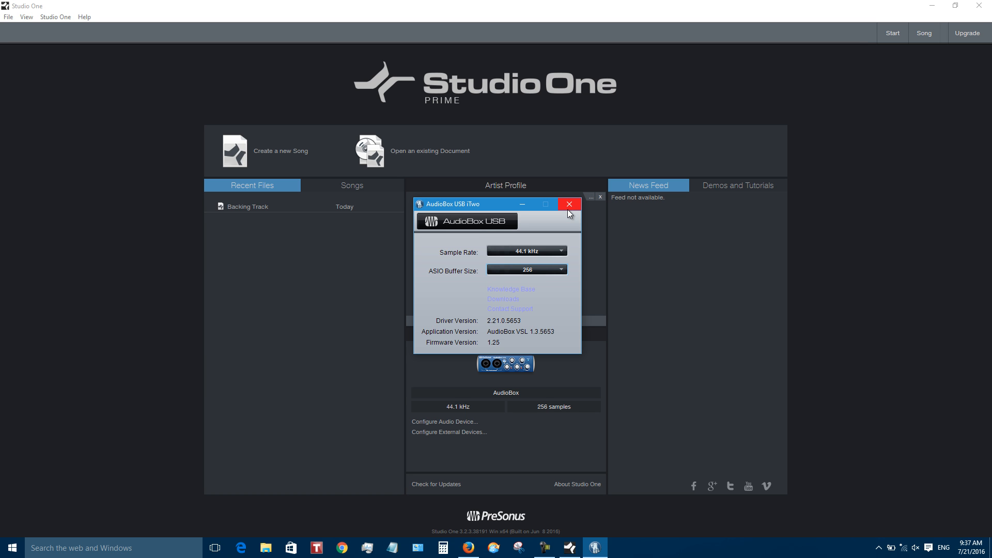
{"action": "mouse_move", "coordinate": [567, 203]}
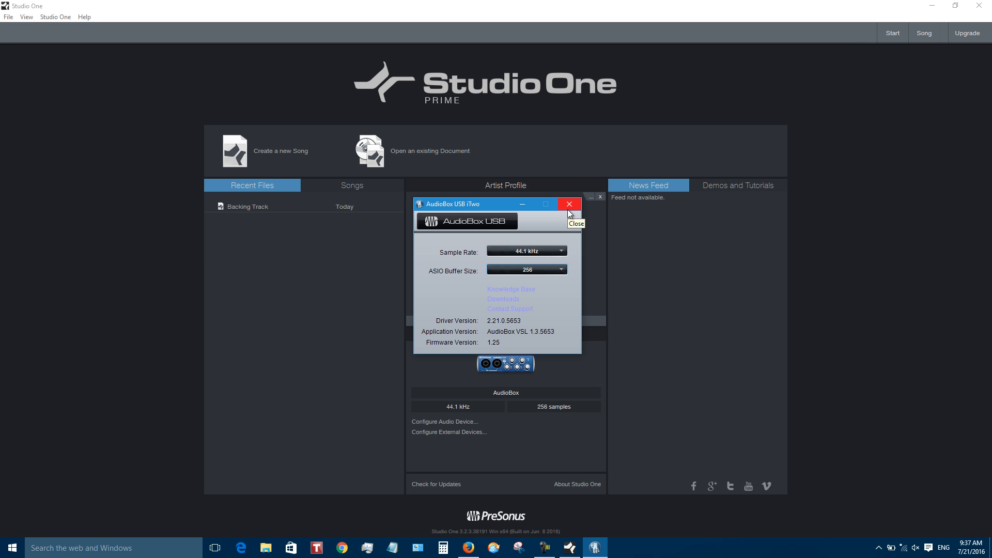
{"action": "left_click", "coordinate": [567, 204]}
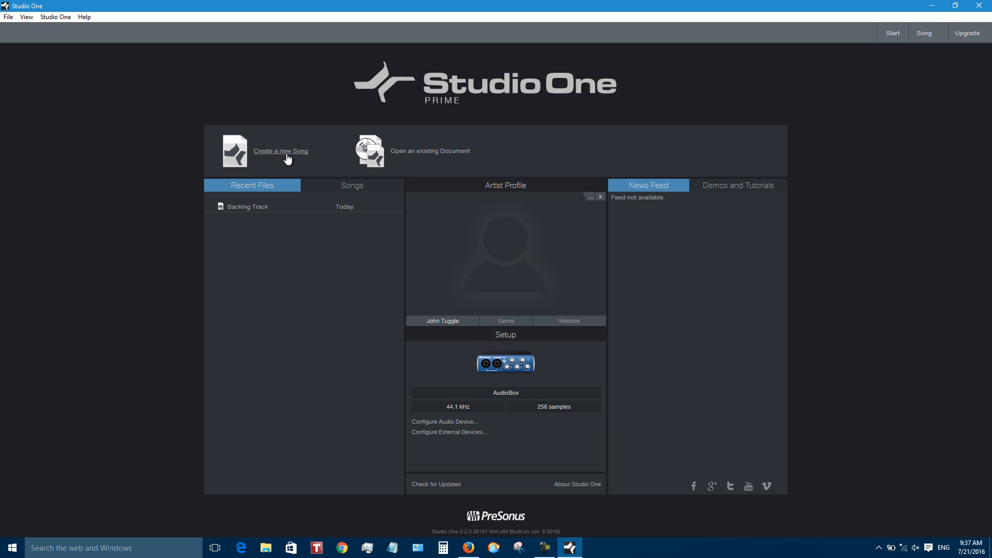
Step: Start a new Empty Song titled Backing, toggling 'Stretch audio files to Song tempo' and leaving it off
{"action": "left_click", "coordinate": [280, 151]}
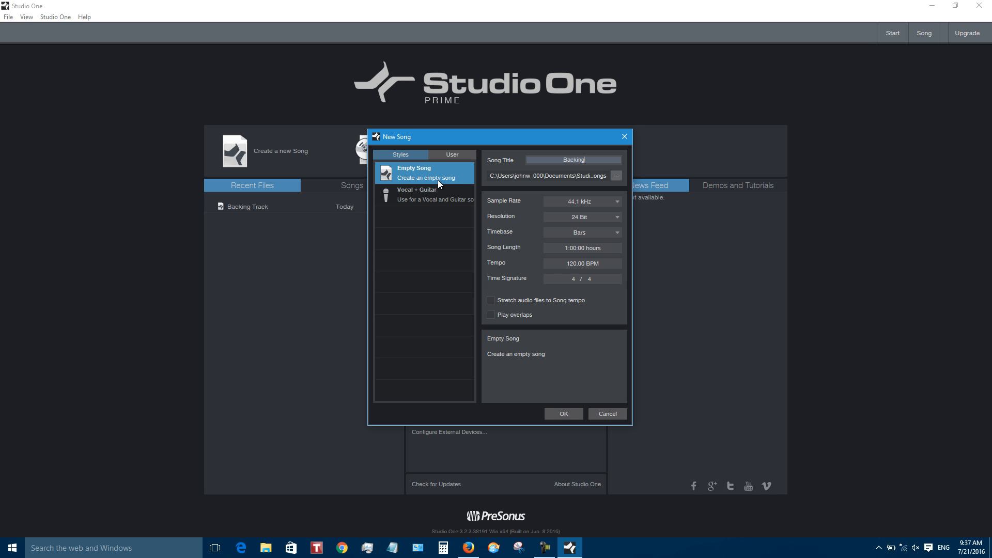
{"action": "mouse_move", "coordinate": [538, 305]}
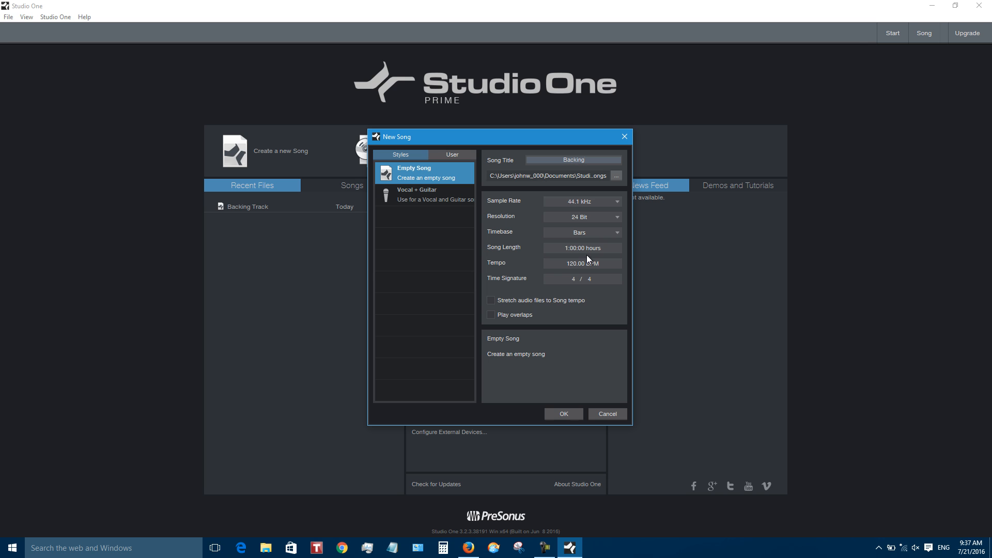
{"action": "mouse_move", "coordinate": [488, 305]}
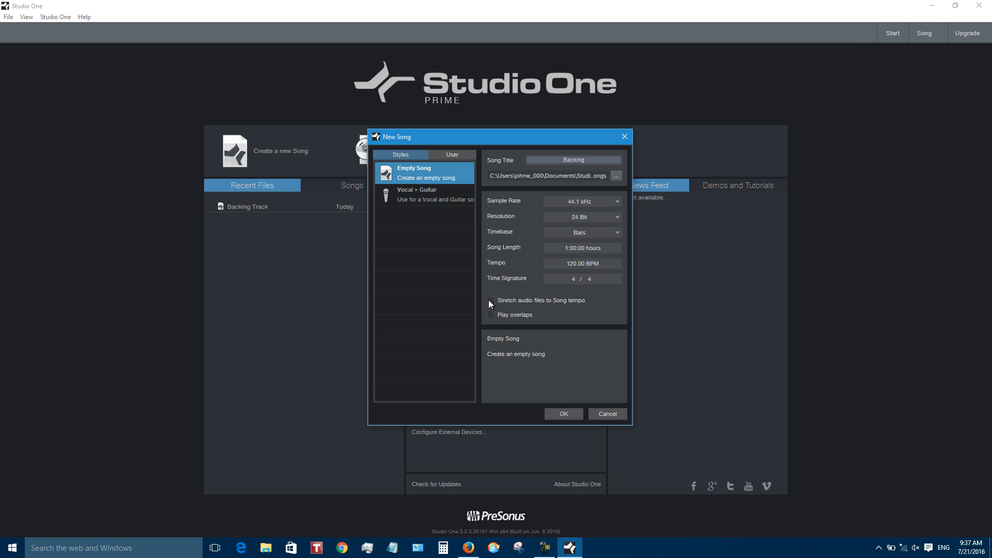
{"action": "left_click", "coordinate": [490, 299]}
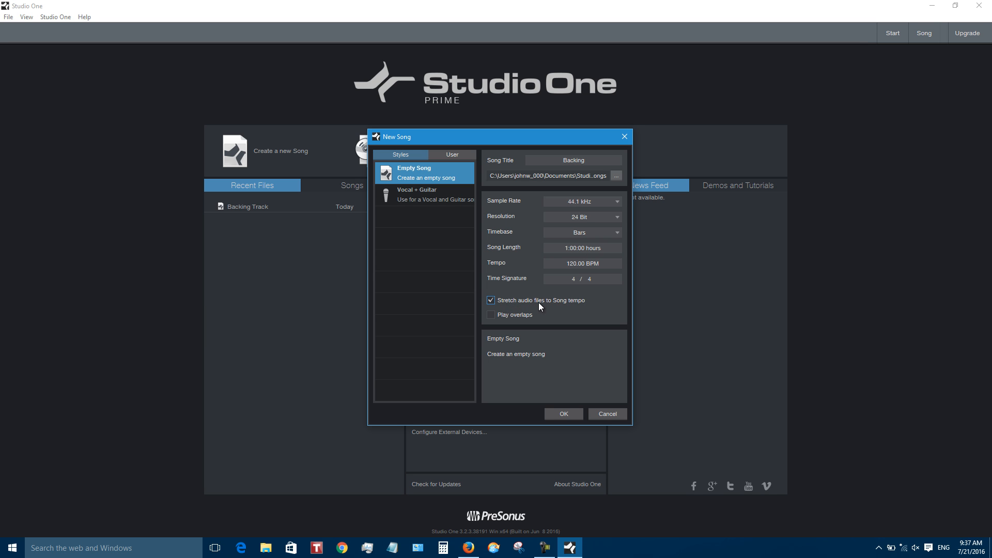
{"action": "mouse_move", "coordinate": [499, 304]}
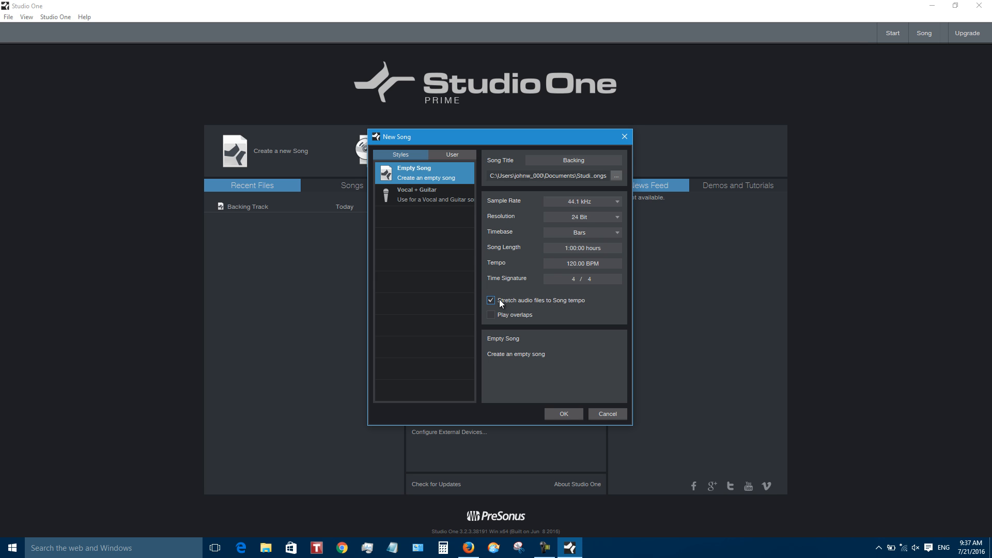
{"action": "left_click", "coordinate": [490, 300]}
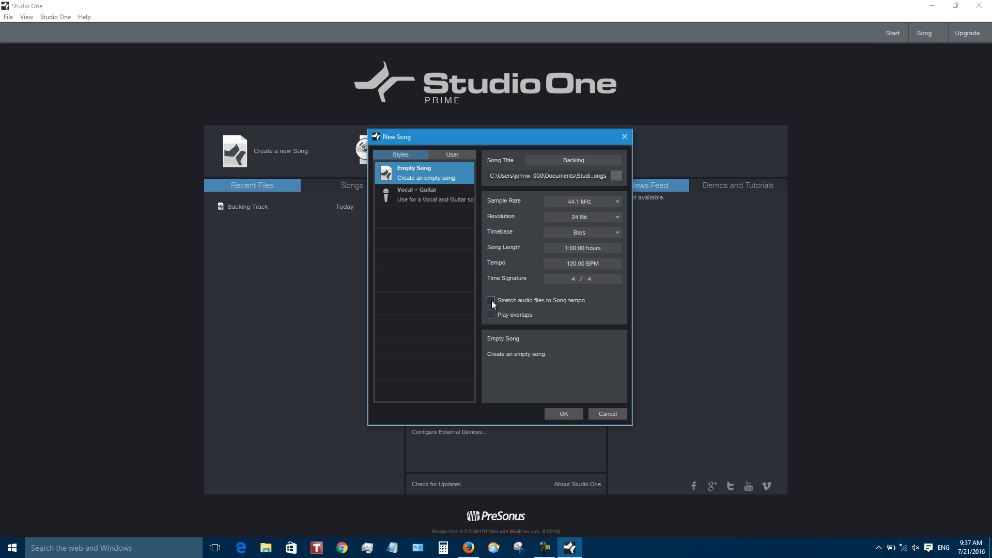
{"action": "left_click", "coordinate": [490, 300]}
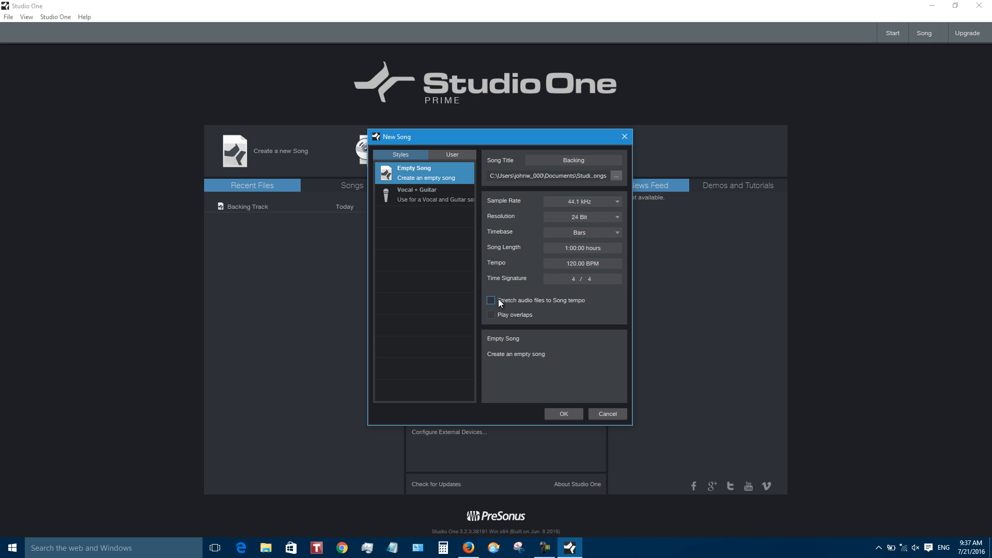
{"action": "left_click", "coordinate": [490, 299]}
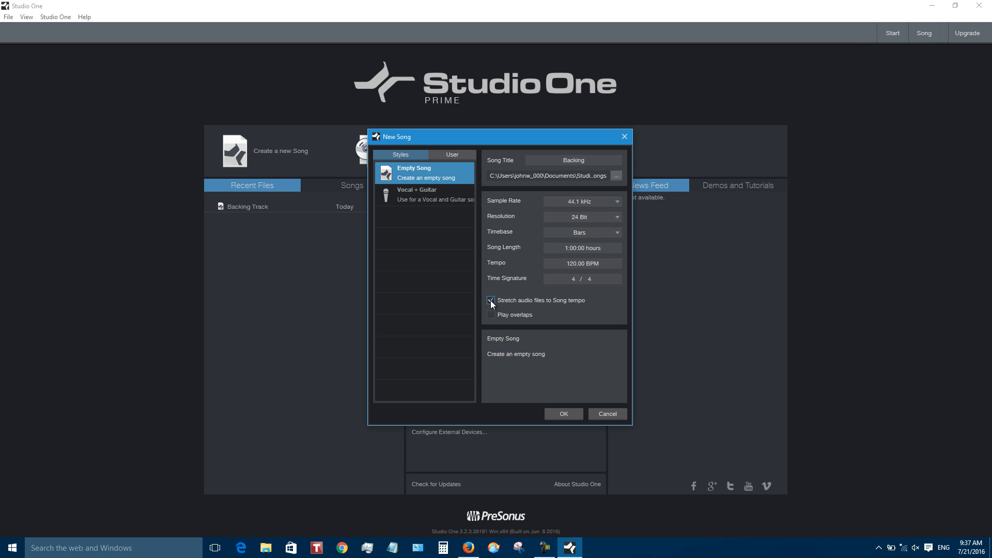
{"action": "left_click", "coordinate": [490, 300]}
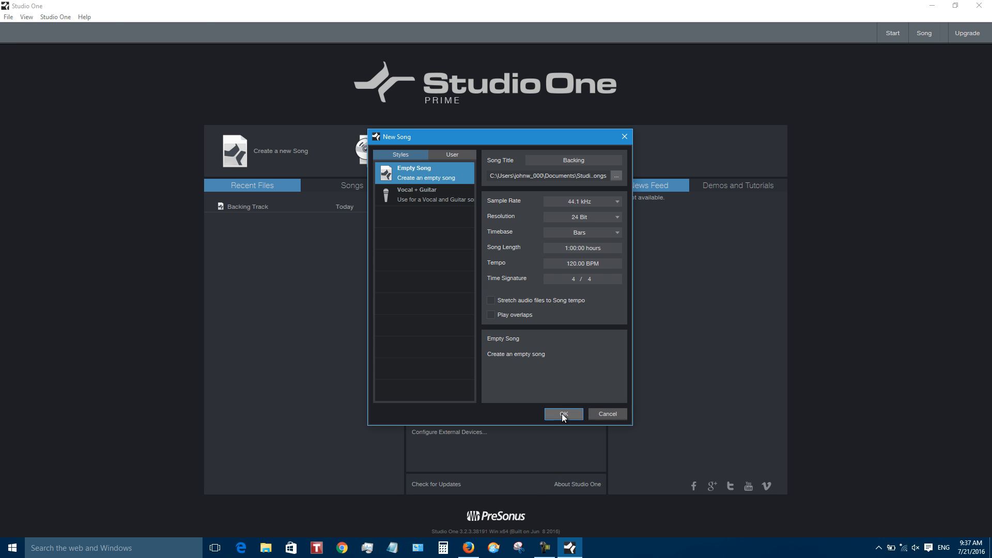
Step: Create the Backing song and hide the browser to show the full arrangement
{"action": "left_click", "coordinate": [562, 414]}
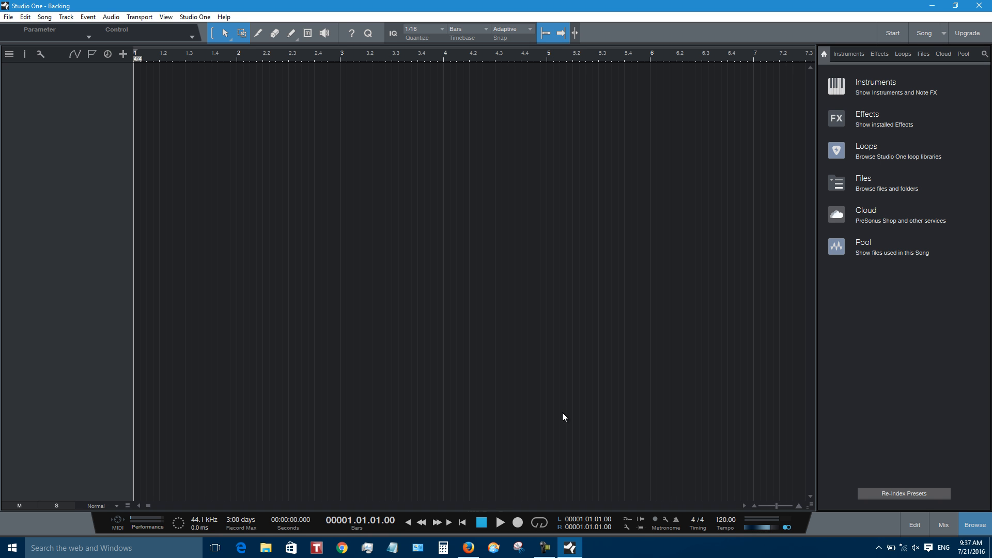
{"action": "left_click", "coordinate": [974, 524]}
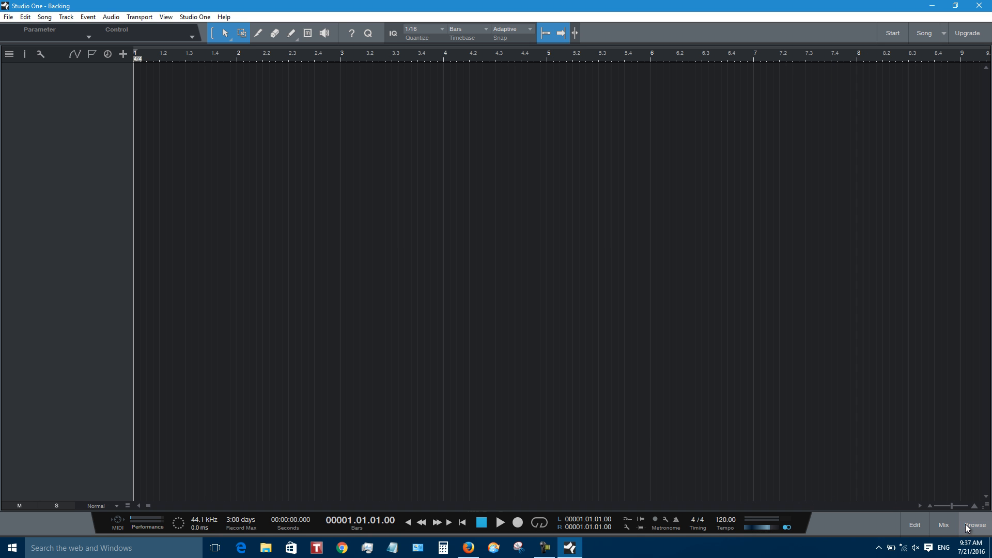
{"action": "mouse_move", "coordinate": [484, 290]}
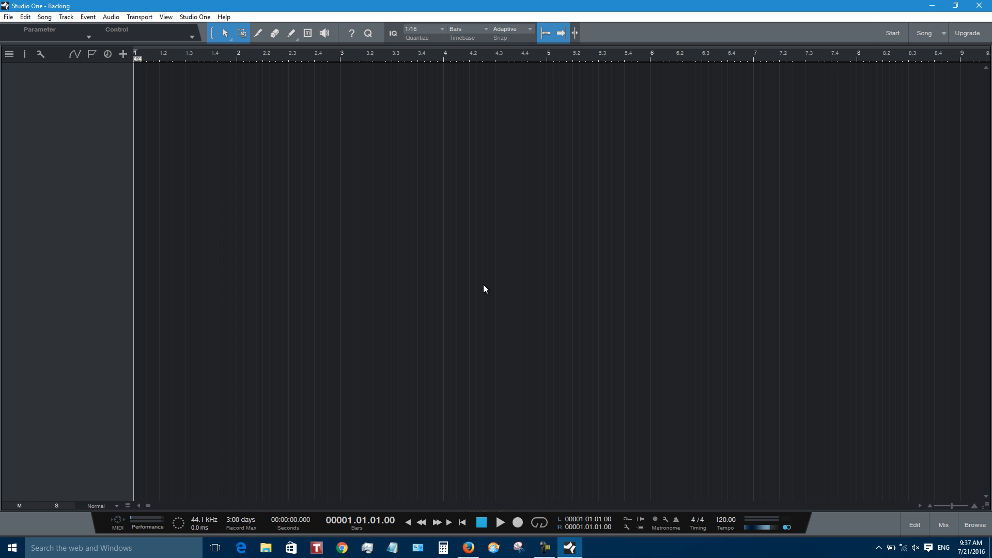
{"action": "mouse_move", "coordinate": [446, 268]}
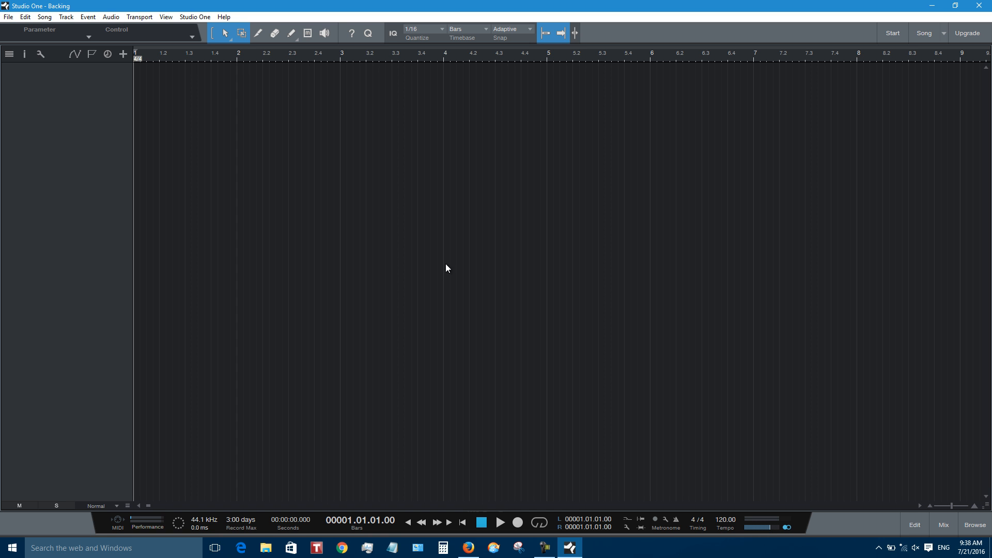
{"action": "mouse_move", "coordinate": [91, 53]}
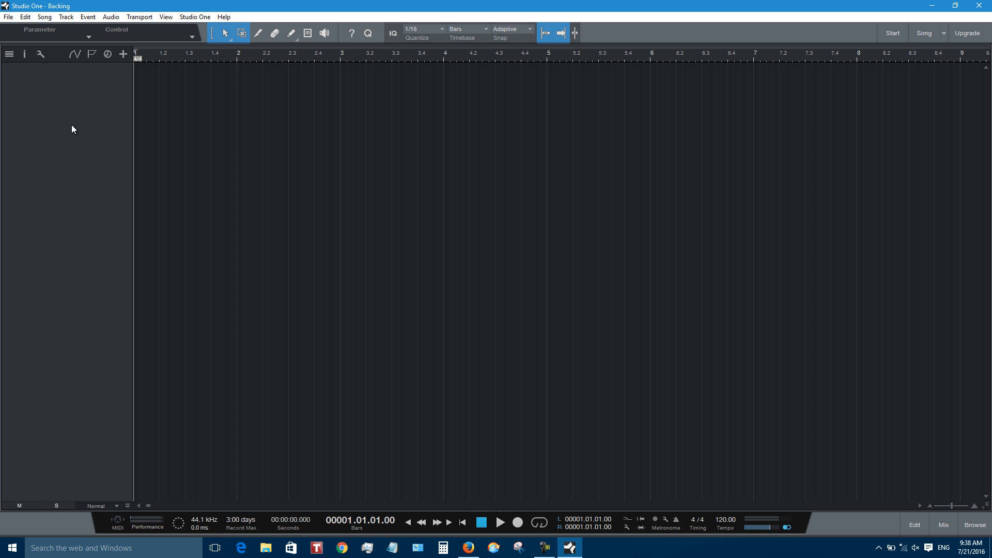
{"action": "mouse_move", "coordinate": [70, 125]}
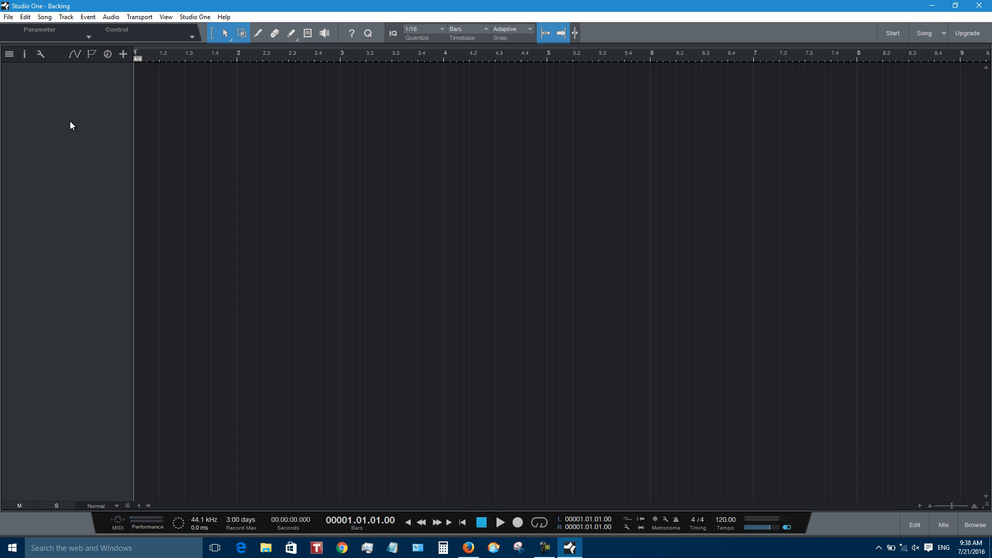
{"action": "mouse_move", "coordinate": [72, 119]}
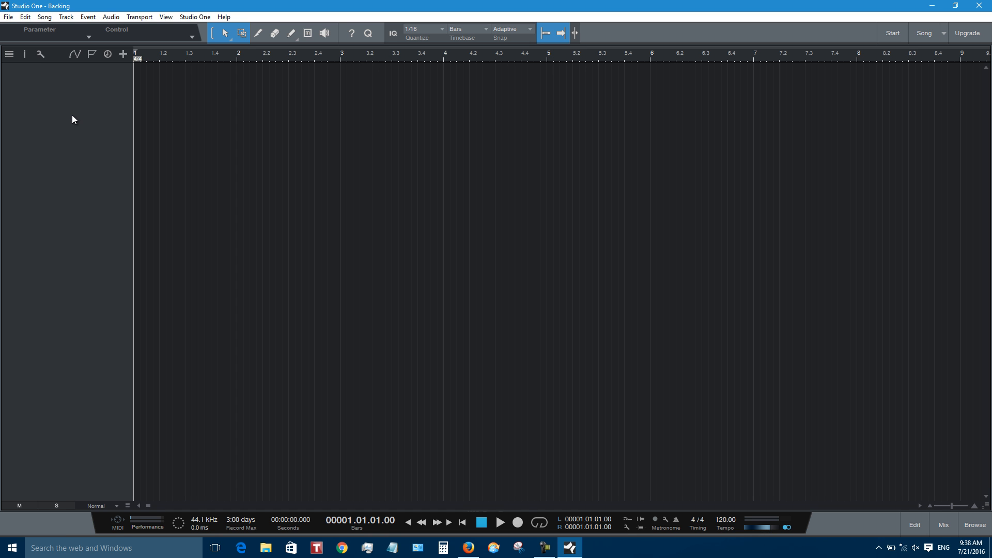
{"action": "mouse_move", "coordinate": [81, 126]}
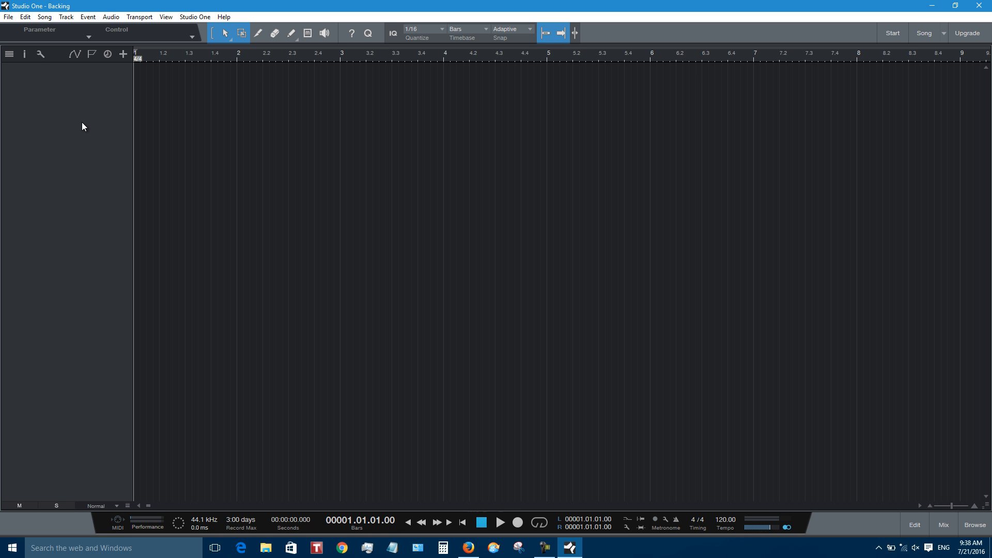
{"action": "mouse_move", "coordinate": [62, 60]}
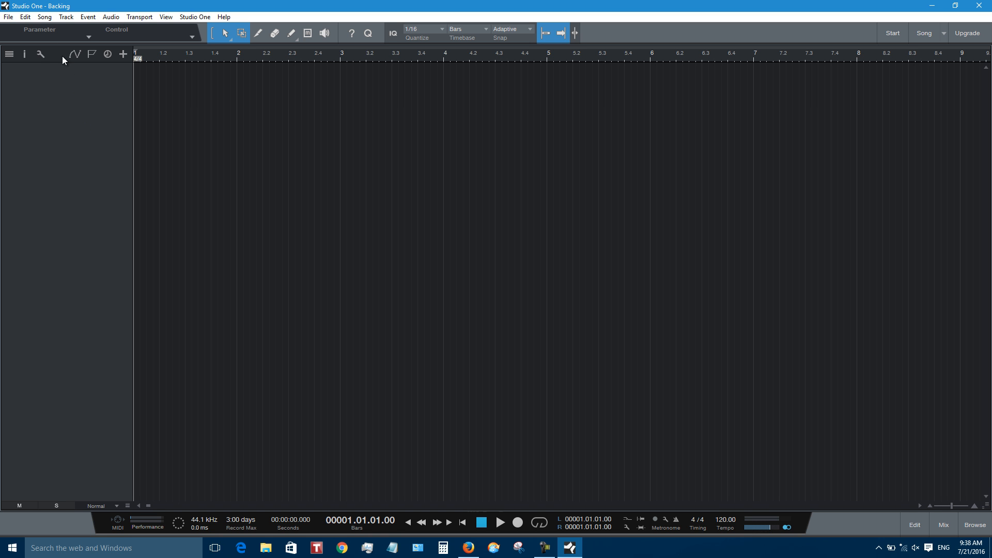
Step: Start Song > Import File and choose the Albert King Track in G wave file on the Desktop
{"action": "left_click", "coordinate": [45, 16]}
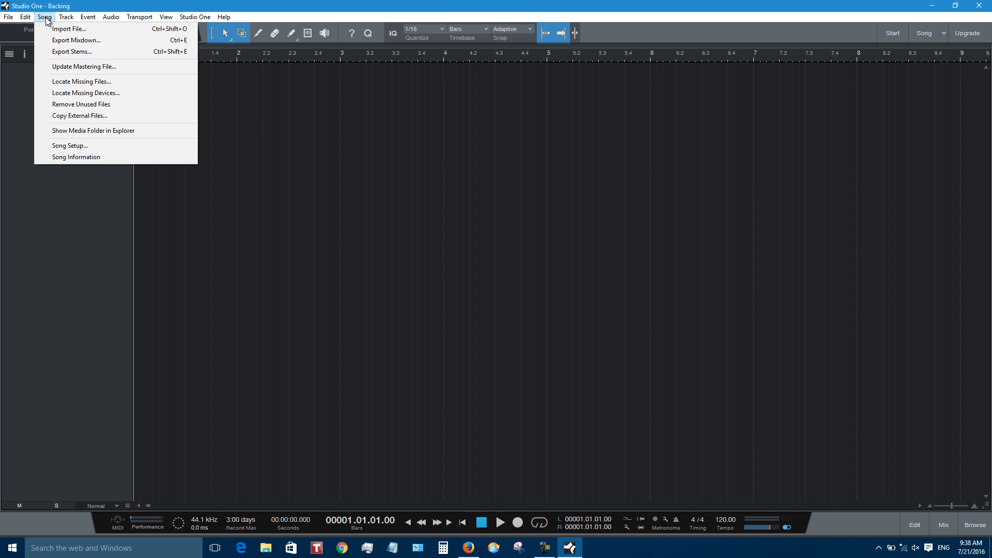
{"action": "mouse_move", "coordinate": [68, 29]}
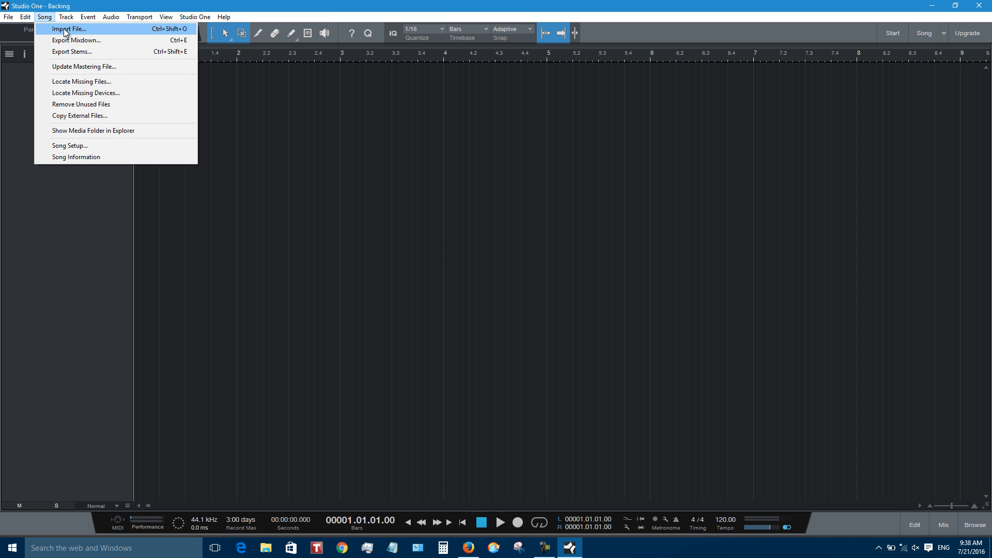
{"action": "left_click", "coordinate": [68, 29]}
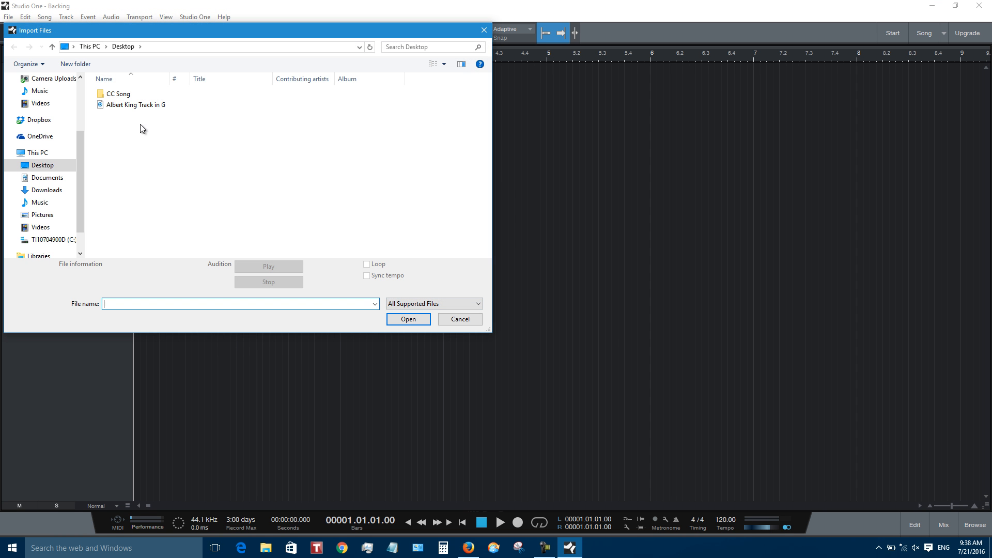
{"action": "left_click", "coordinate": [135, 104]}
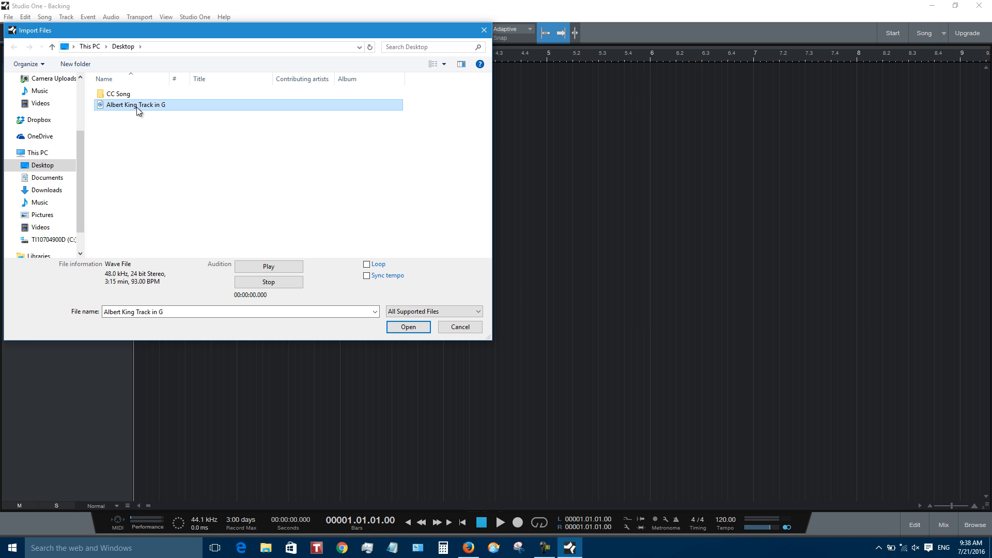
{"action": "mouse_move", "coordinate": [169, 281]}
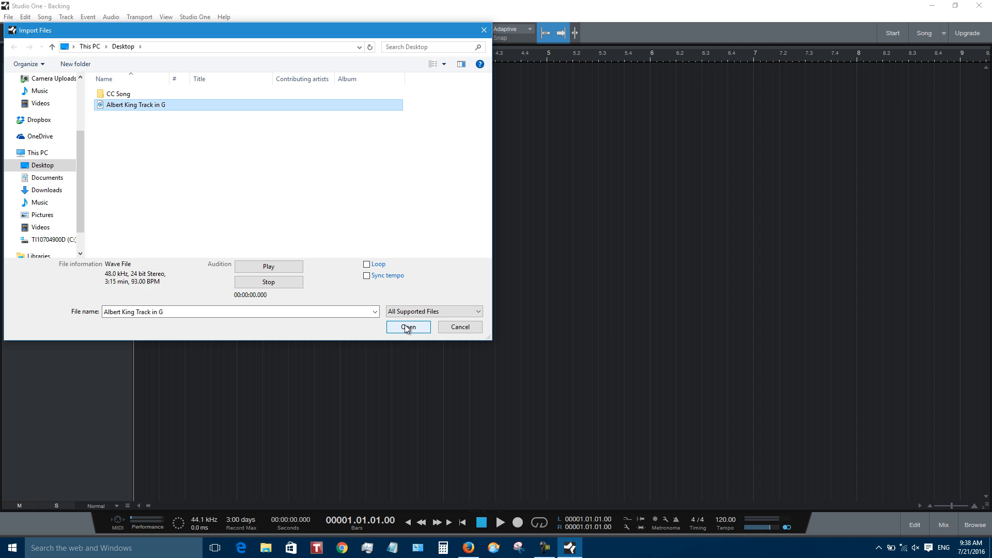
Step: Import the Albert King Track in G file as the first audio track and start playback
{"action": "left_click", "coordinate": [408, 327]}
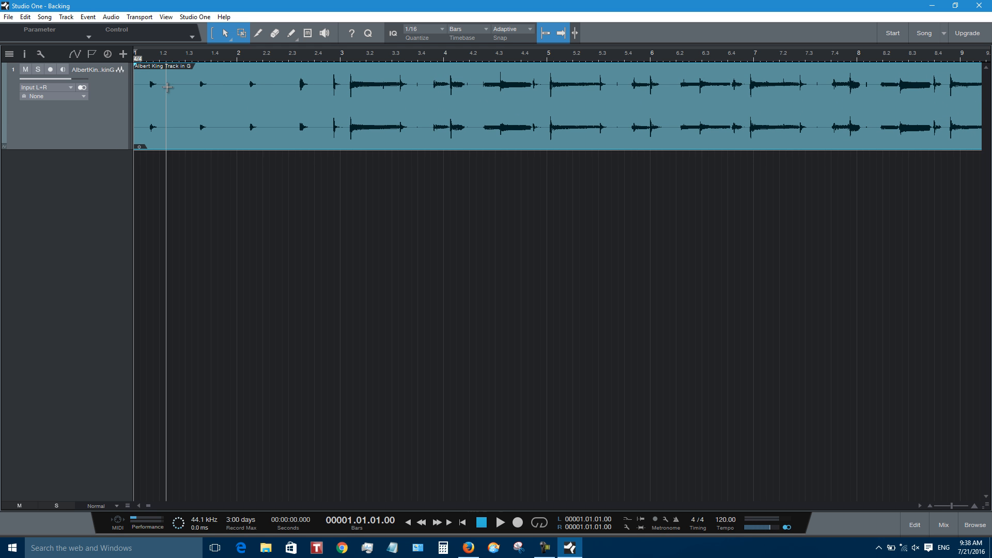
{"action": "left_click", "coordinate": [499, 522]}
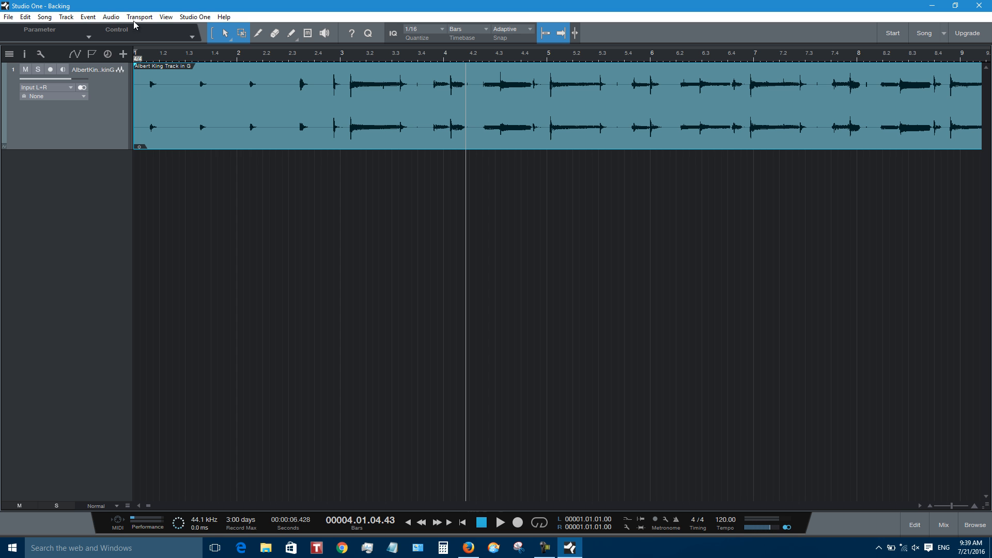
Step: Add a new mono audio track below the backing track via the Track menu
{"action": "left_click", "coordinate": [66, 16]}
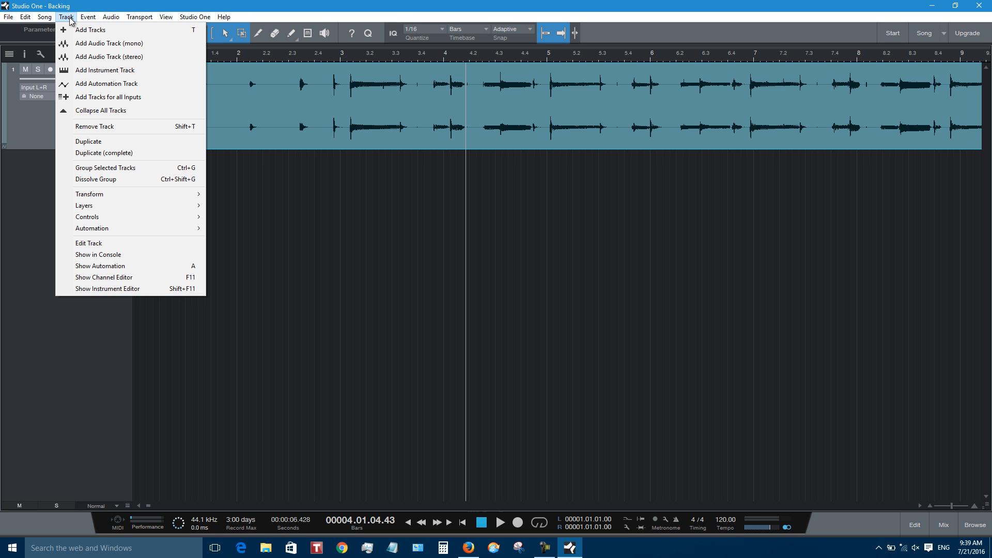
{"action": "mouse_move", "coordinate": [91, 30]}
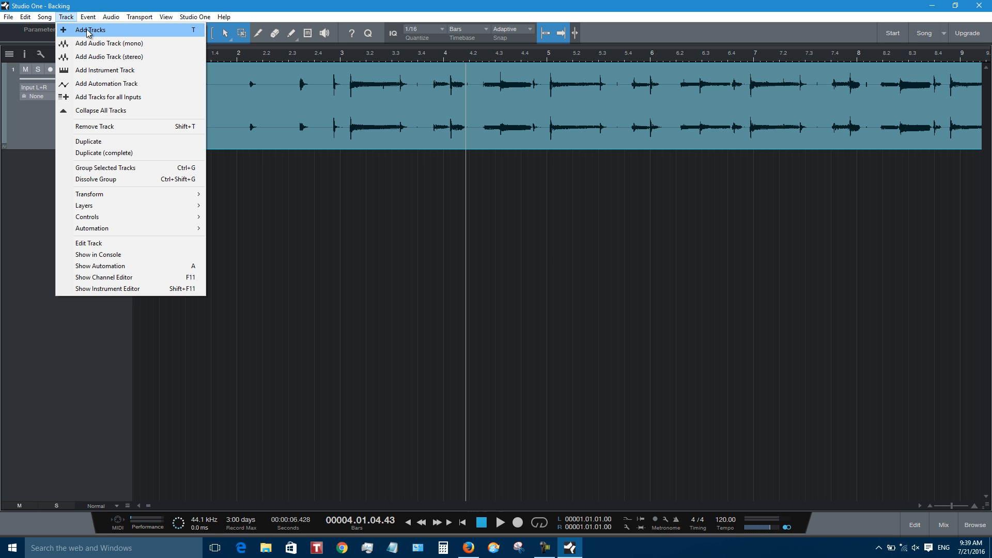
{"action": "mouse_move", "coordinate": [102, 43]}
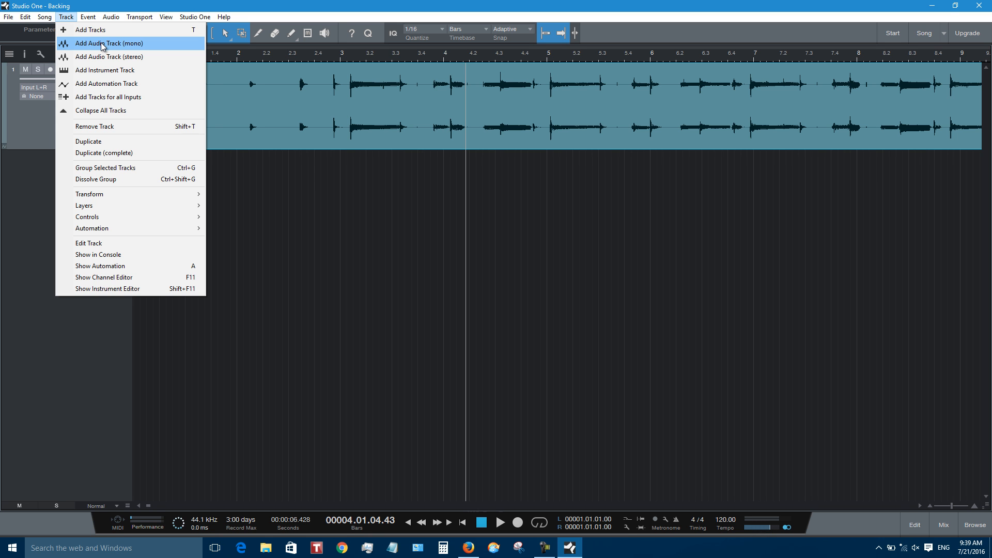
{"action": "left_click", "coordinate": [109, 43]}
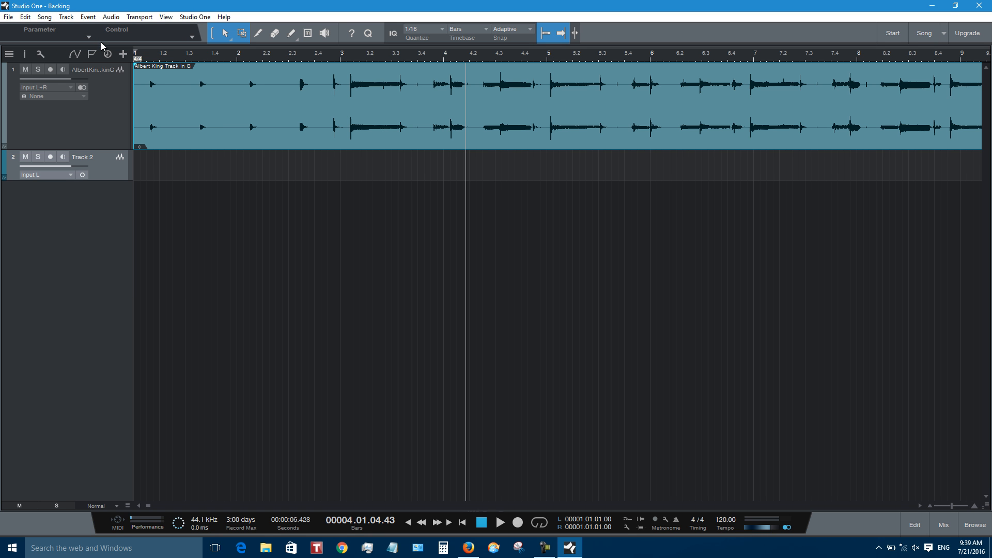
{"action": "mouse_move", "coordinate": [75, 203]}
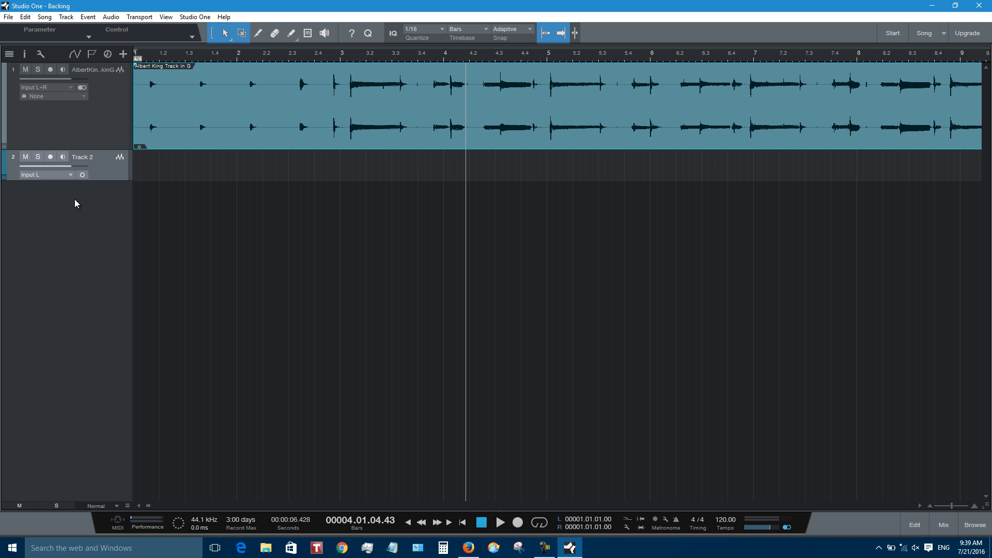
{"action": "mouse_move", "coordinate": [447, 389]}
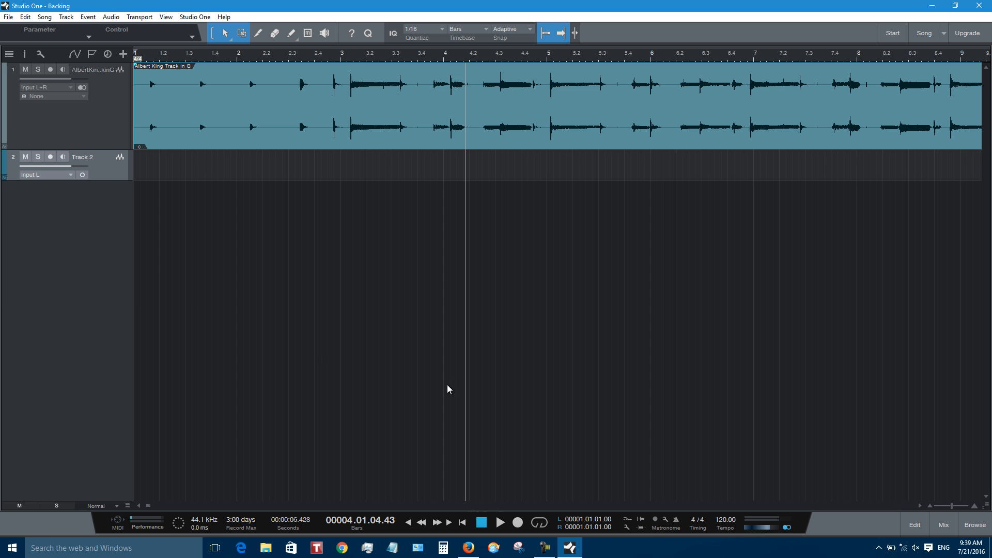
Step: Show the mixing console and begin renaming Track 2 to Guitar
{"action": "left_click", "coordinate": [942, 524]}
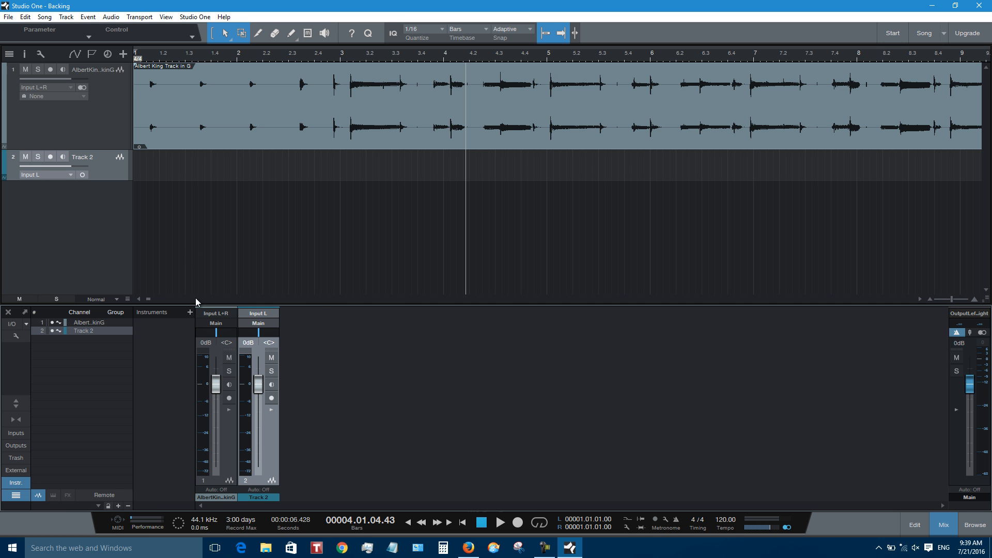
{"action": "mouse_move", "coordinate": [92, 160]}
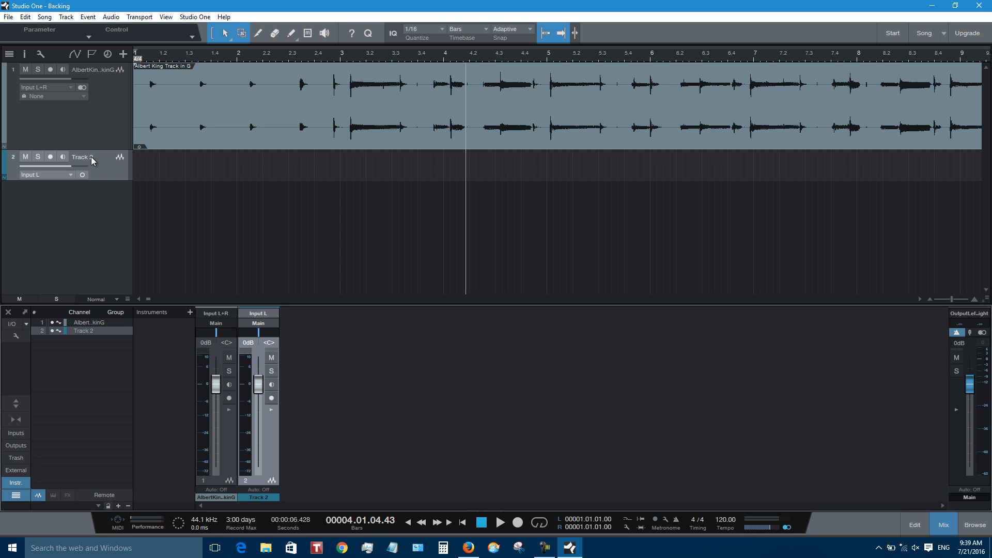
{"action": "double_click", "coordinate": [81, 156]}
{"action": "type", "text": "Guitar"}
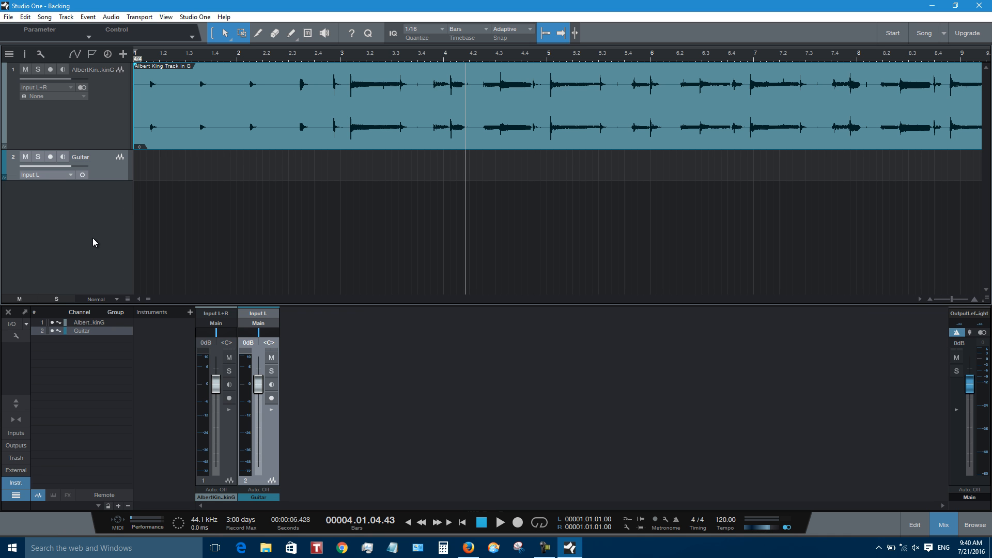
{"action": "mouse_move", "coordinate": [5, 167]}
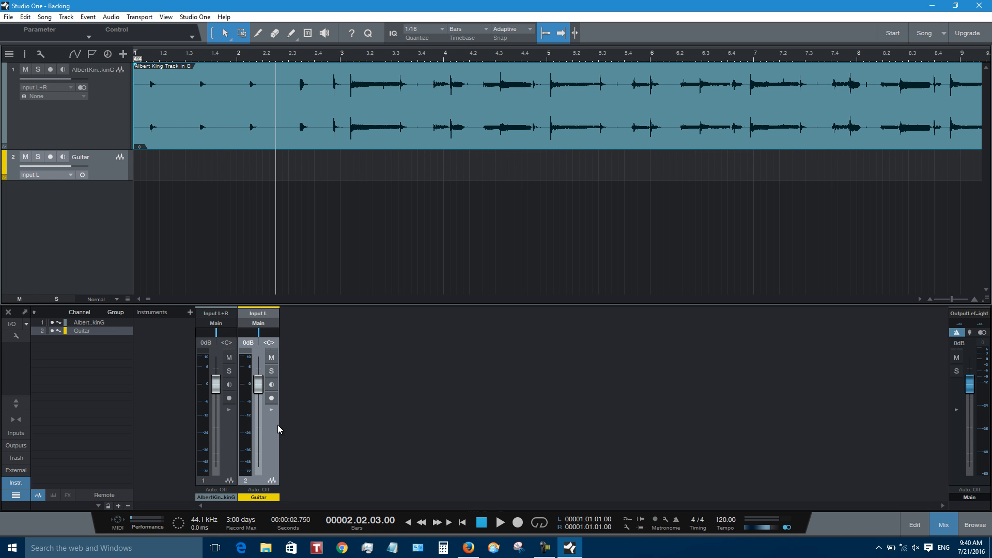
{"action": "mouse_move", "coordinate": [270, 415]}
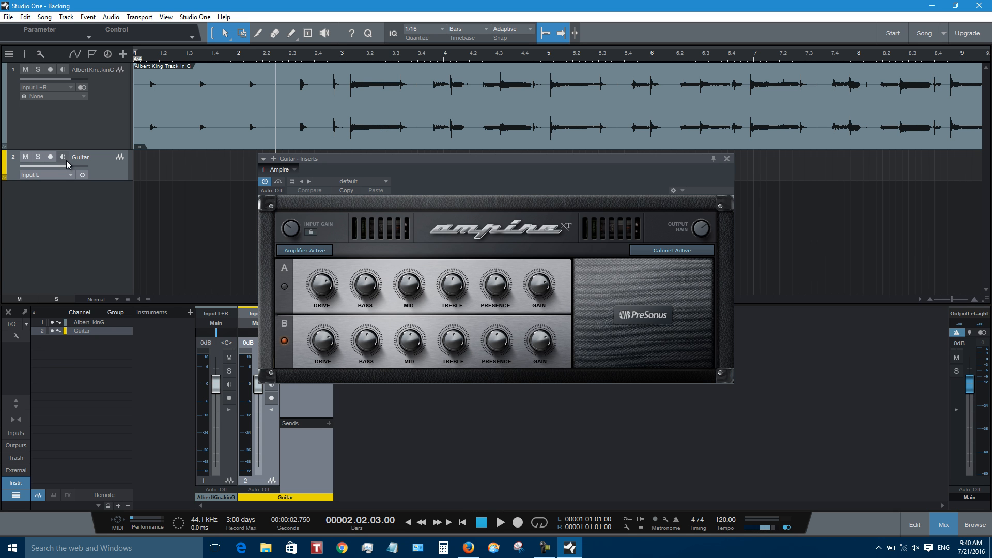
{"action": "mouse_move", "coordinate": [63, 165]}
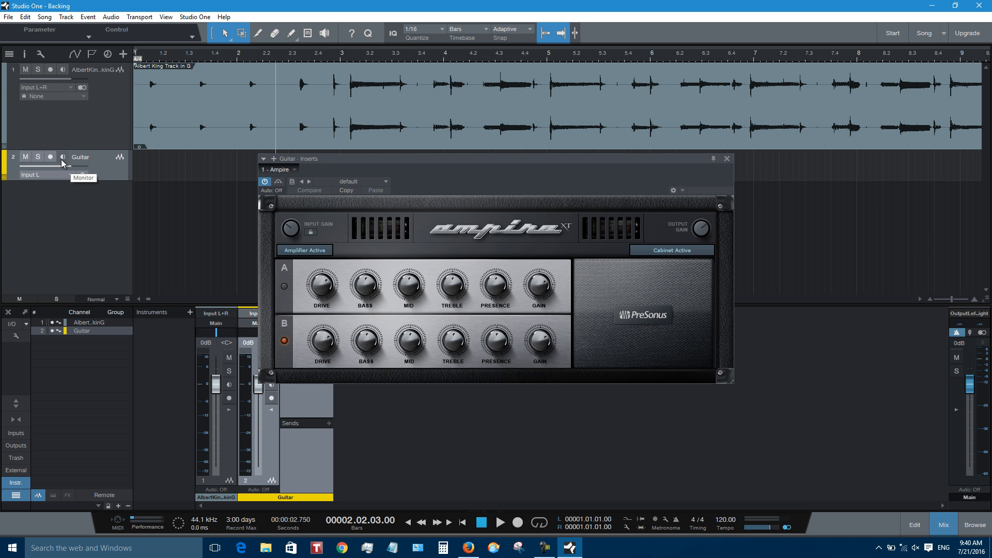
{"action": "left_click", "coordinate": [62, 157]}
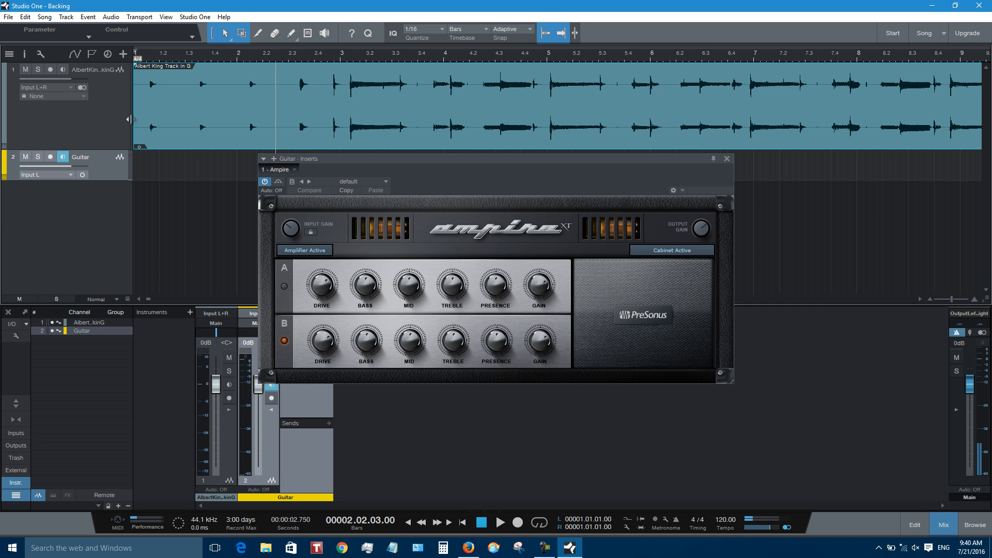
{"action": "left_click_drag", "start_coordinate": [324, 340], "coordinate": [325, 346]}
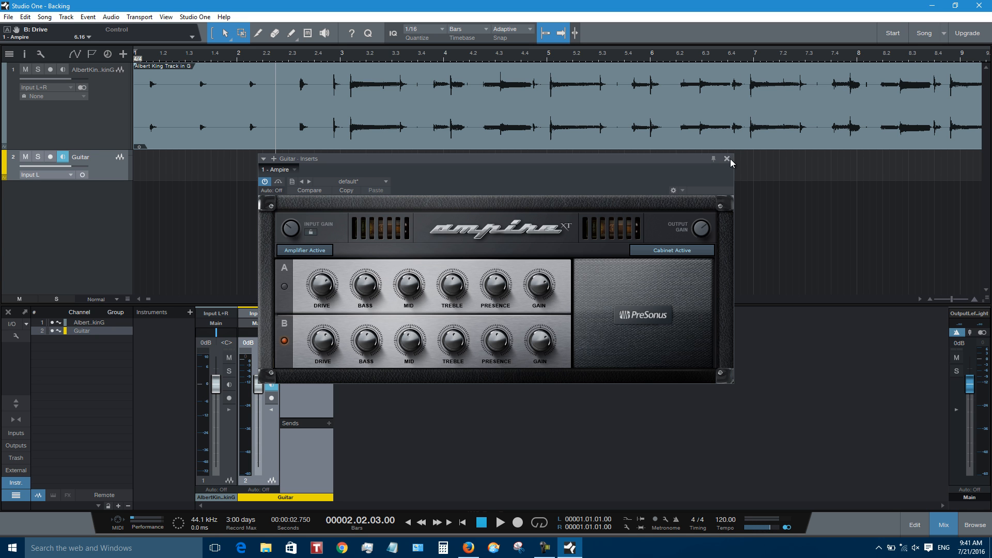
{"action": "left_click", "coordinate": [728, 159]}
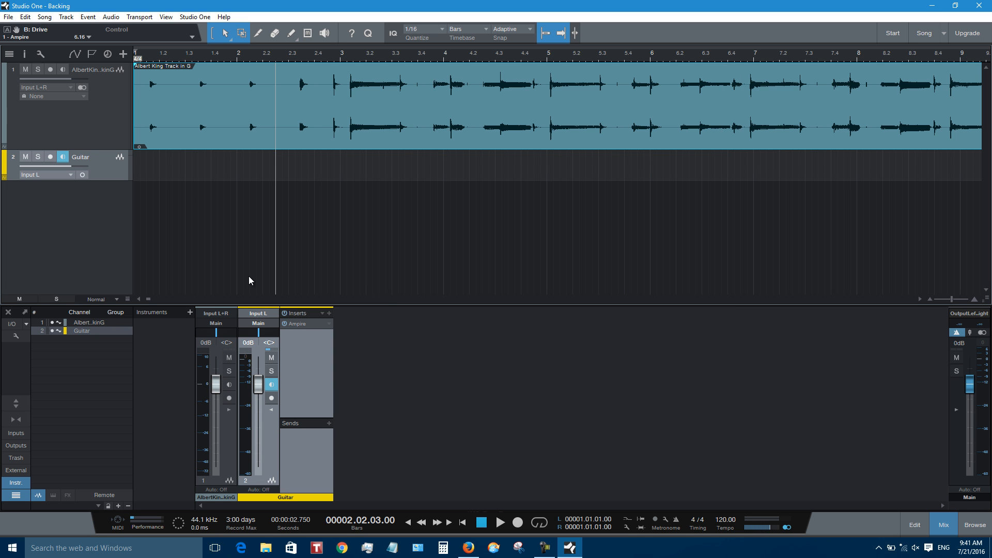
{"action": "mouse_move", "coordinate": [98, 219]}
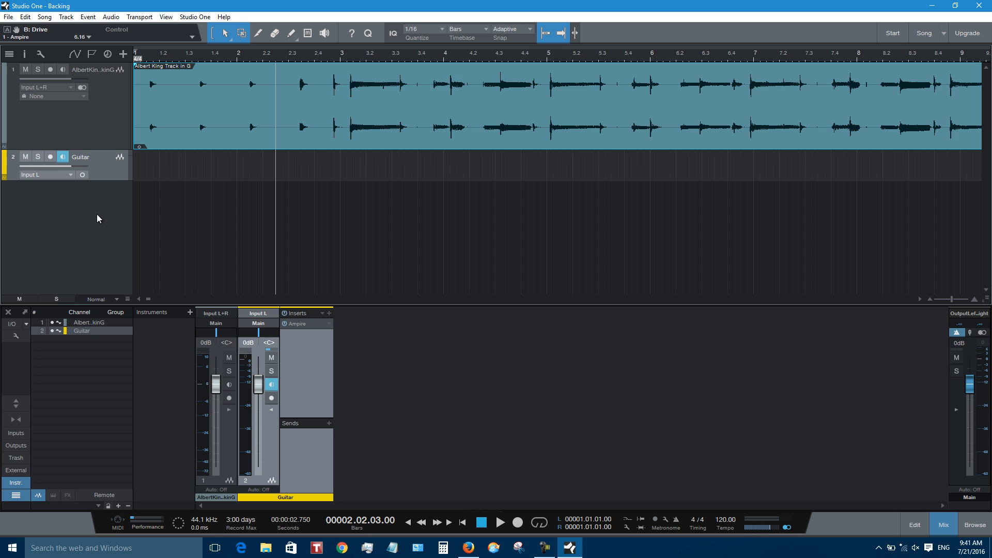
Step: Arm the Guitar track, record a take from the song start, and stop after about 17 bars
{"action": "left_click", "coordinate": [50, 157]}
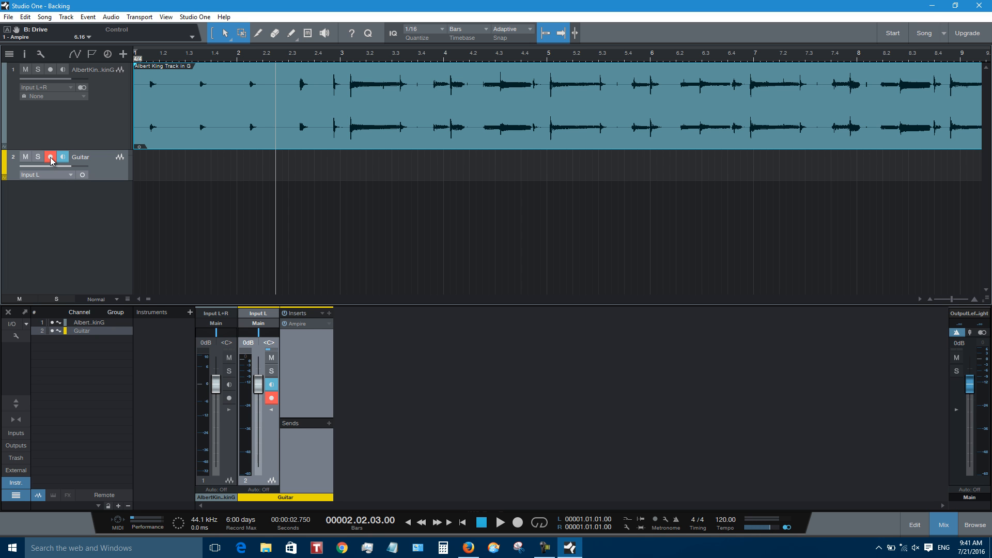
{"action": "left_click", "coordinate": [50, 157]}
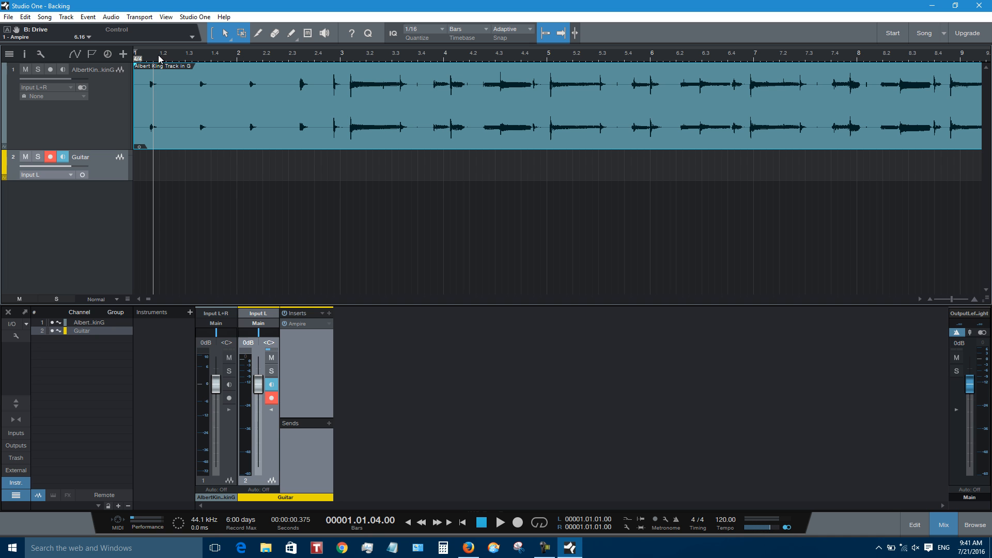
{"action": "mouse_move", "coordinate": [234, 344]}
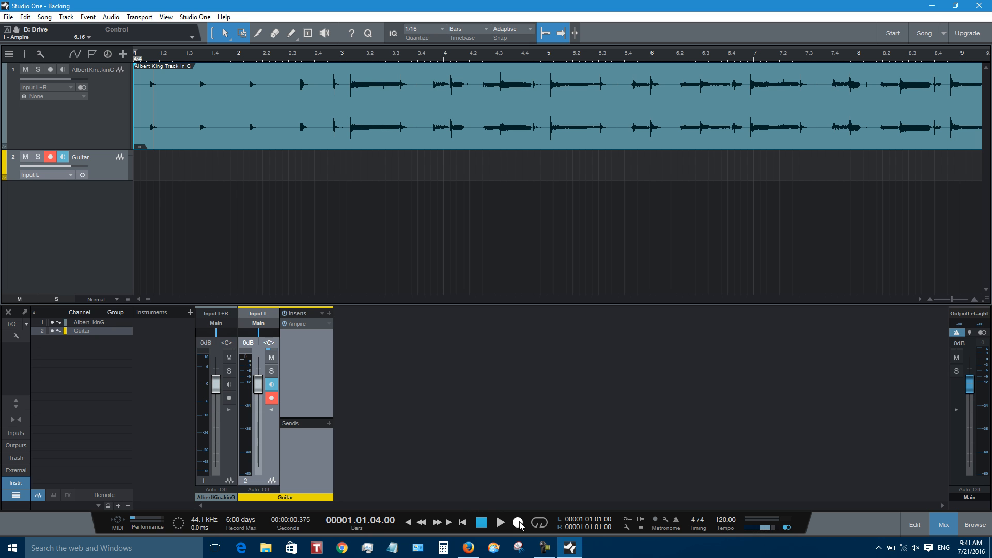
{"action": "mouse_move", "coordinate": [518, 524]}
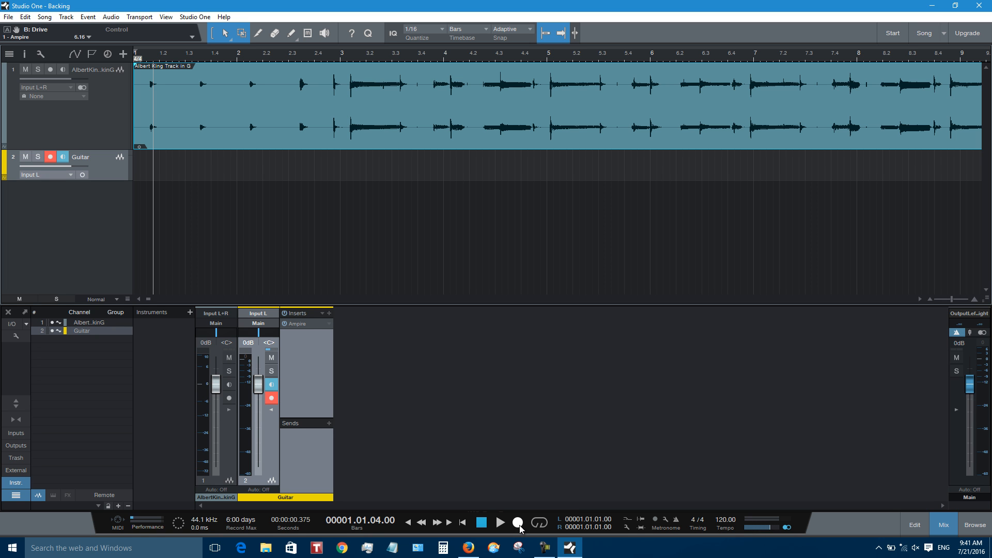
{"action": "mouse_move", "coordinate": [518, 522]}
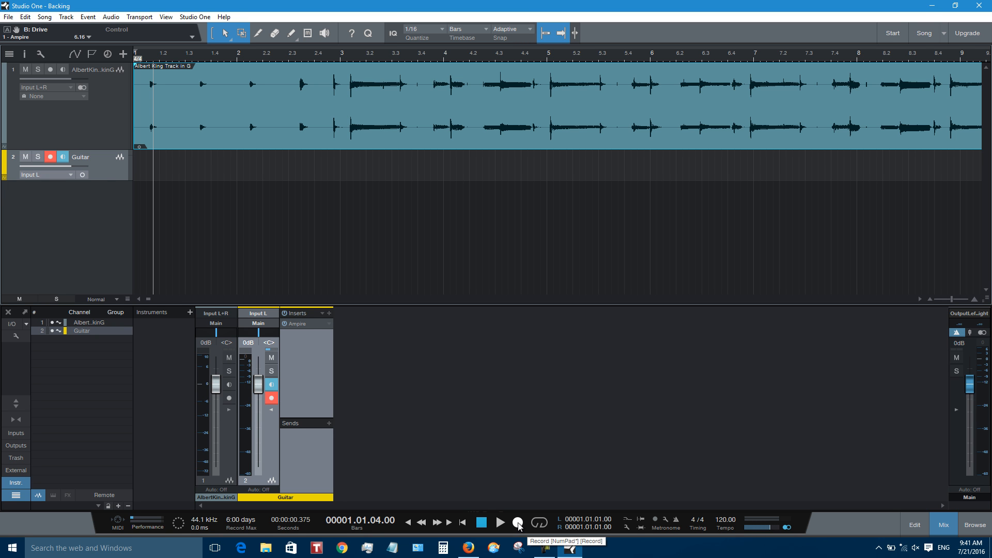
{"action": "left_click", "coordinate": [517, 525]}
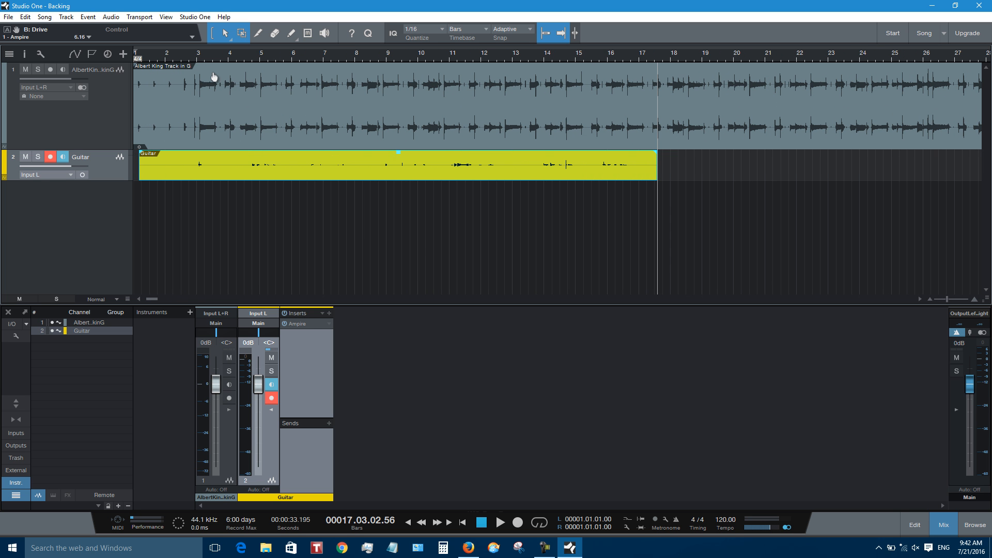
{"action": "left_click", "coordinate": [181, 53]}
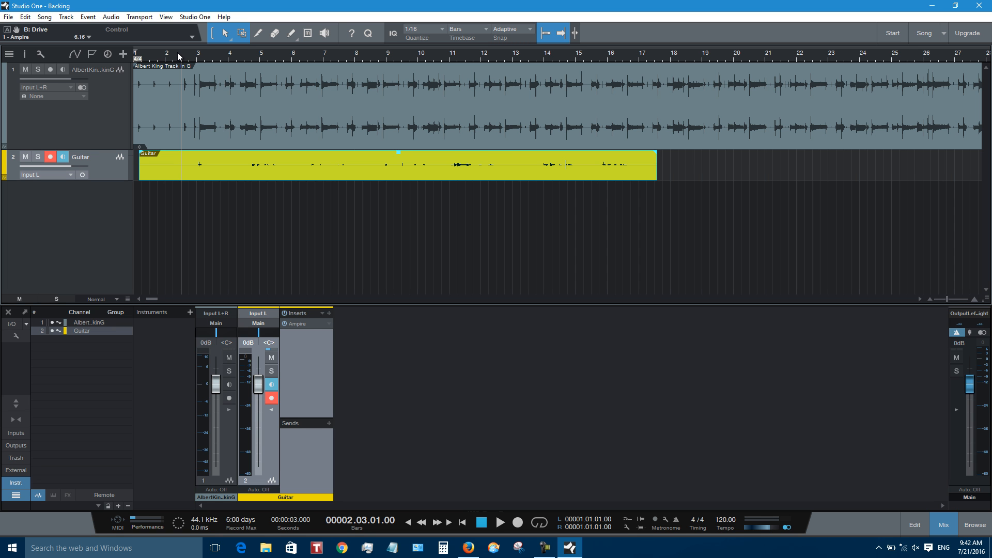
Step: Play back from near bar 2, turn off Guitar input monitoring, and pan the channel to R13
{"action": "left_click", "coordinate": [499, 523]}
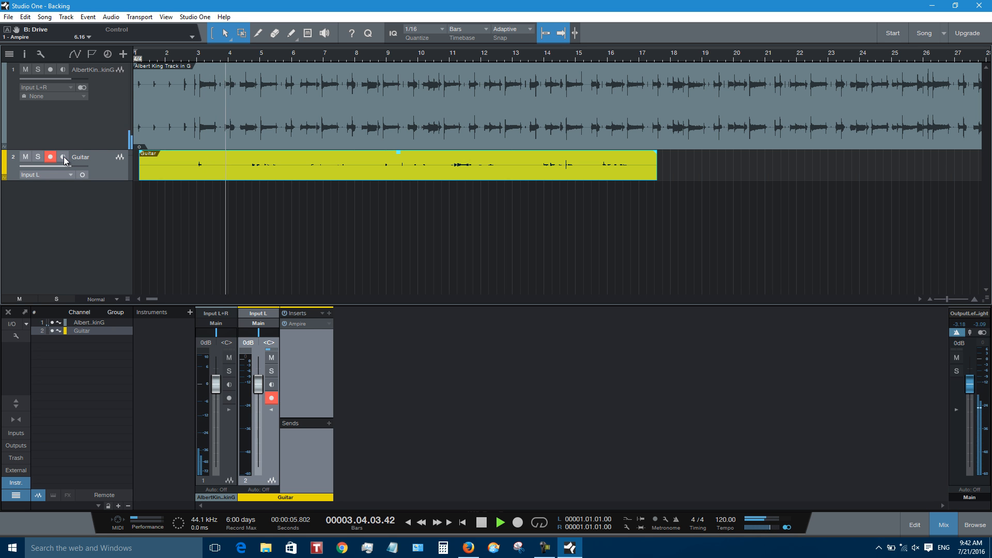
{"action": "left_click", "coordinate": [50, 157]}
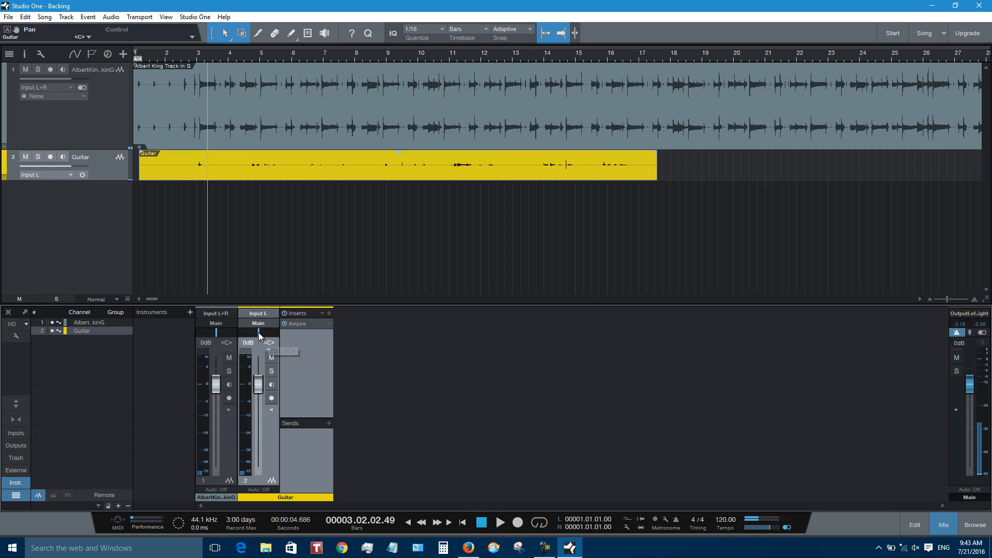
{"action": "left_click_drag", "start_coordinate": [258, 342], "coordinate": [265, 341]}
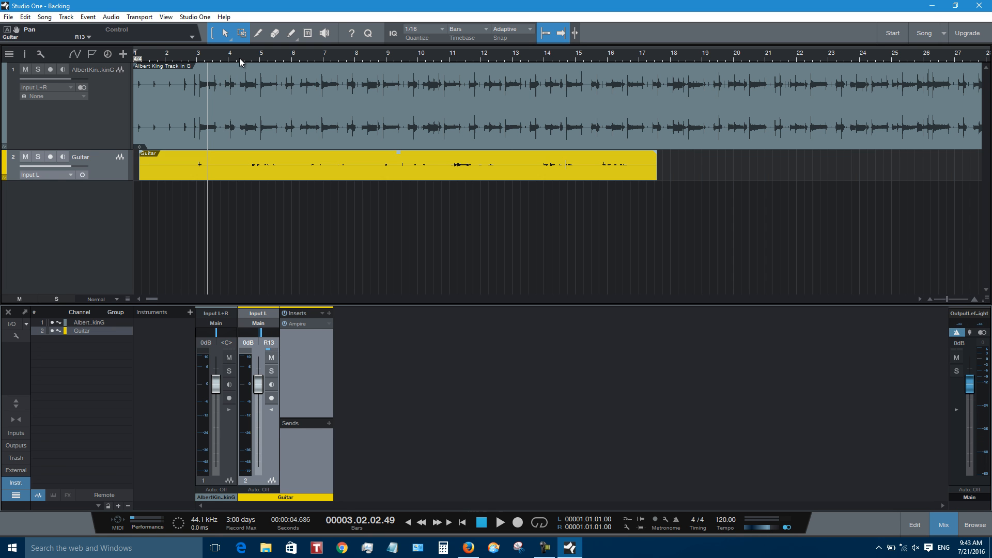
Step: Add a Channel Strip insert to the Guitar channel after Ampire, panned to R13
{"action": "left_click", "coordinate": [499, 522]}
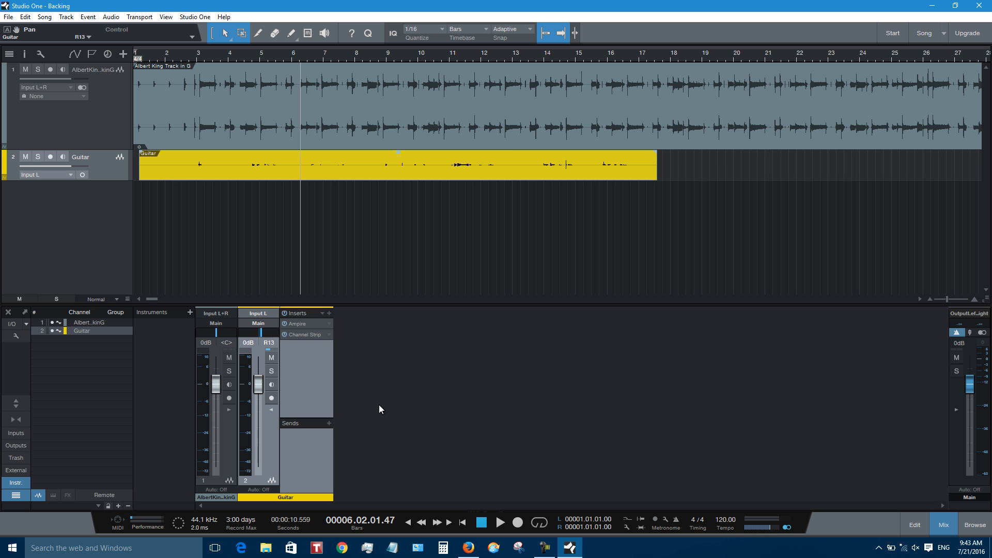
{"action": "mouse_move", "coordinate": [321, 360]}
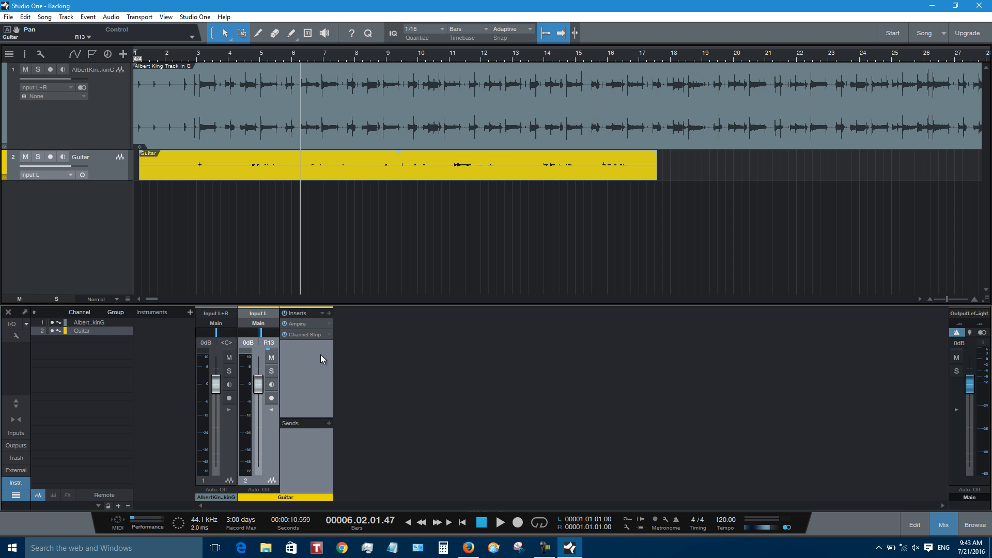
{"action": "mouse_move", "coordinate": [308, 347]}
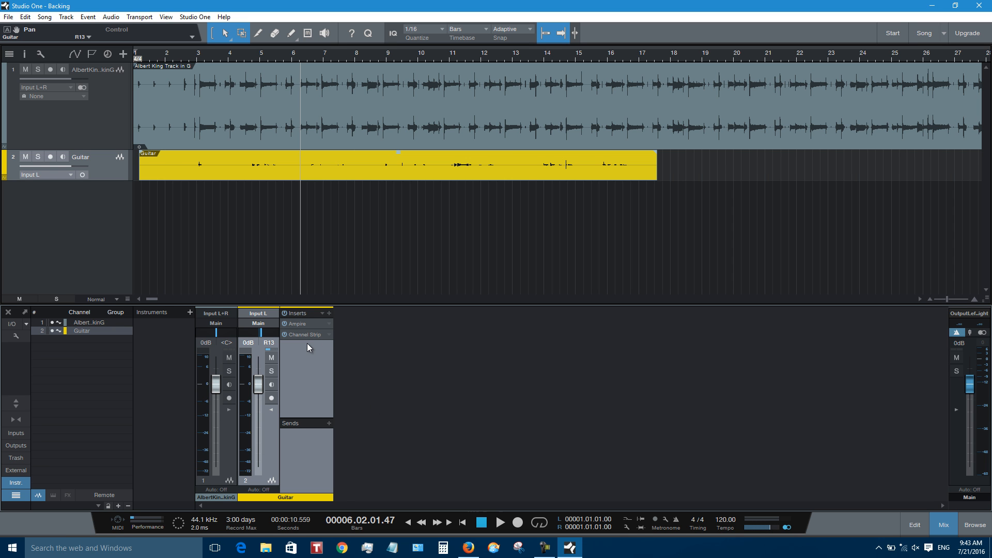
Step: Enable the Guitar Channel Strip's low cut and set it to about 98 Hz
{"action": "left_click", "coordinate": [304, 334]}
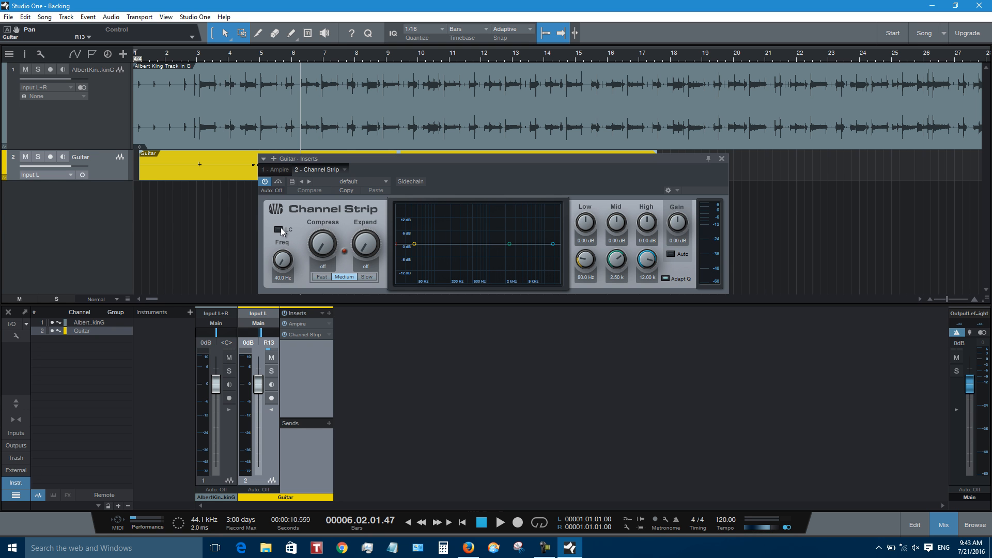
{"action": "left_click", "coordinate": [279, 229]}
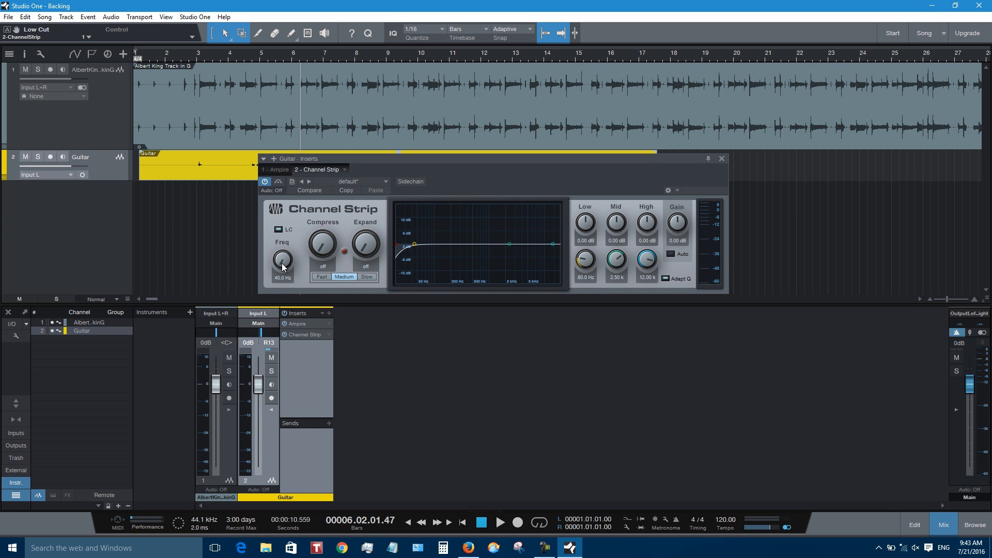
{"action": "left_click_drag", "start_coordinate": [282, 263], "coordinate": [284, 250]}
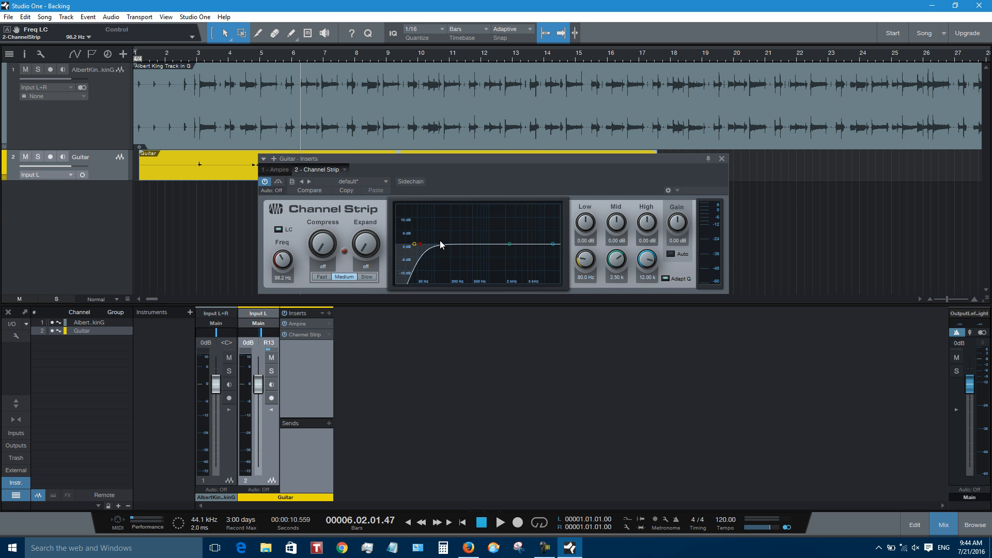
{"action": "mouse_move", "coordinate": [620, 265]}
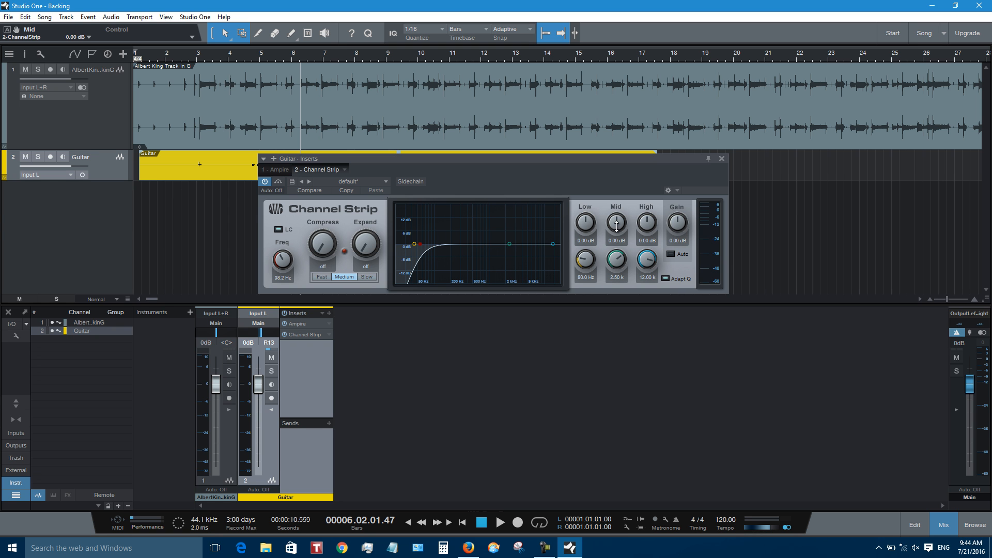
Step: Boost the Channel Strip Mid band by about 6.3 dB and close its window
{"action": "left_click_drag", "start_coordinate": [615, 221], "coordinate": [614, 214]}
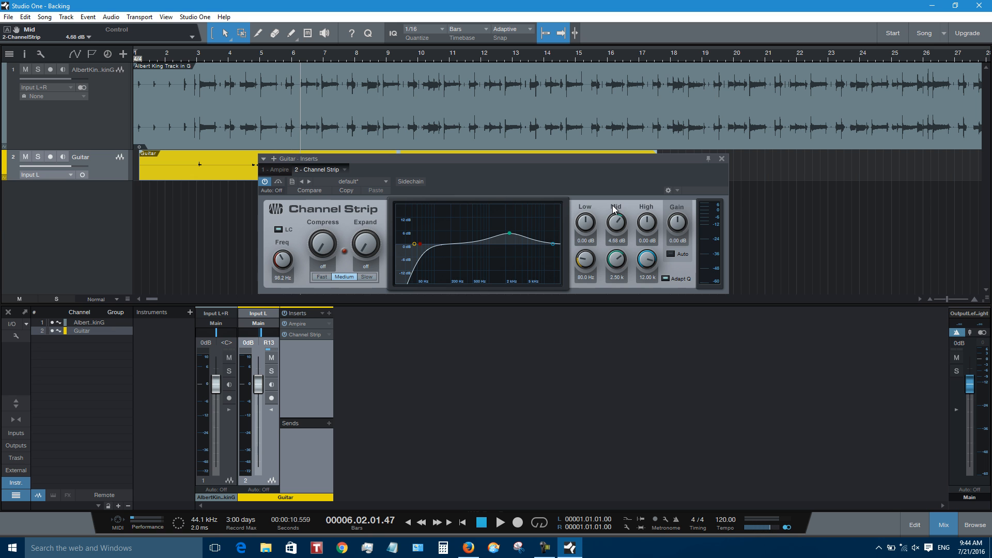
{"action": "left_click", "coordinate": [499, 522]}
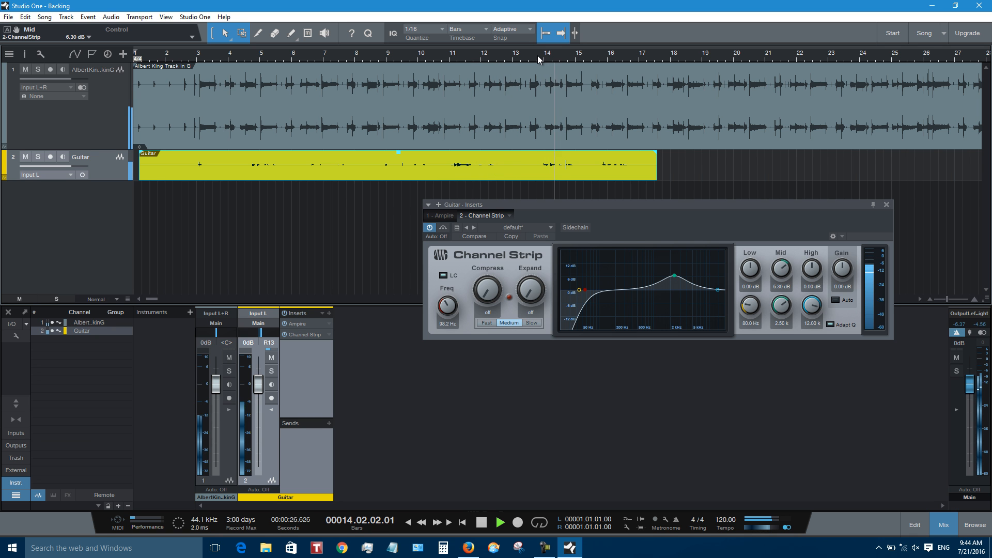
{"action": "left_click", "coordinate": [380, 53]}
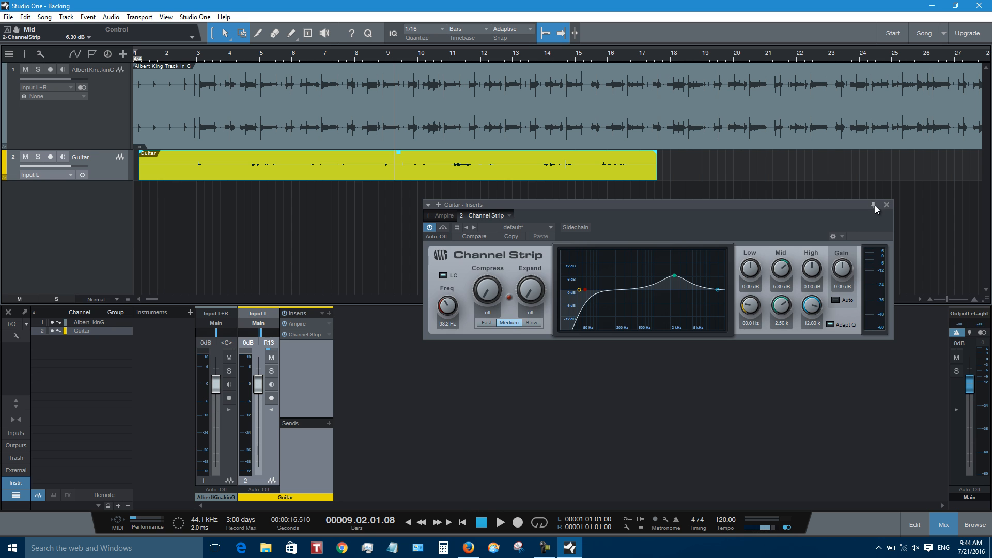
{"action": "left_click", "coordinate": [886, 205]}
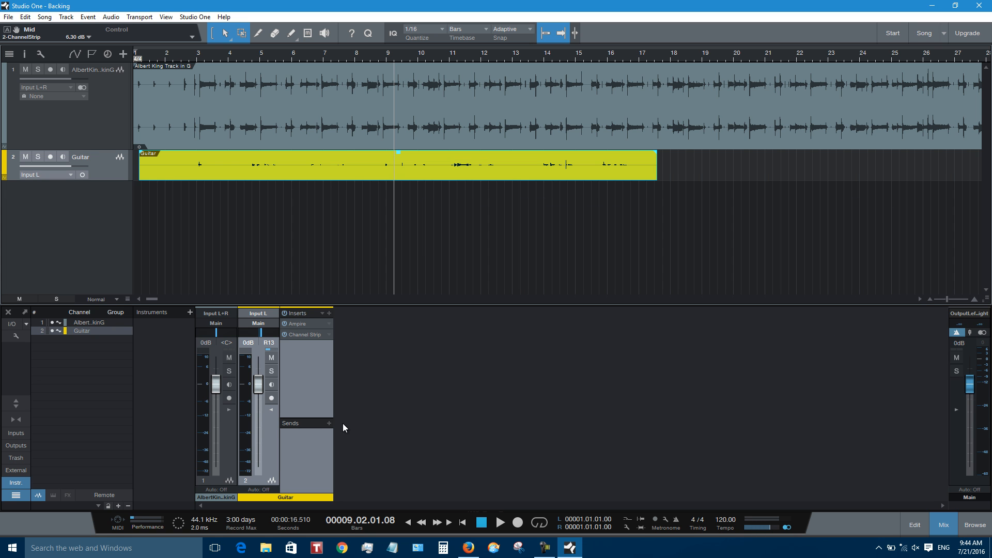
{"action": "mouse_move", "coordinate": [327, 429]}
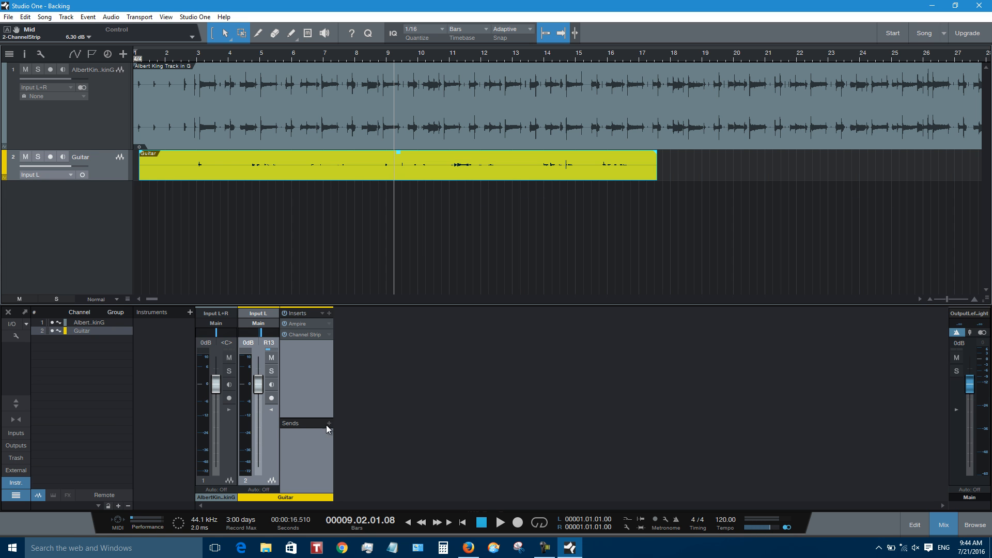
Step: Create a new FX 1 send channel from Guitar and insert Mixverb on it
{"action": "left_click", "coordinate": [328, 423]}
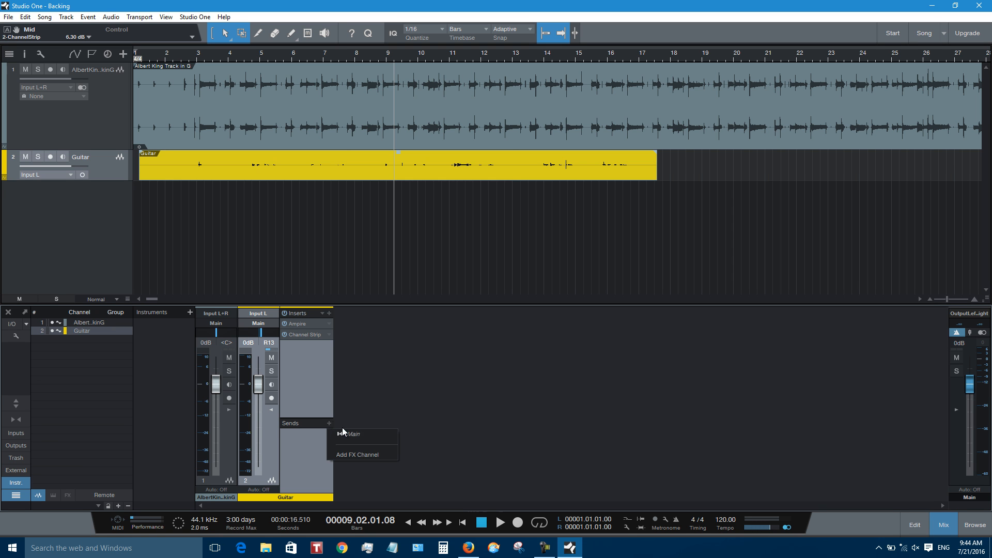
{"action": "left_click", "coordinate": [357, 454]}
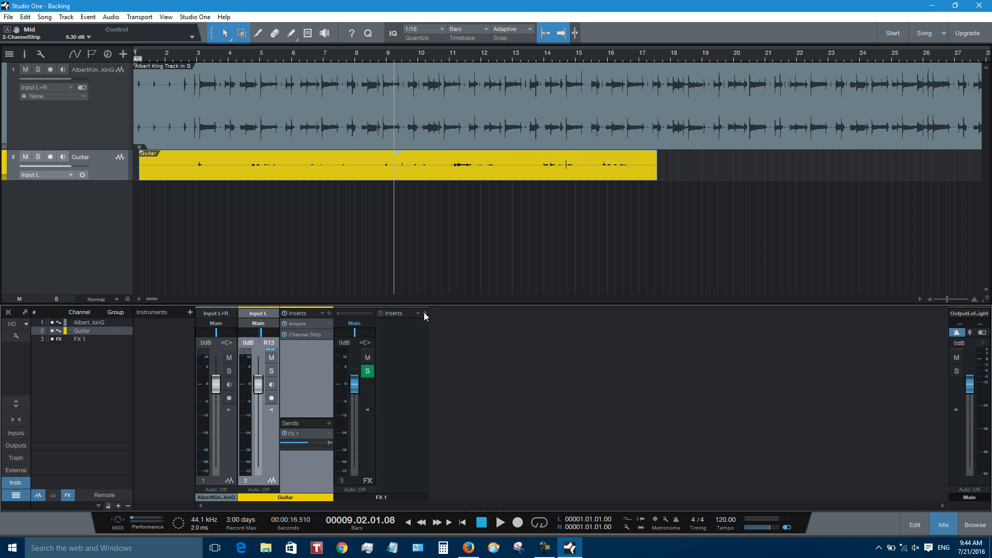
{"action": "left_click", "coordinate": [417, 313]}
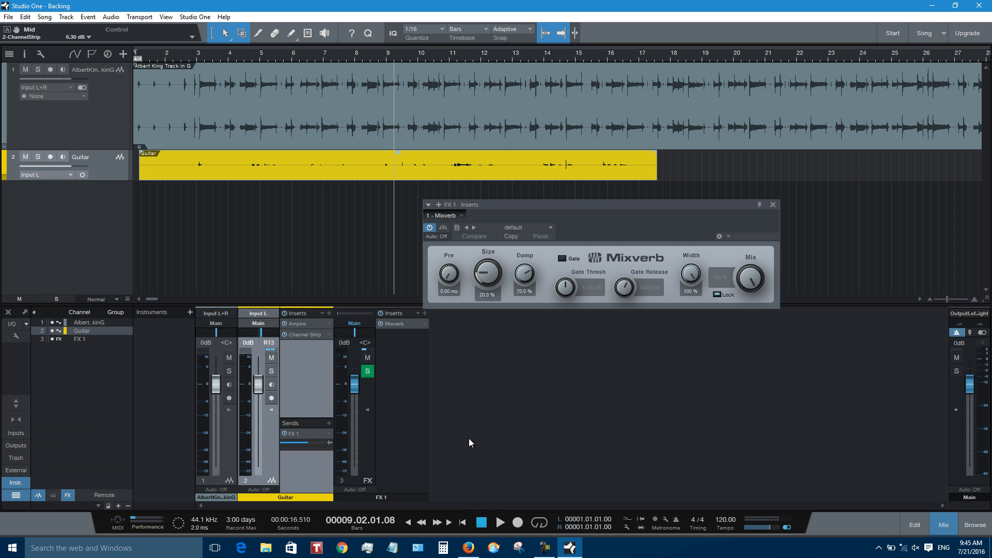
Step: Load Mixverb's Electric Guitar Gated preset and switch the gate off
{"action": "left_click", "coordinate": [526, 227]}
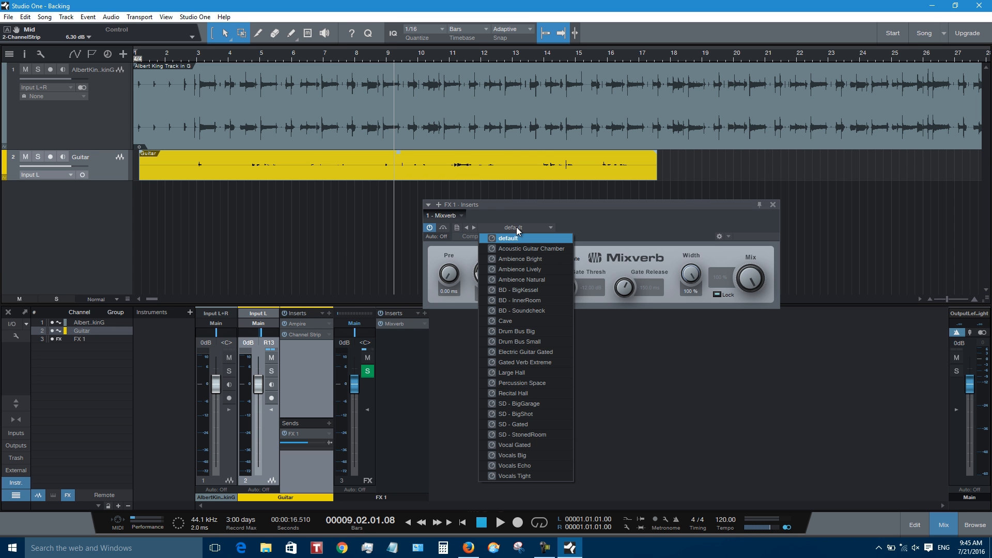
{"action": "mouse_move", "coordinate": [524, 248]}
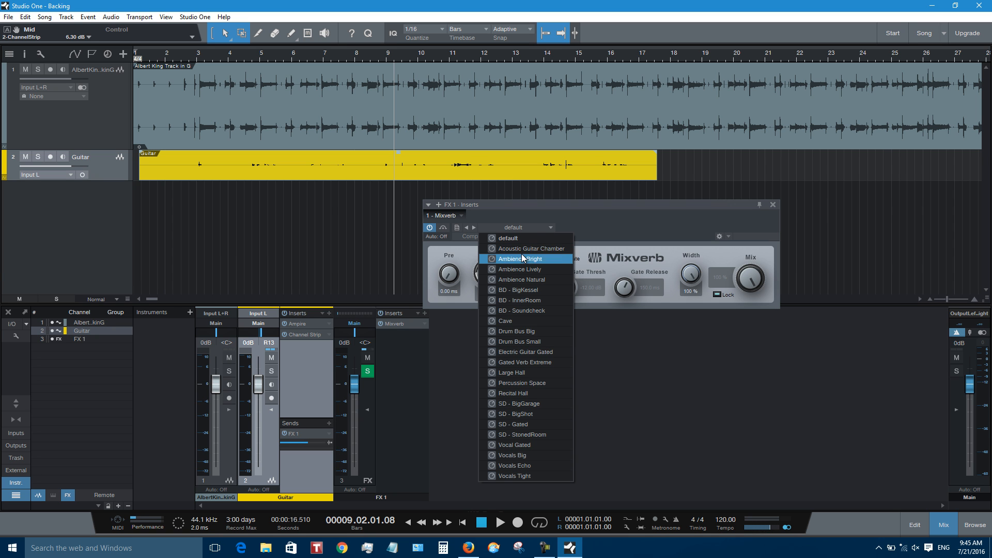
{"action": "left_click", "coordinate": [524, 351]}
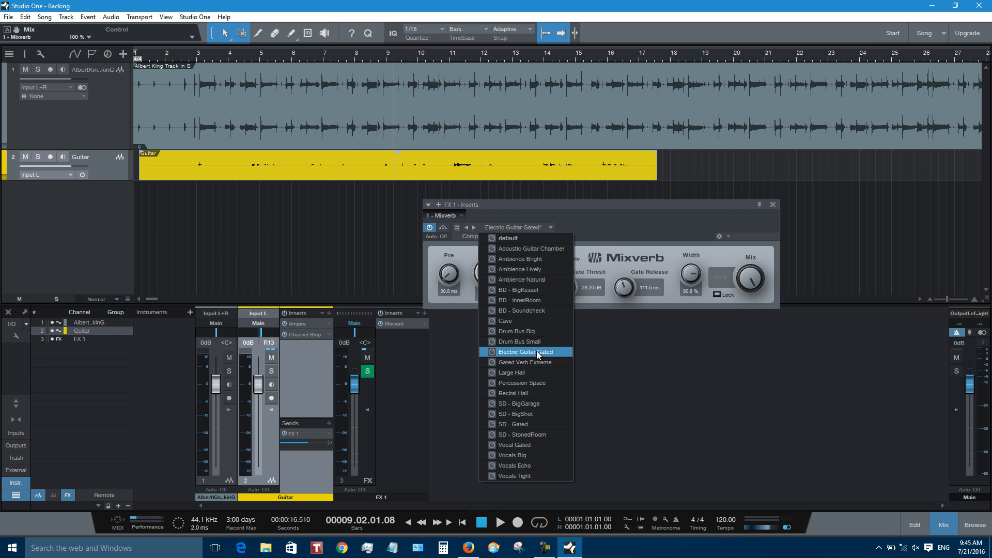
{"action": "left_click", "coordinate": [523, 352]}
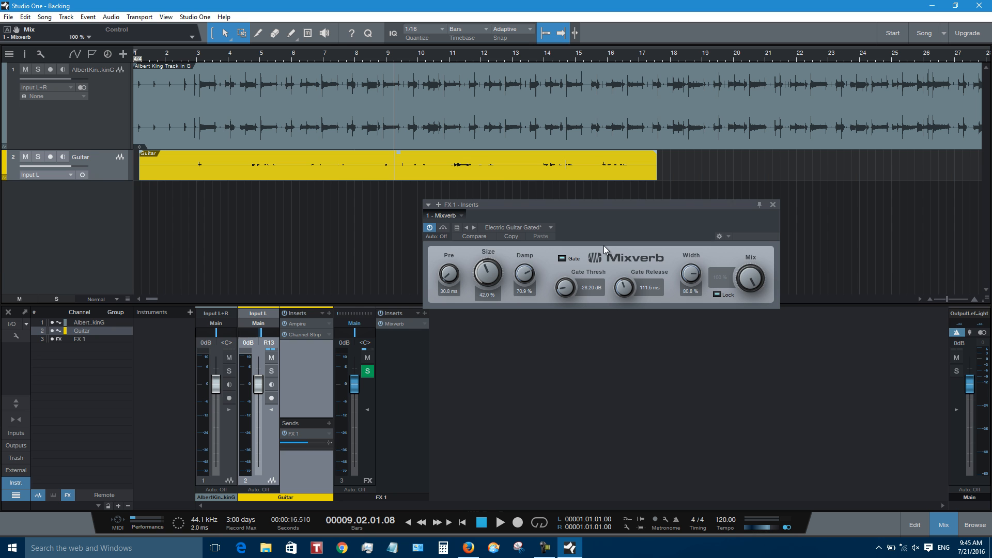
{"action": "left_click", "coordinate": [561, 259]}
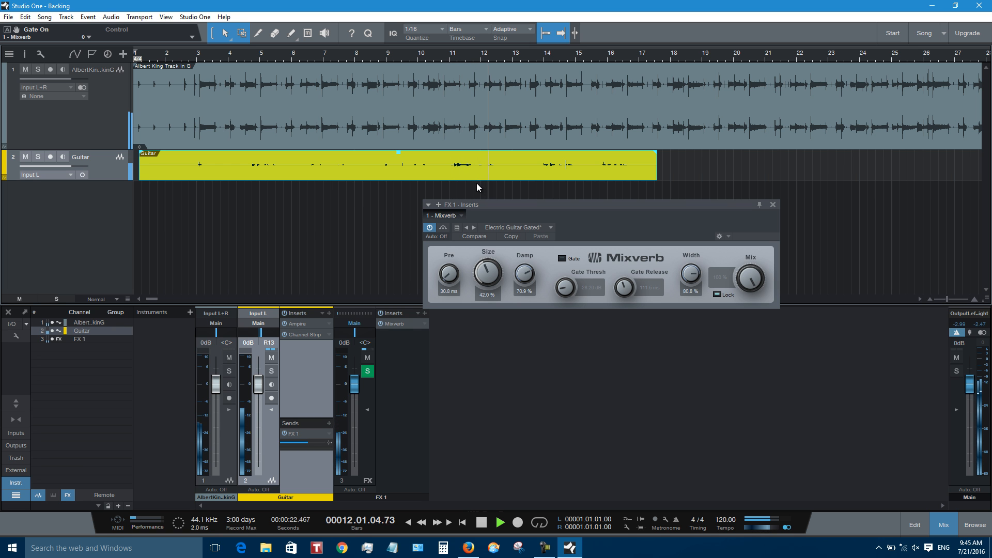
{"action": "left_click", "coordinate": [499, 522]}
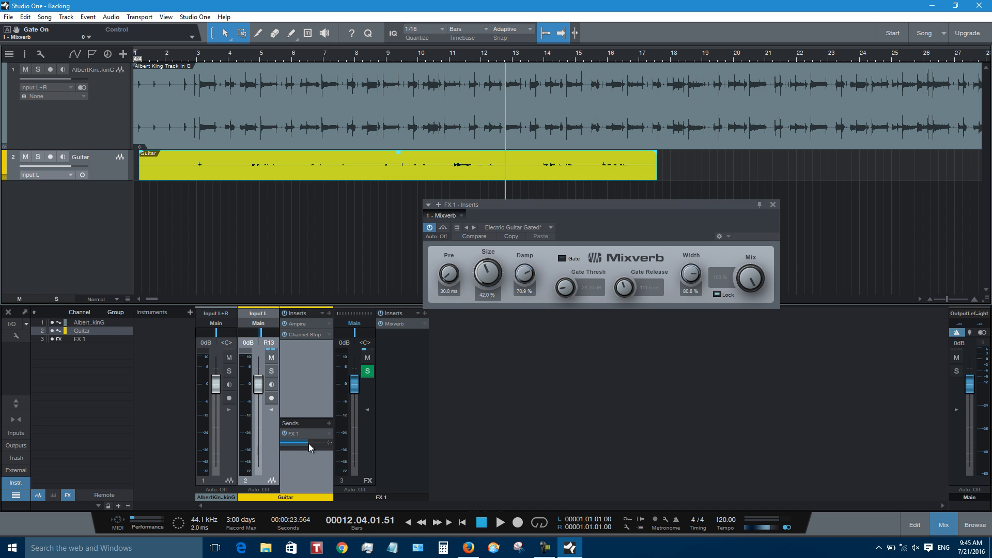
Step: Shorten the reverb pre-delay to 18.3 ms and set the FX 1 send near -18.5 dB
{"action": "left_click_drag", "start_coordinate": [322, 443], "coordinate": [296, 442]}
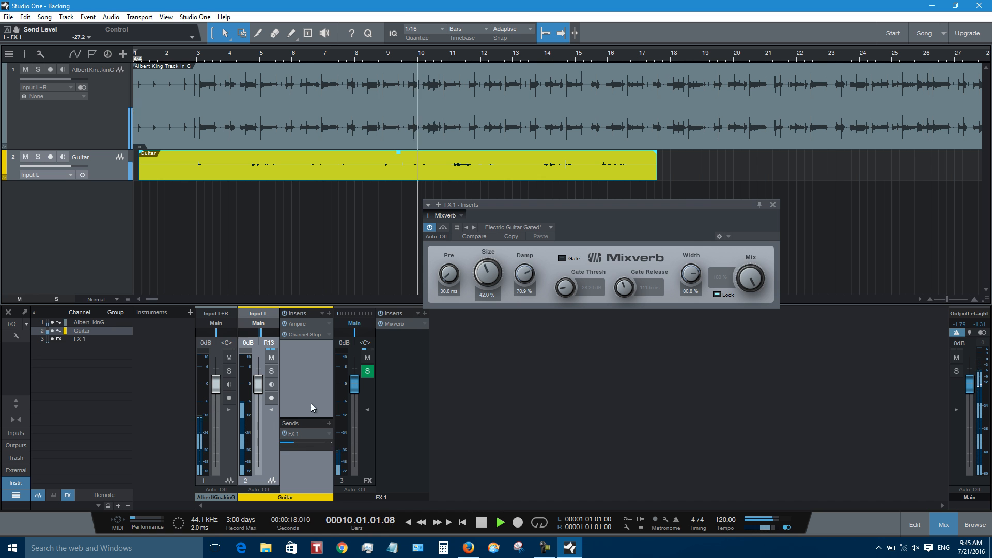
{"action": "left_click_drag", "start_coordinate": [285, 442], "coordinate": [297, 442]}
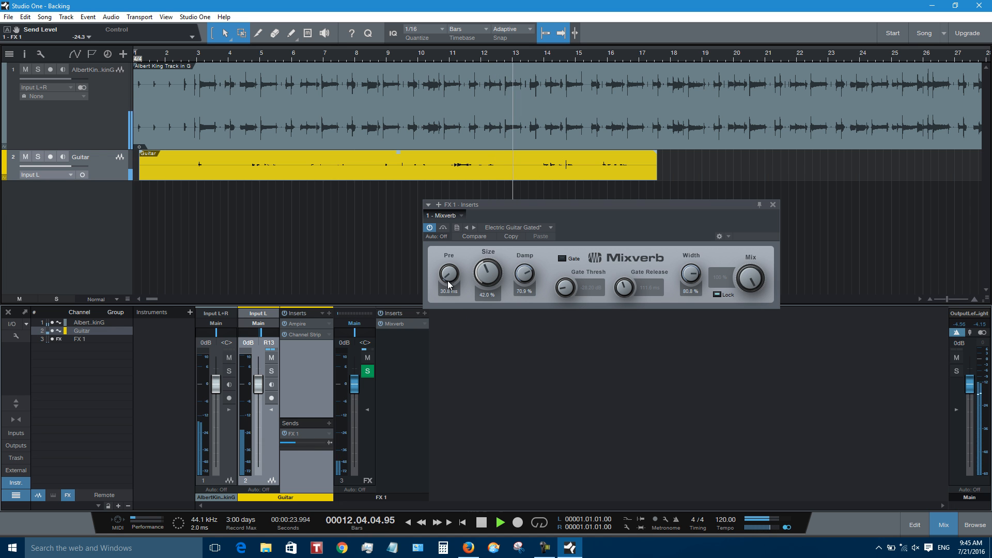
{"action": "left_click_drag", "start_coordinate": [448, 274], "coordinate": [448, 284]}
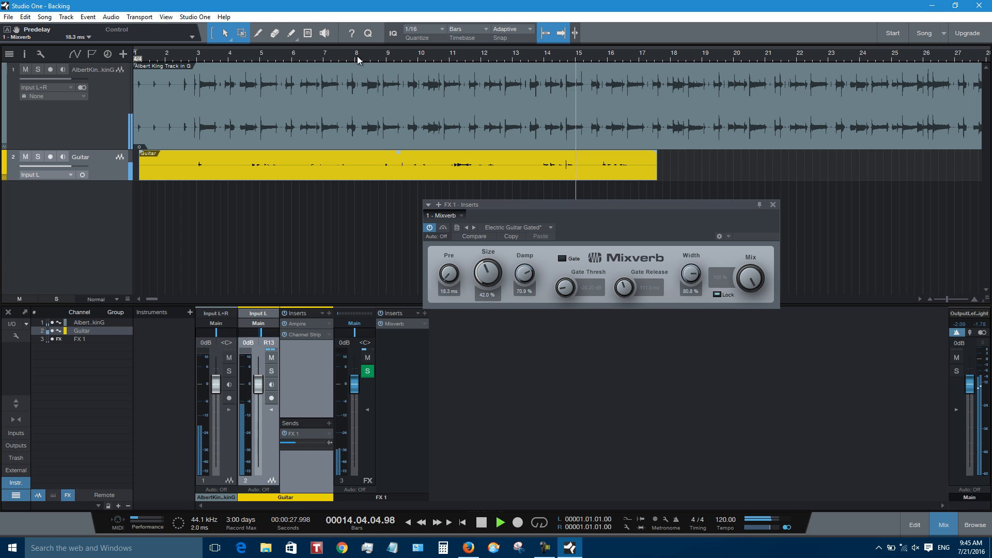
{"action": "left_click_drag", "start_coordinate": [307, 443], "coordinate": [288, 443]}
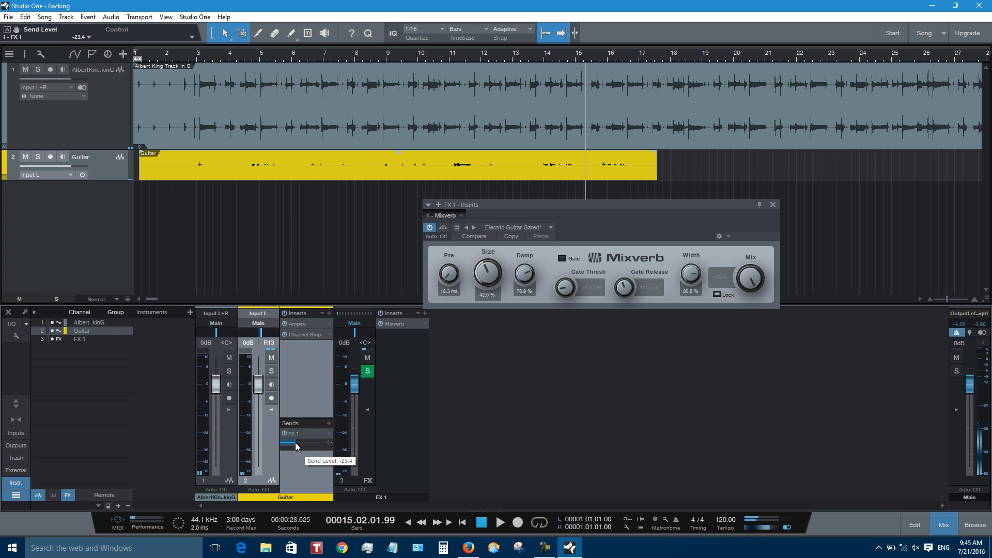
{"action": "left_click_drag", "start_coordinate": [284, 443], "coordinate": [304, 443]}
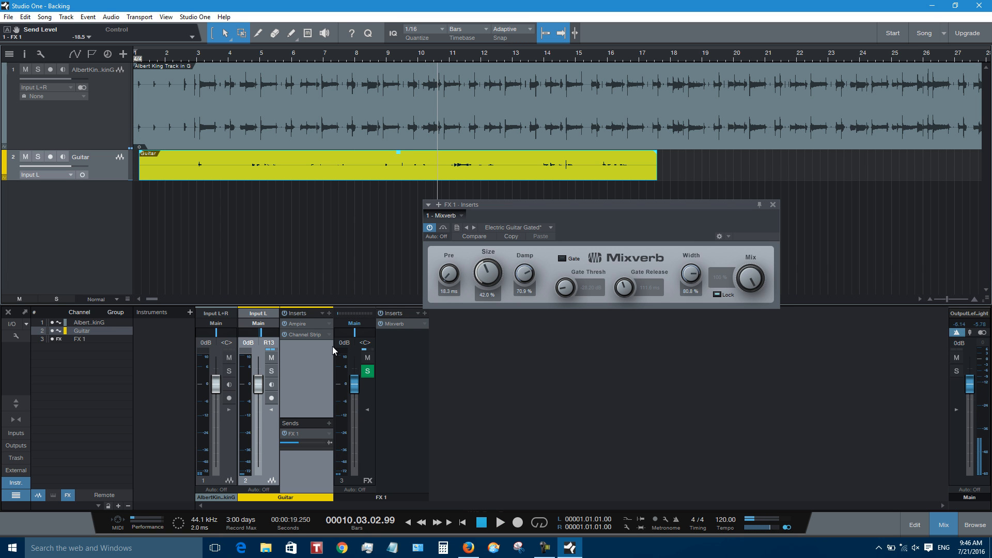
Step: Create a second FX 2 send channel from Guitar with Beat Delay set to 1/32 beats
{"action": "left_click", "coordinate": [329, 423]}
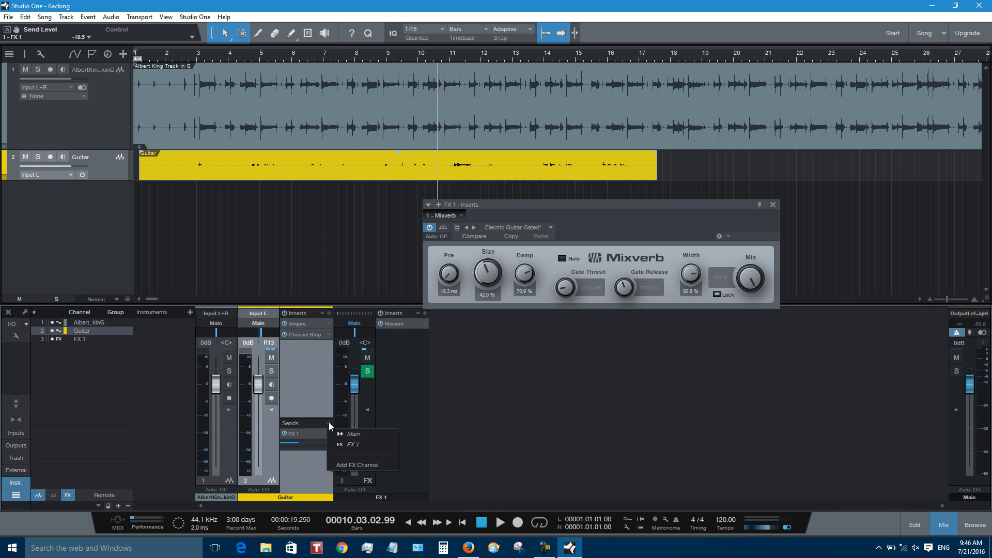
{"action": "left_click", "coordinate": [356, 464]}
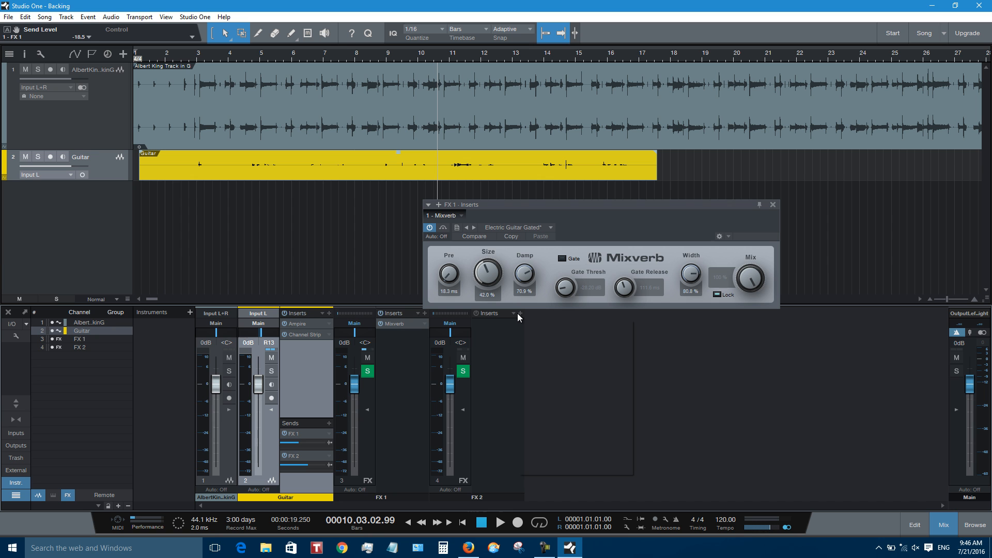
{"action": "mouse_move", "coordinate": [515, 346]}
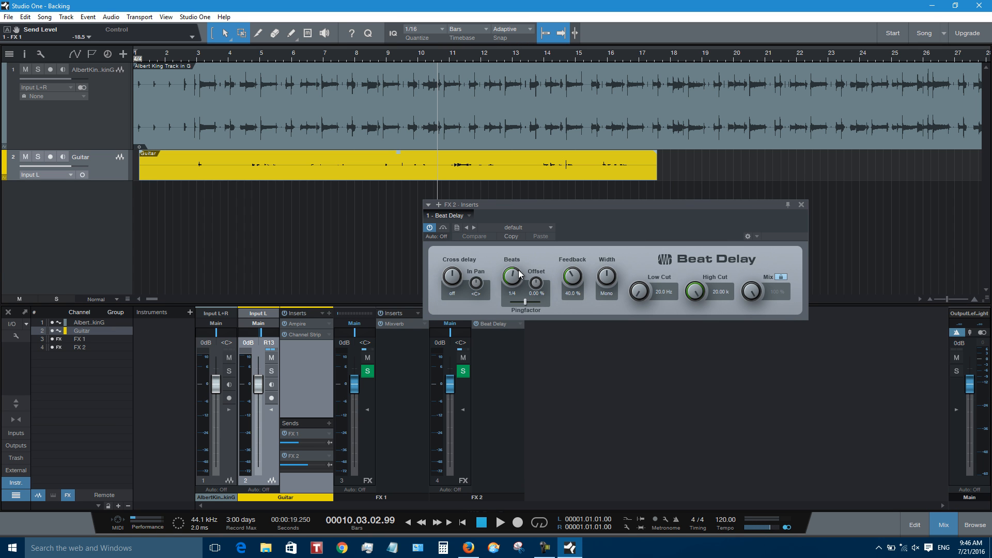
{"action": "left_click_drag", "start_coordinate": [511, 275], "coordinate": [511, 291]}
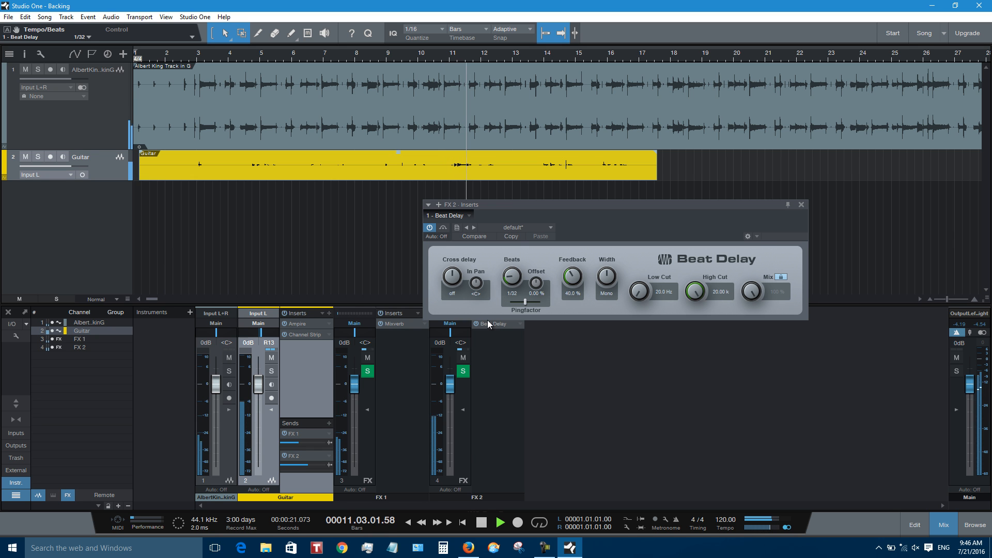
Step: Set the Guitar send level to FX 2 at about -23.2 dB
{"action": "left_click", "coordinate": [499, 522]}
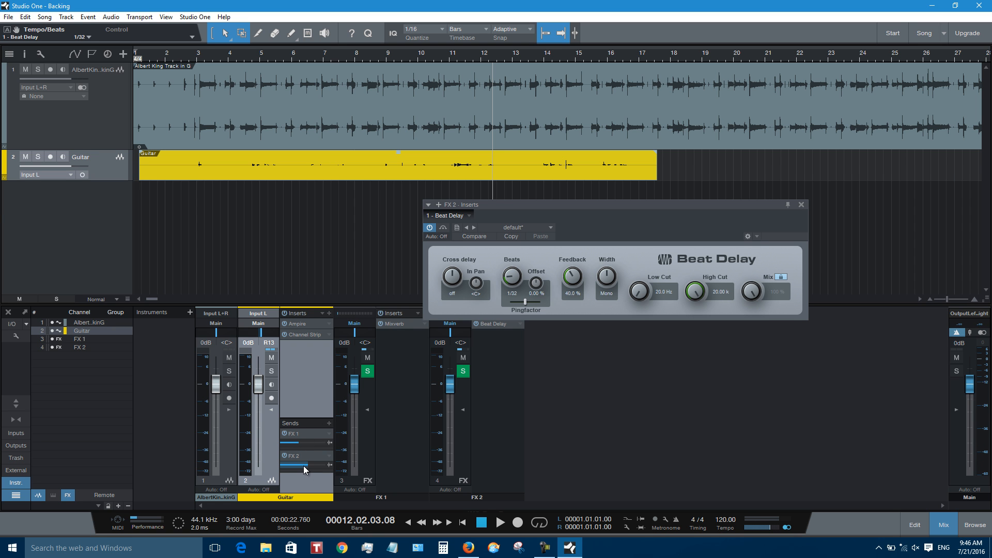
{"action": "left_click_drag", "start_coordinate": [304, 464], "coordinate": [291, 466]}
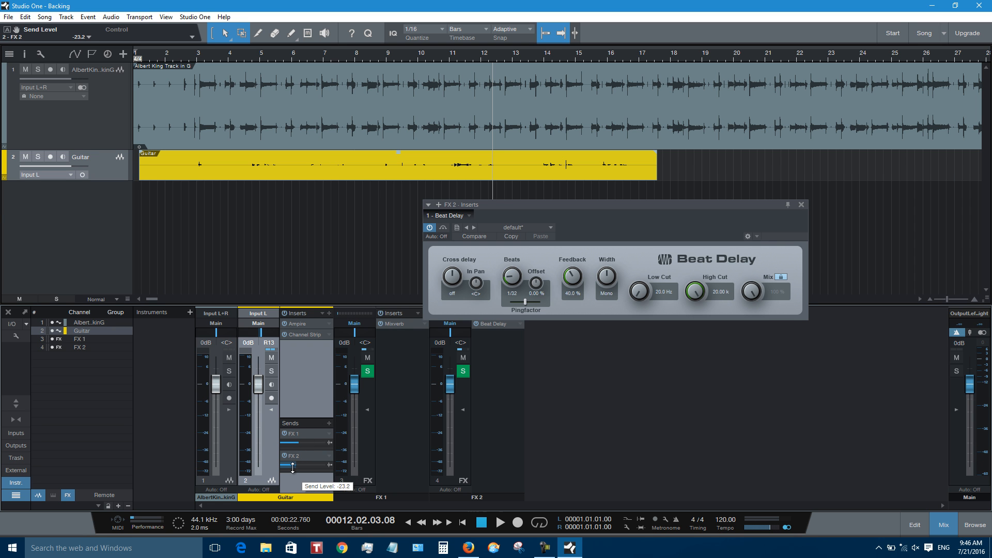
{"action": "left_click", "coordinate": [445, 62]}
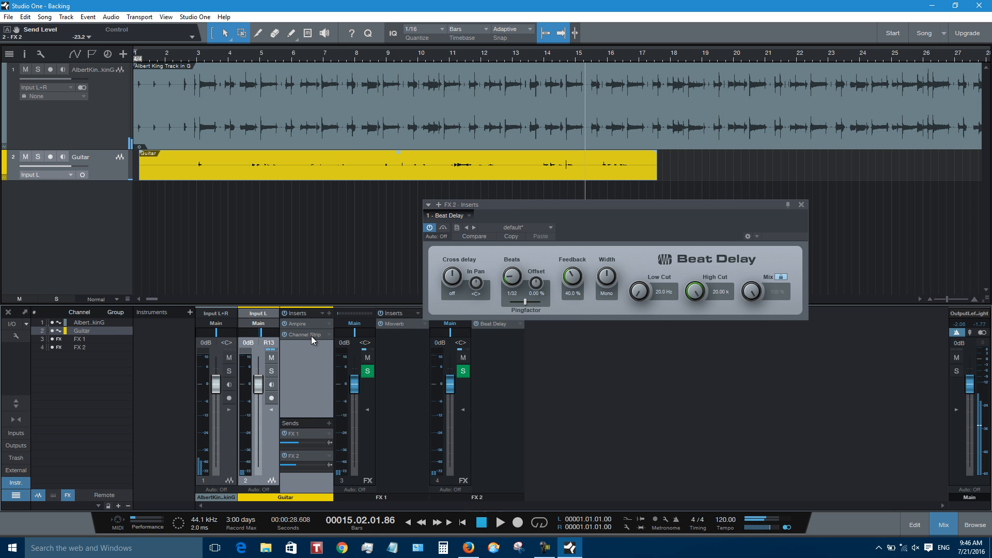
Step: Retune Guitar's Channel Strip: low cut about 115 Hz, mid boost 5.85 dB at 3.2 kHz, then close it
{"action": "left_click", "coordinate": [304, 334]}
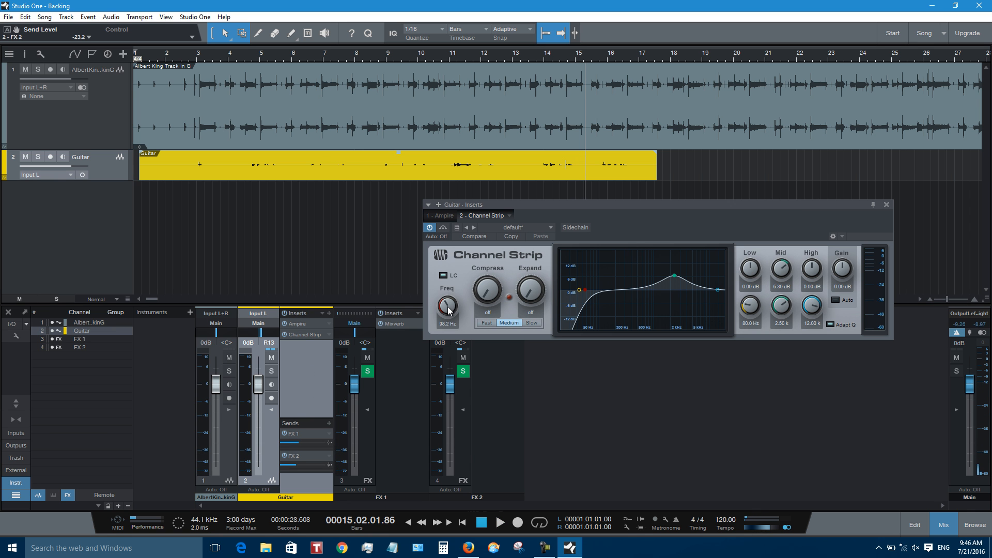
{"action": "left_click_drag", "start_coordinate": [446, 307], "coordinate": [447, 299]}
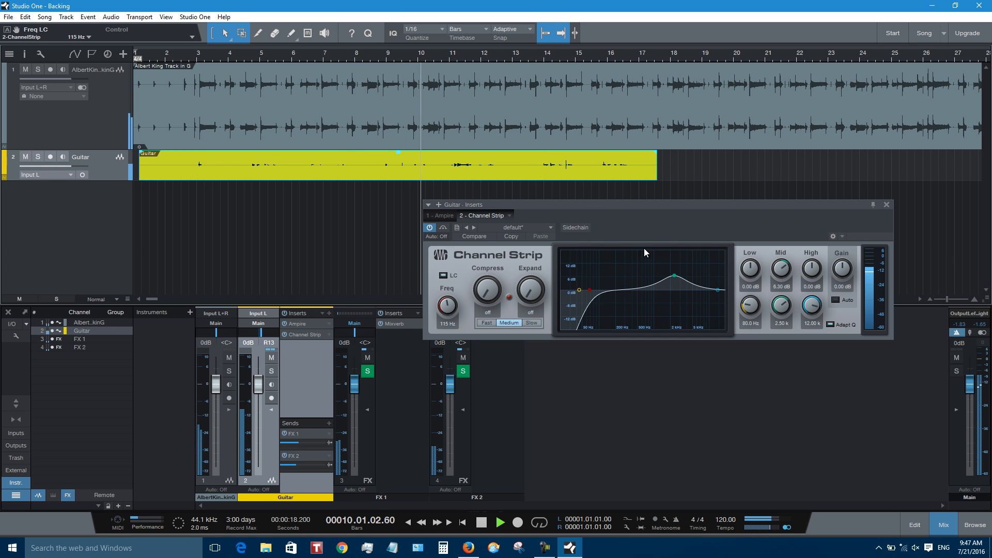
{"action": "left_click_drag", "start_coordinate": [673, 276], "coordinate": [679, 277]}
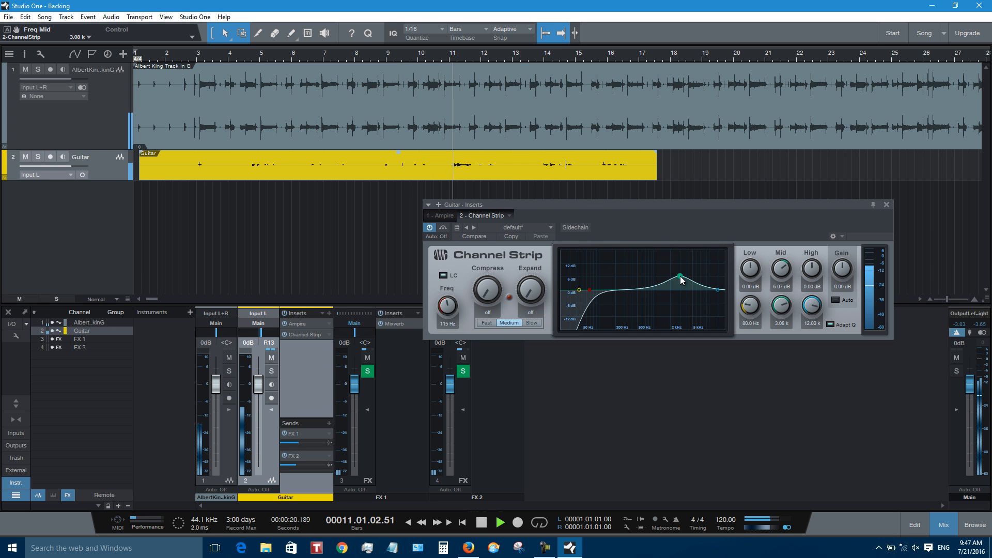
{"action": "left_click_drag", "start_coordinate": [680, 278], "coordinate": [679, 275]}
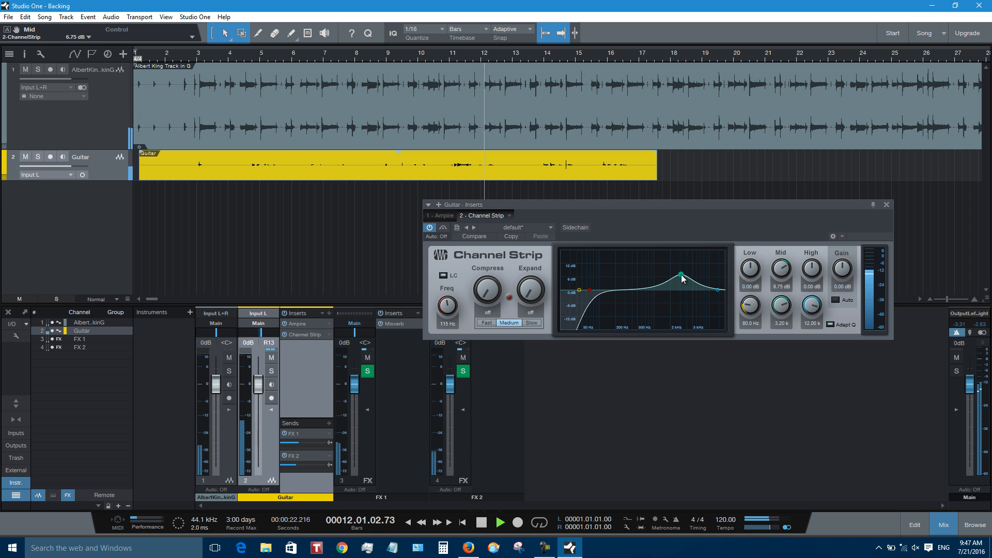
{"action": "left_click_drag", "start_coordinate": [682, 276], "coordinate": [682, 276]}
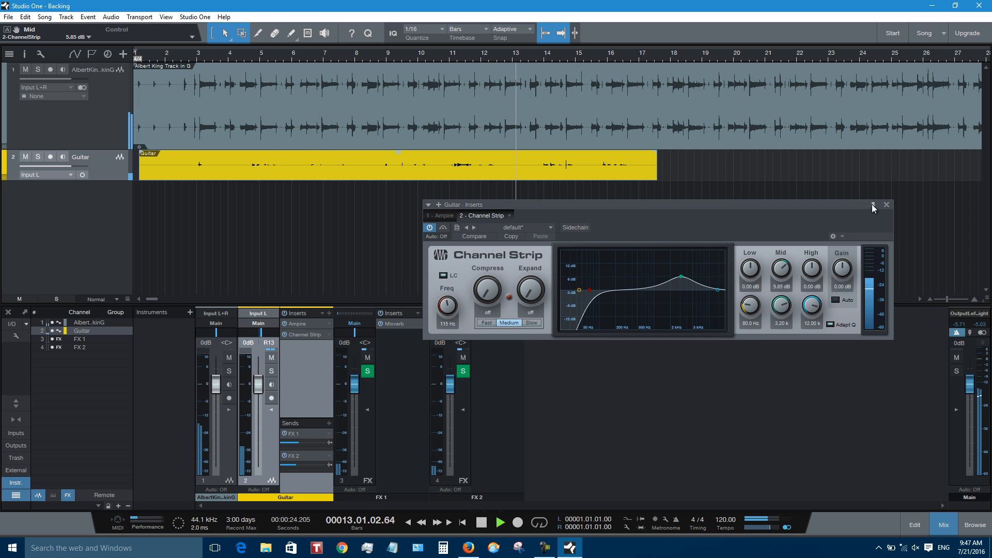
{"action": "left_click", "coordinate": [885, 205]}
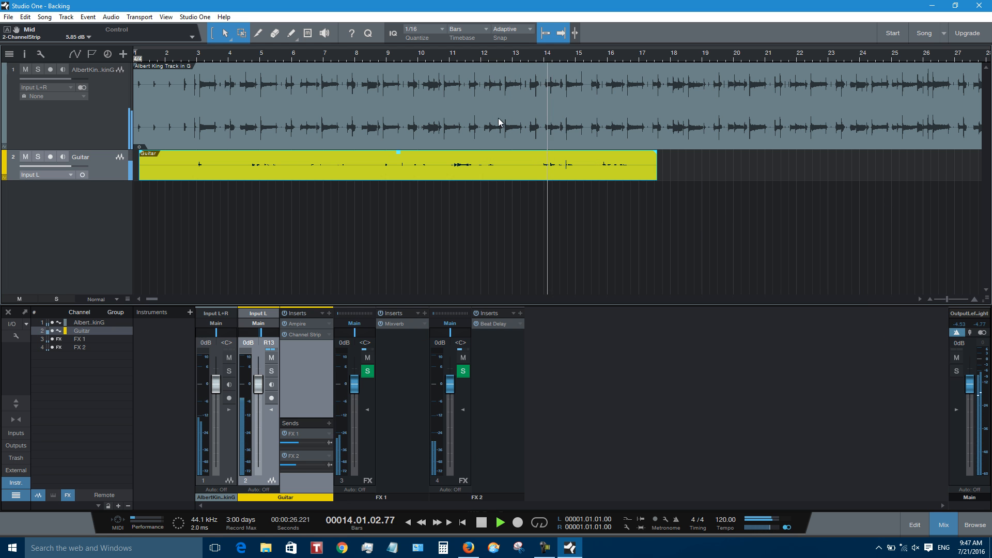
Step: During playback, settle the Guitar channel fader at about -3.1 dB
{"action": "left_click", "coordinate": [449, 53]}
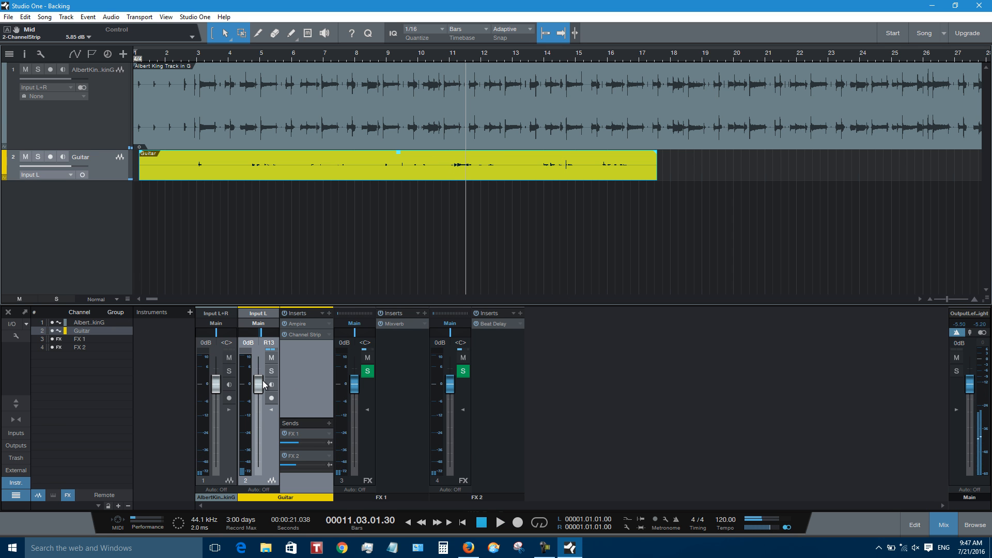
{"action": "left_click_drag", "start_coordinate": [257, 380], "coordinate": [258, 389]}
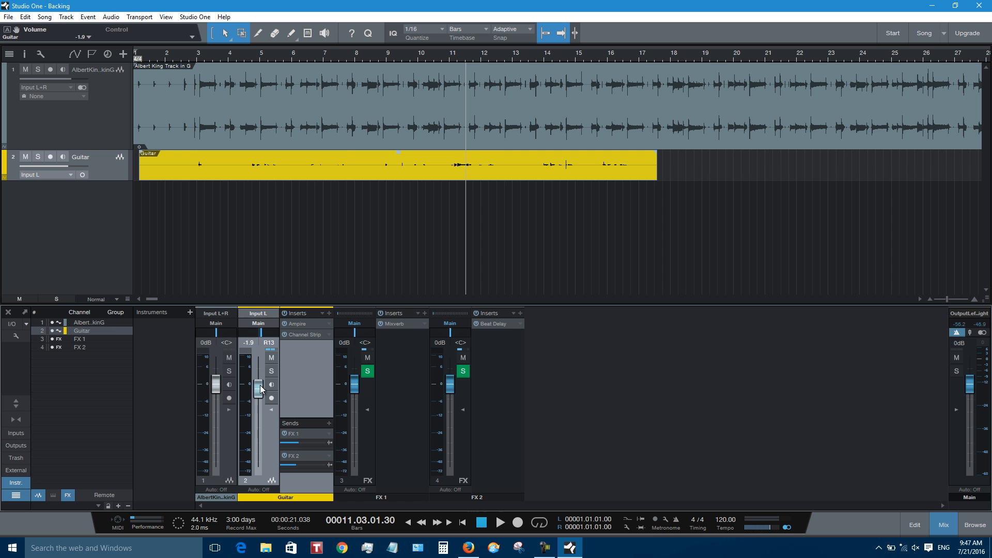
{"action": "left_click_drag", "start_coordinate": [257, 385], "coordinate": [258, 395]}
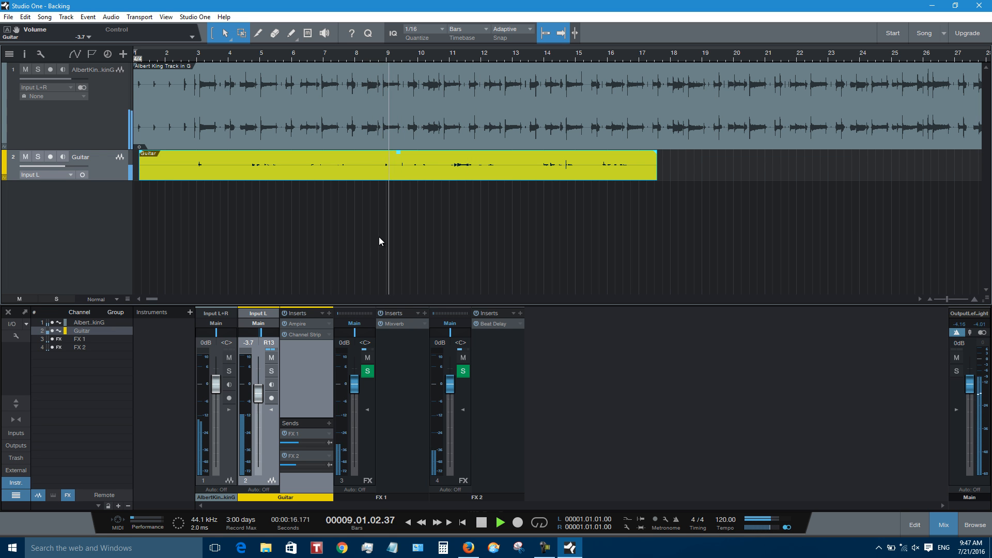
{"action": "left_click_drag", "start_coordinate": [258, 405], "coordinate": [258, 389]}
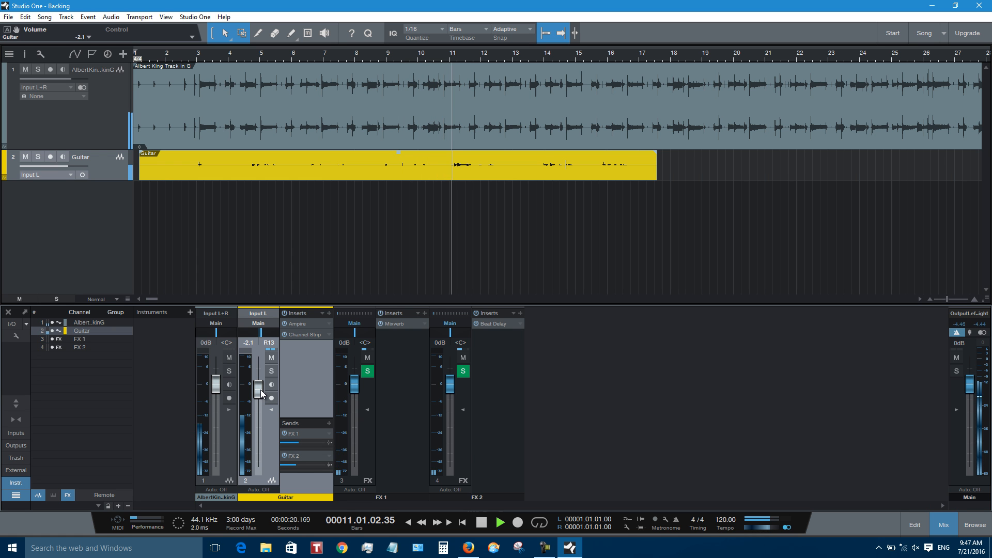
{"action": "left_click_drag", "start_coordinate": [259, 385], "coordinate": [259, 396]}
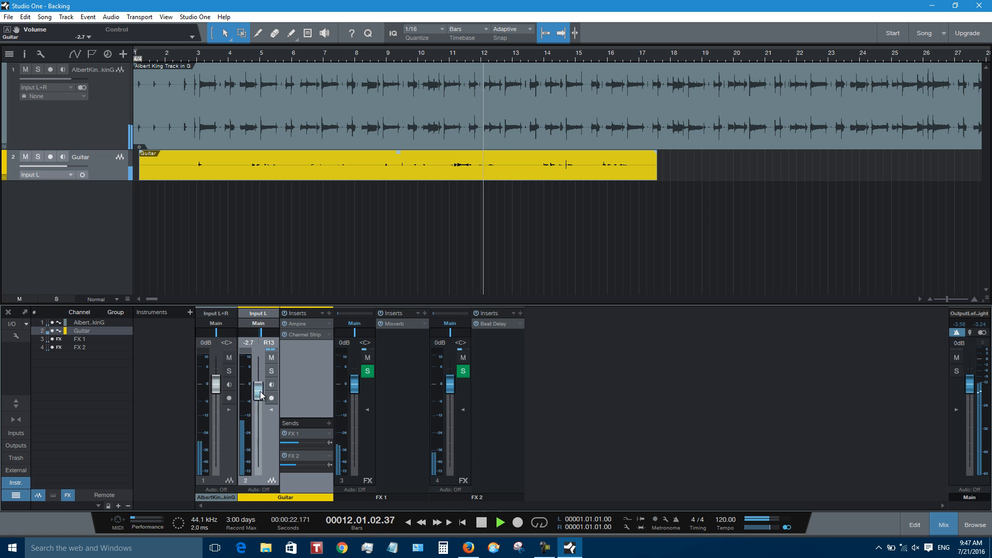
{"action": "left_click_drag", "start_coordinate": [259, 389], "coordinate": [259, 395]}
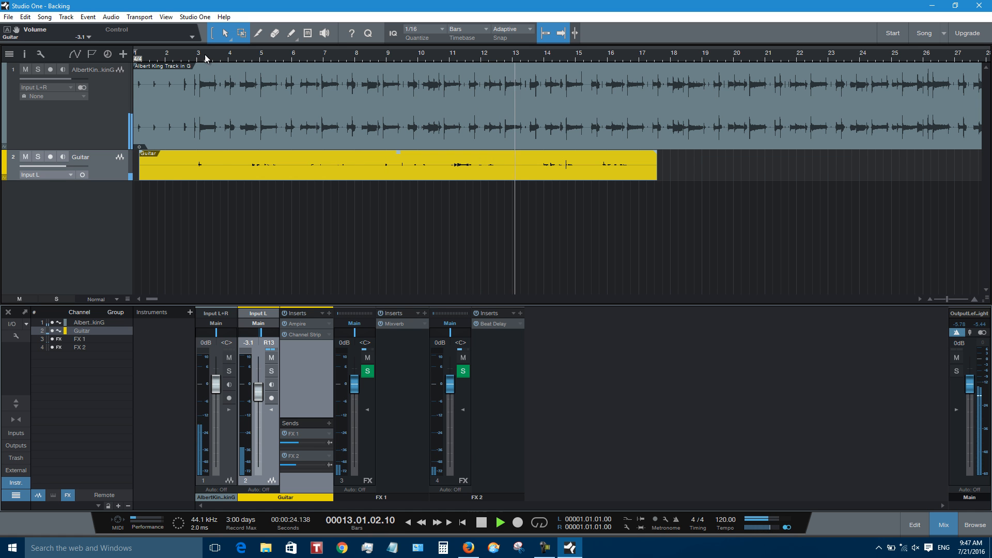
{"action": "left_click", "coordinate": [251, 57]}
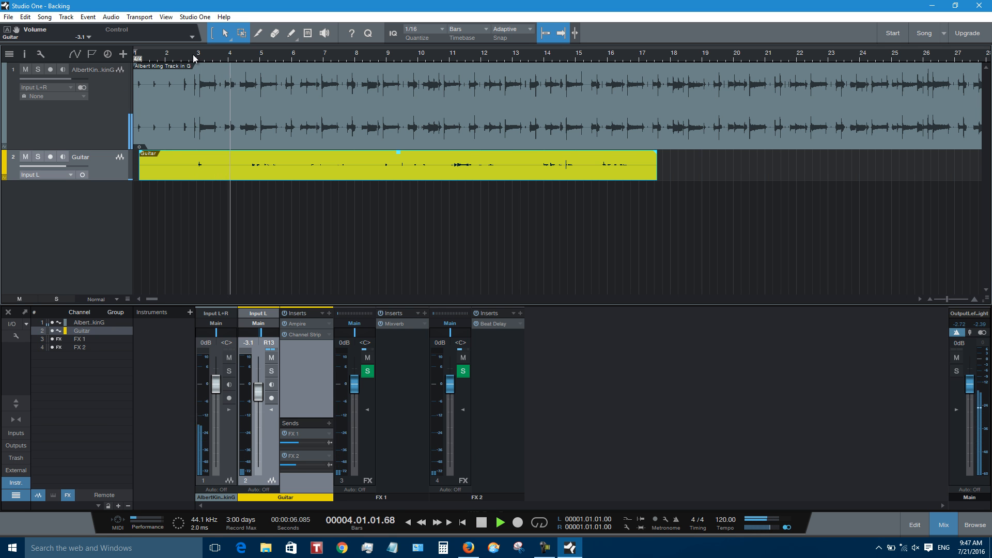
{"action": "left_click", "coordinate": [499, 522]}
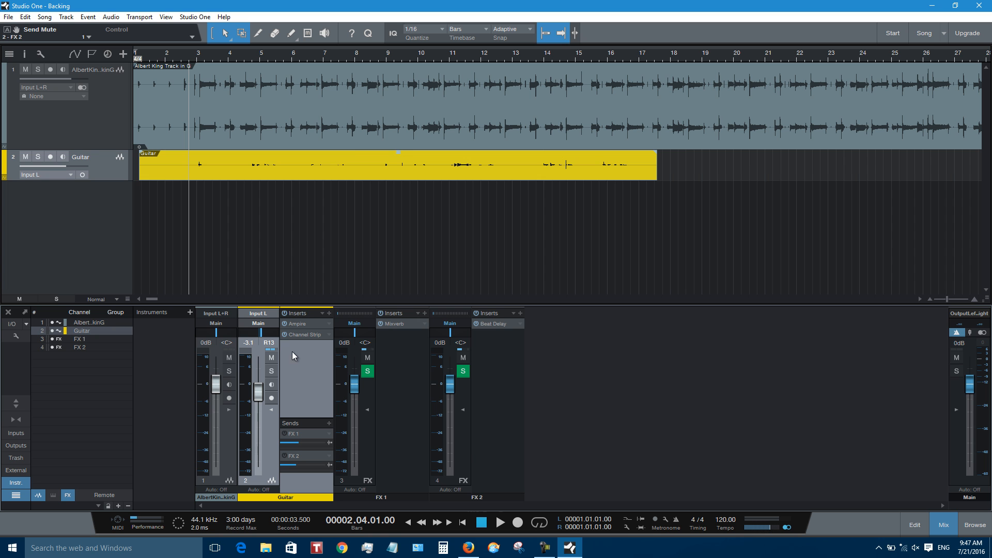
{"action": "left_click", "coordinate": [500, 522]}
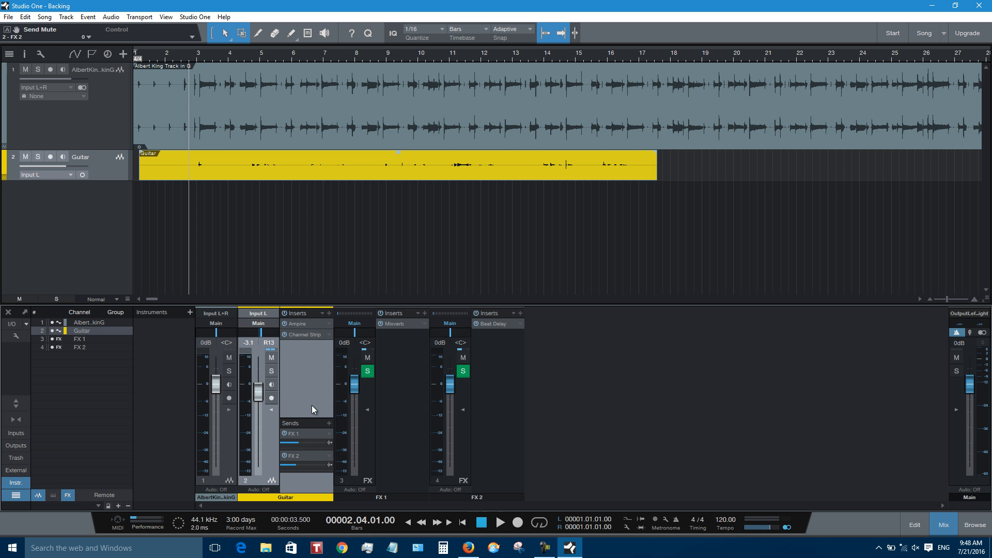
{"action": "left_click", "coordinate": [500, 522]}
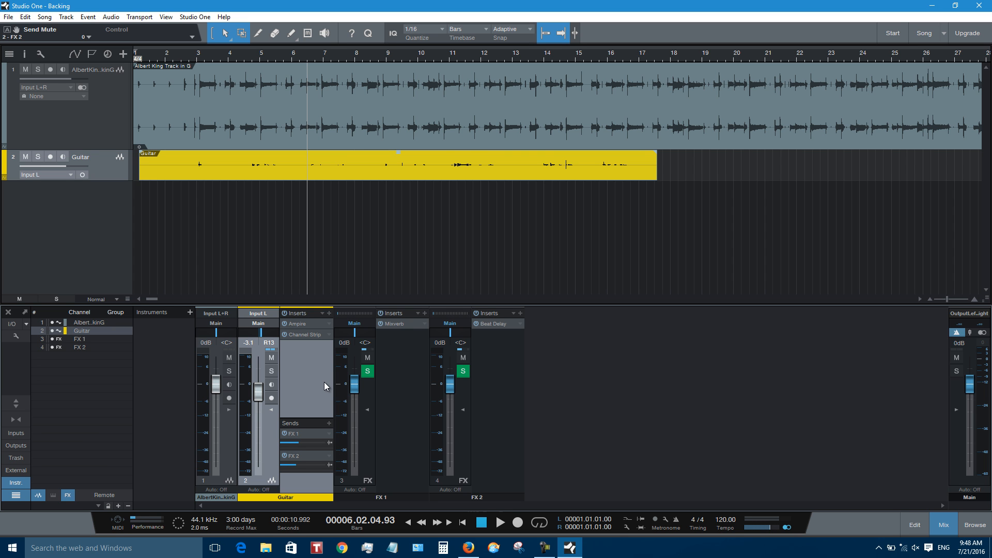
{"action": "mouse_move", "coordinate": [320, 372]}
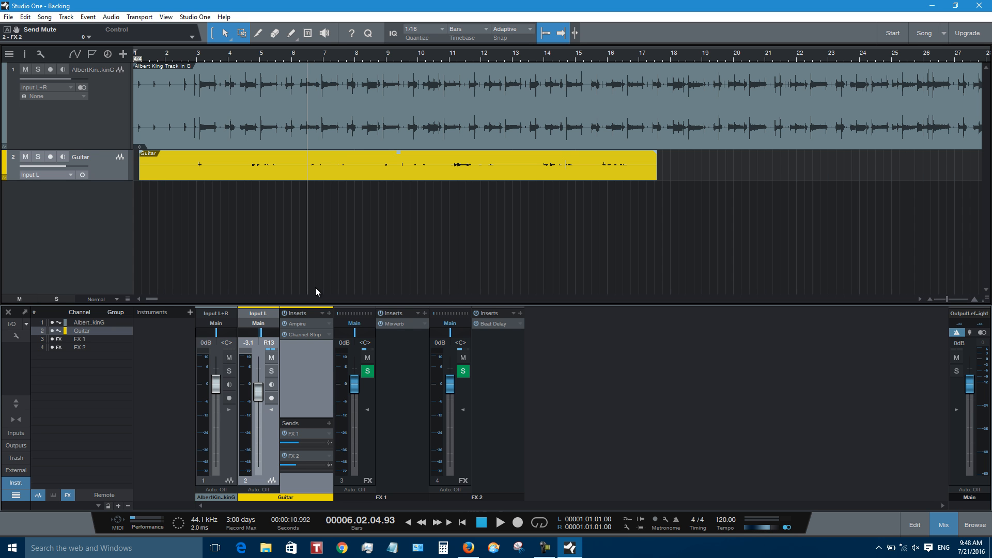
{"action": "mouse_move", "coordinate": [311, 154]}
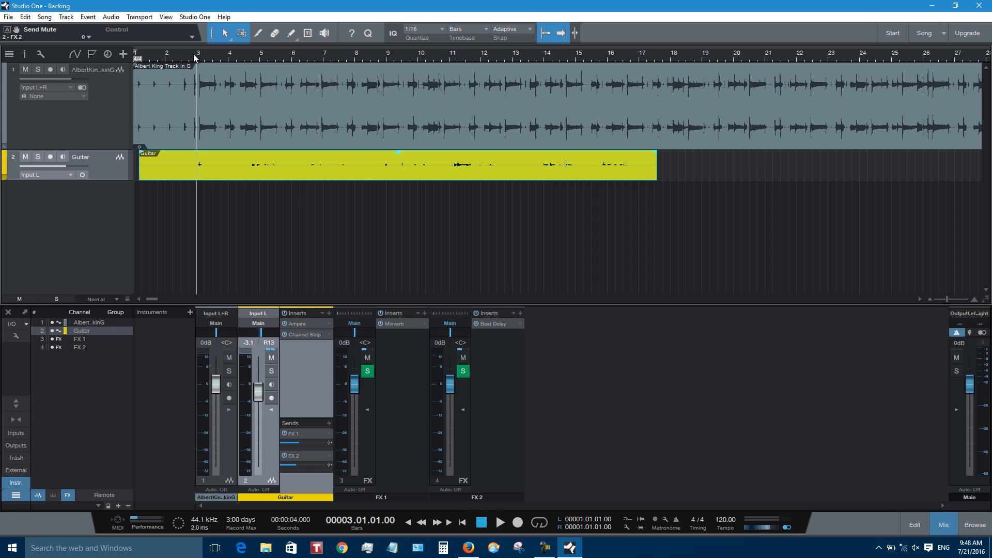
Step: Add a Channel Strip from the Effects browser to the Main output
{"action": "left_click", "coordinate": [499, 523]}
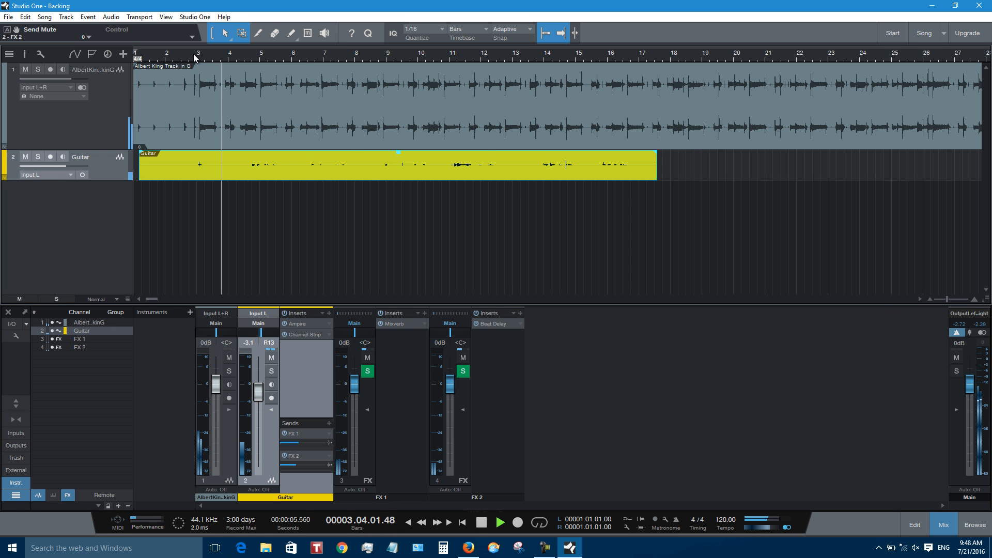
{"action": "left_click", "coordinate": [499, 523]}
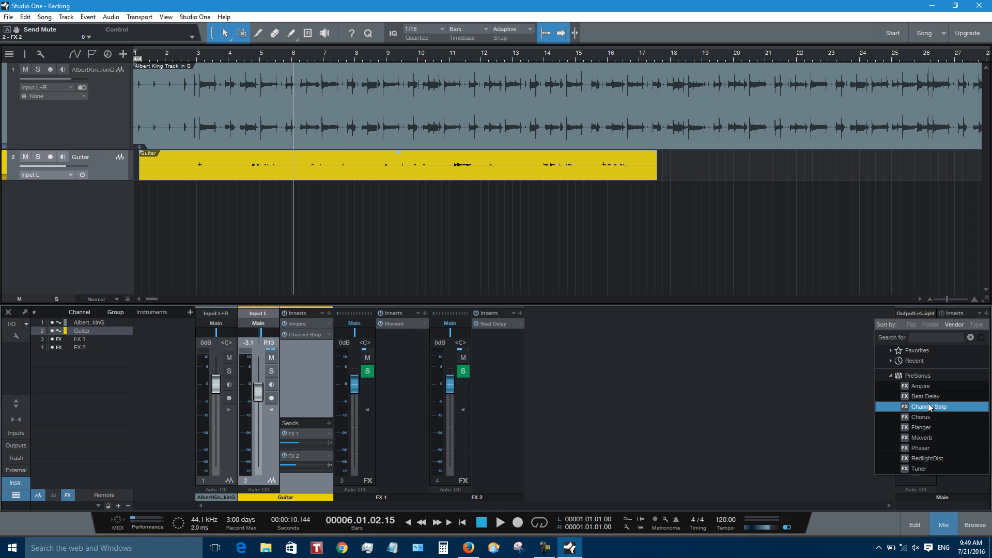
{"action": "double_click", "coordinate": [933, 406]}
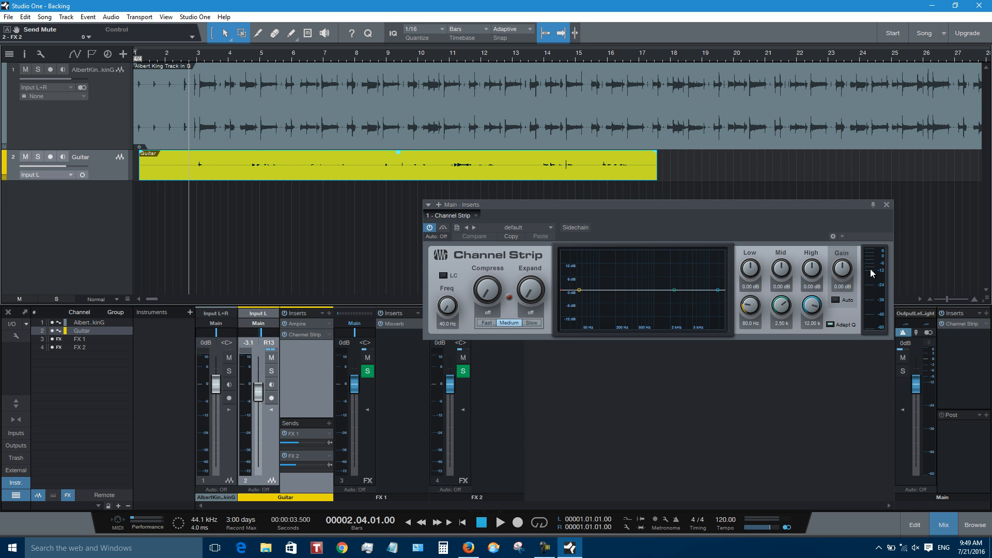
{"action": "mouse_move", "coordinate": [877, 285]}
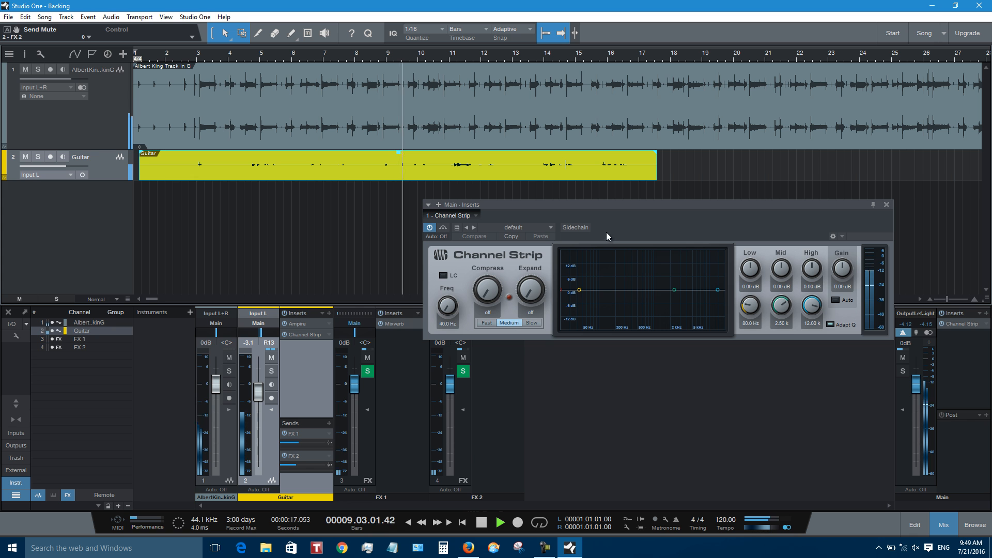
Step: Set the master Channel Strip to 12.5% compression and 2.04 dB gain, then close it
{"action": "left_click_drag", "start_coordinate": [485, 288], "coordinate": [486, 278]}
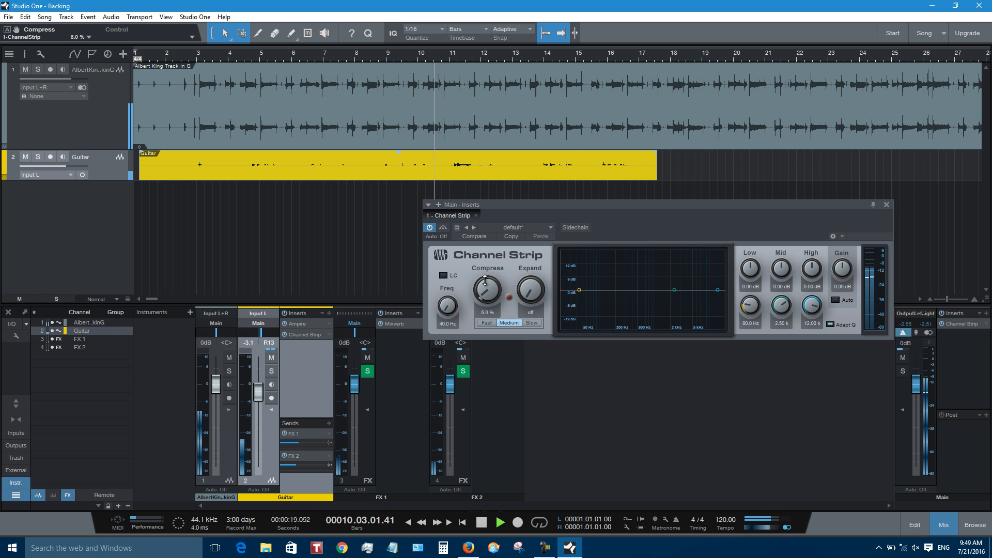
{"action": "left_click_drag", "start_coordinate": [486, 289], "coordinate": [485, 279]}
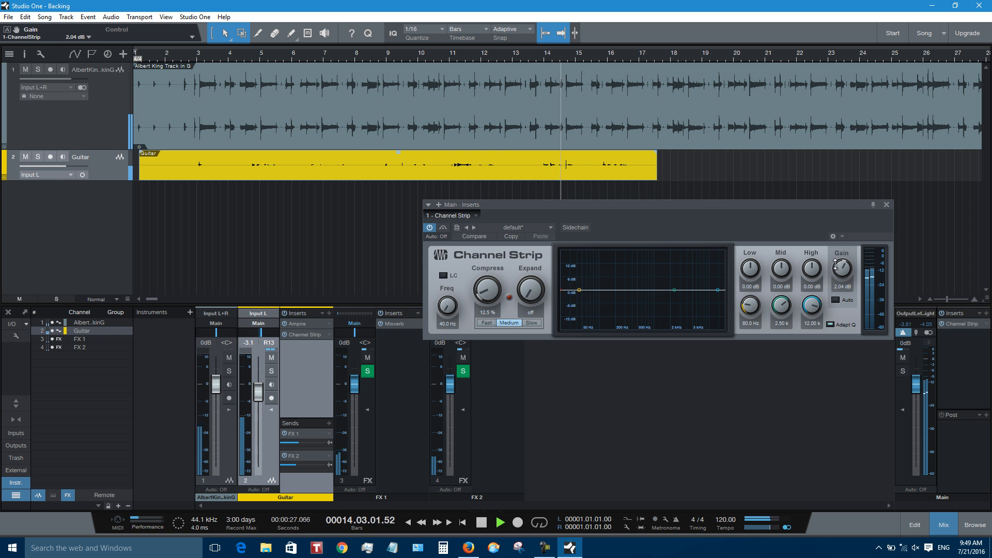
{"action": "left_click_drag", "start_coordinate": [841, 266], "coordinate": [841, 250]}
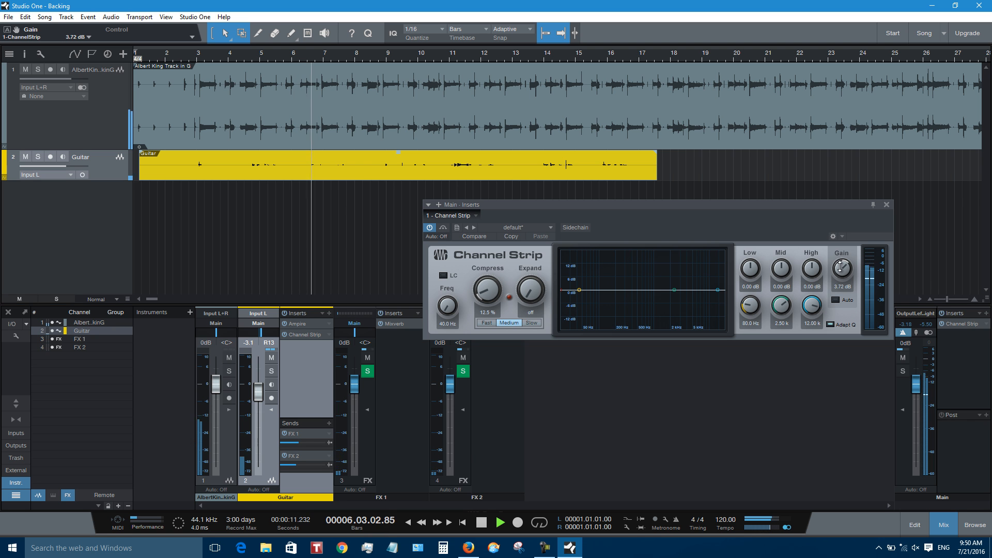
{"action": "left_click_drag", "start_coordinate": [842, 267], "coordinate": [841, 281]}
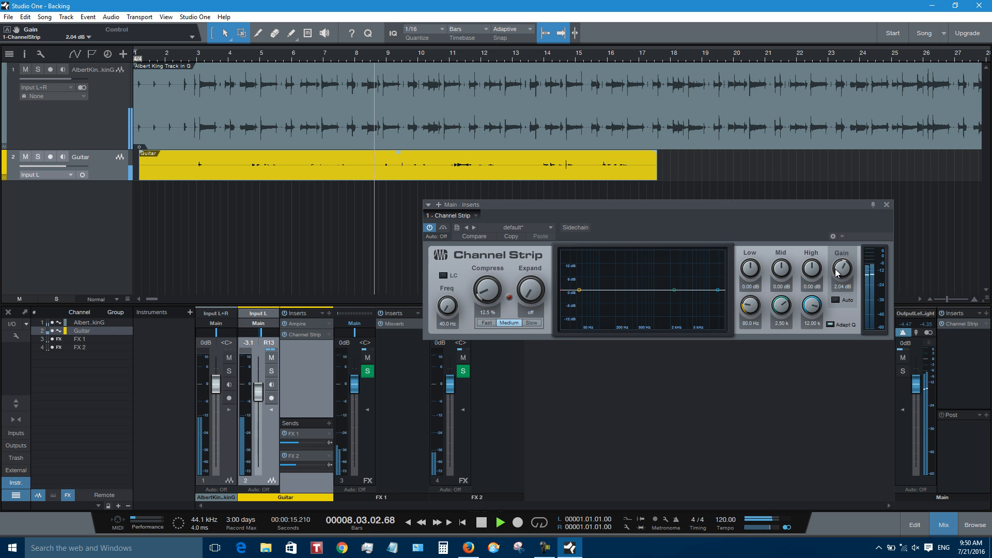
{"action": "left_click", "coordinate": [499, 522]}
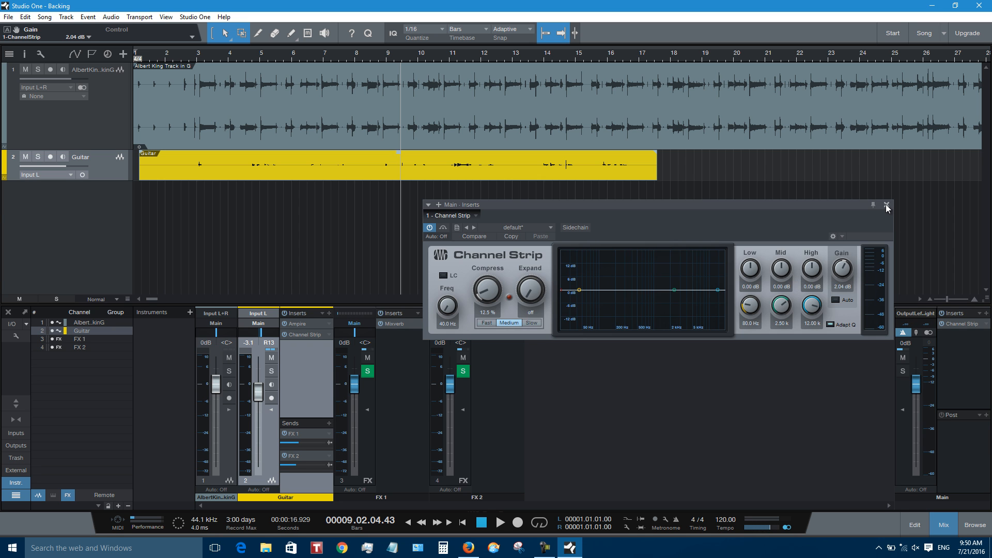
{"action": "left_click", "coordinate": [886, 204]}
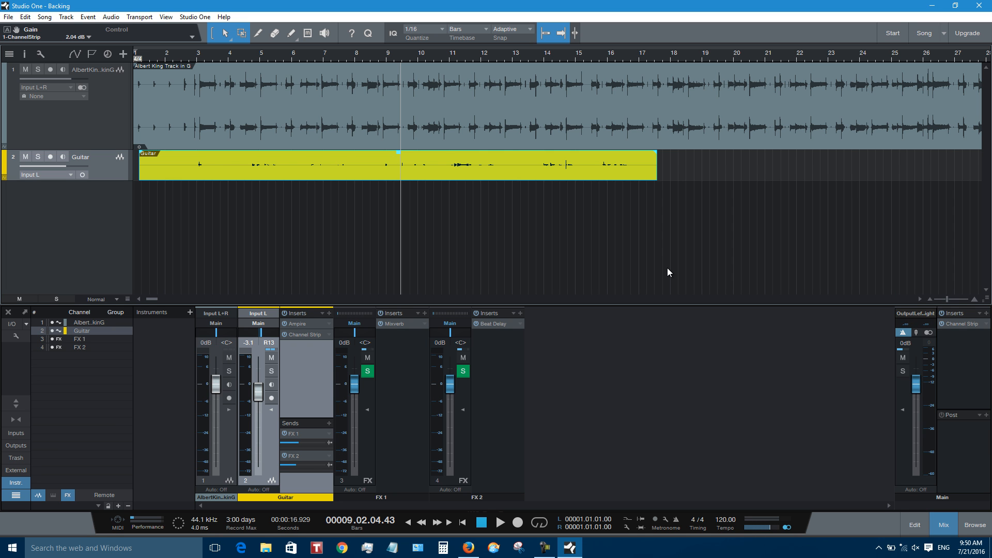